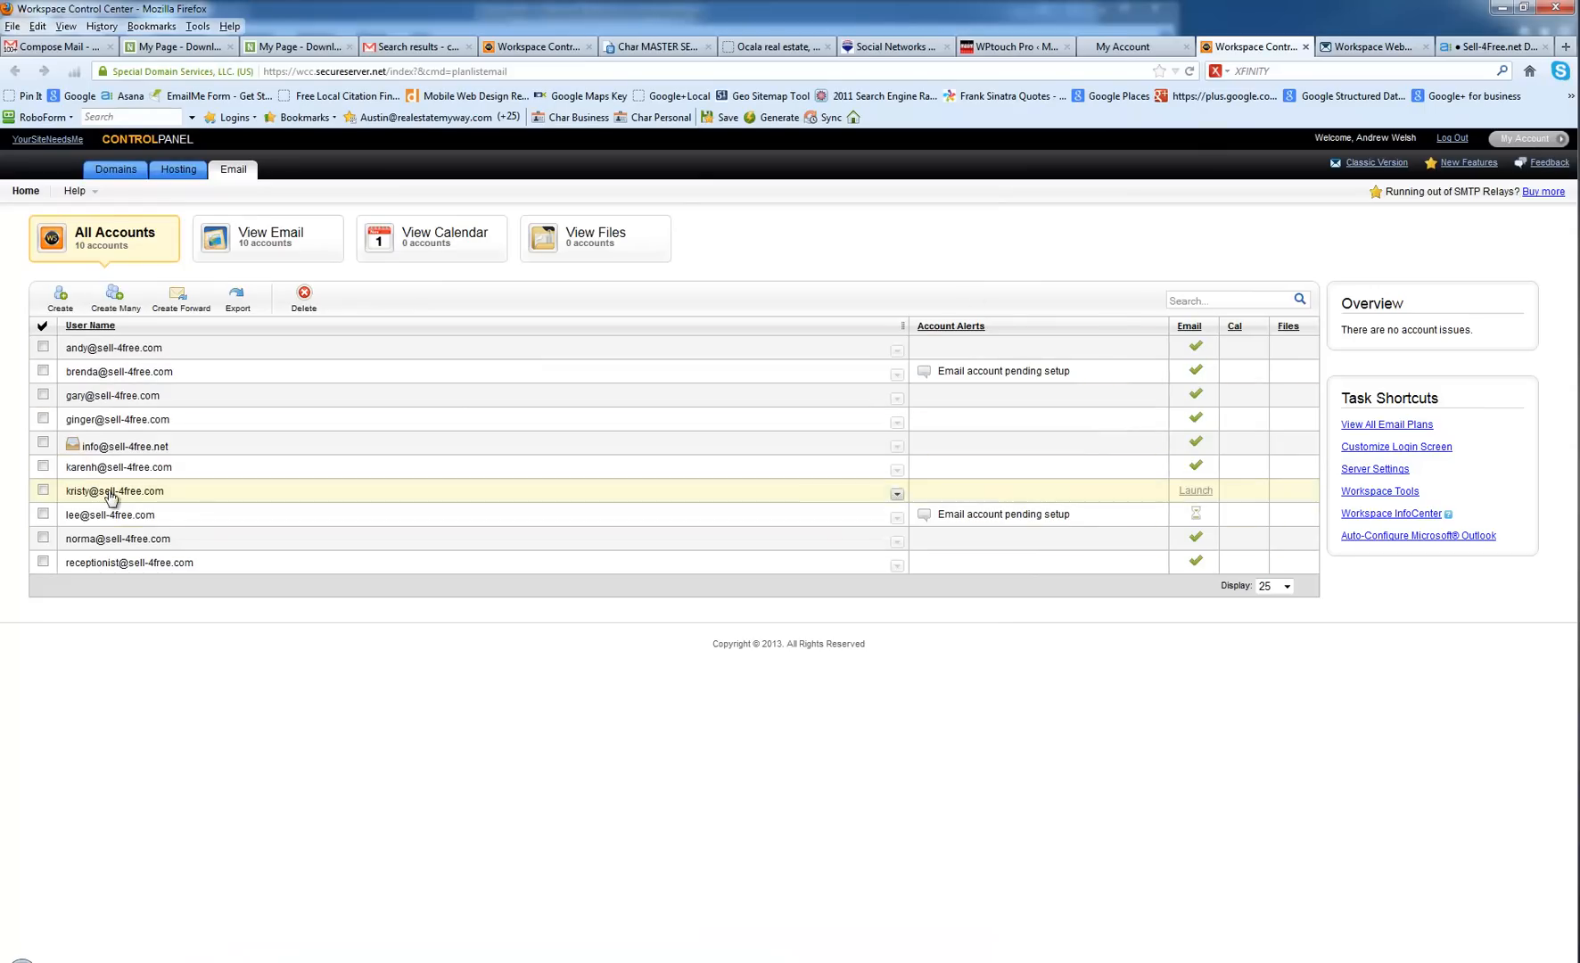
mouse_move(241, 622)
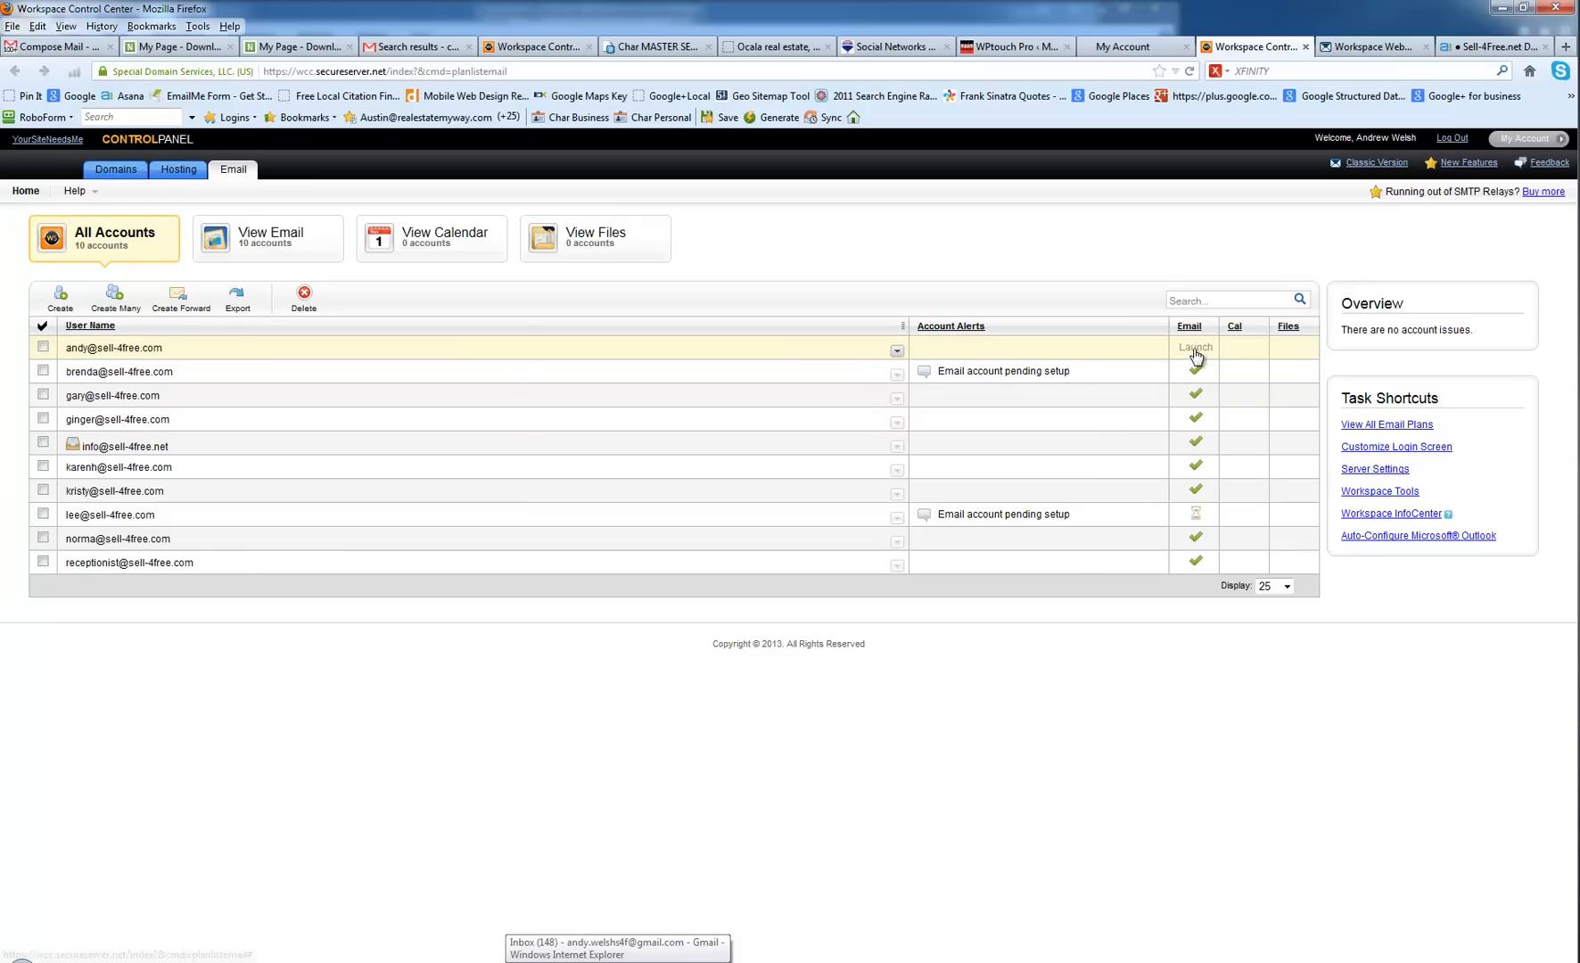
left_click(1195, 348)
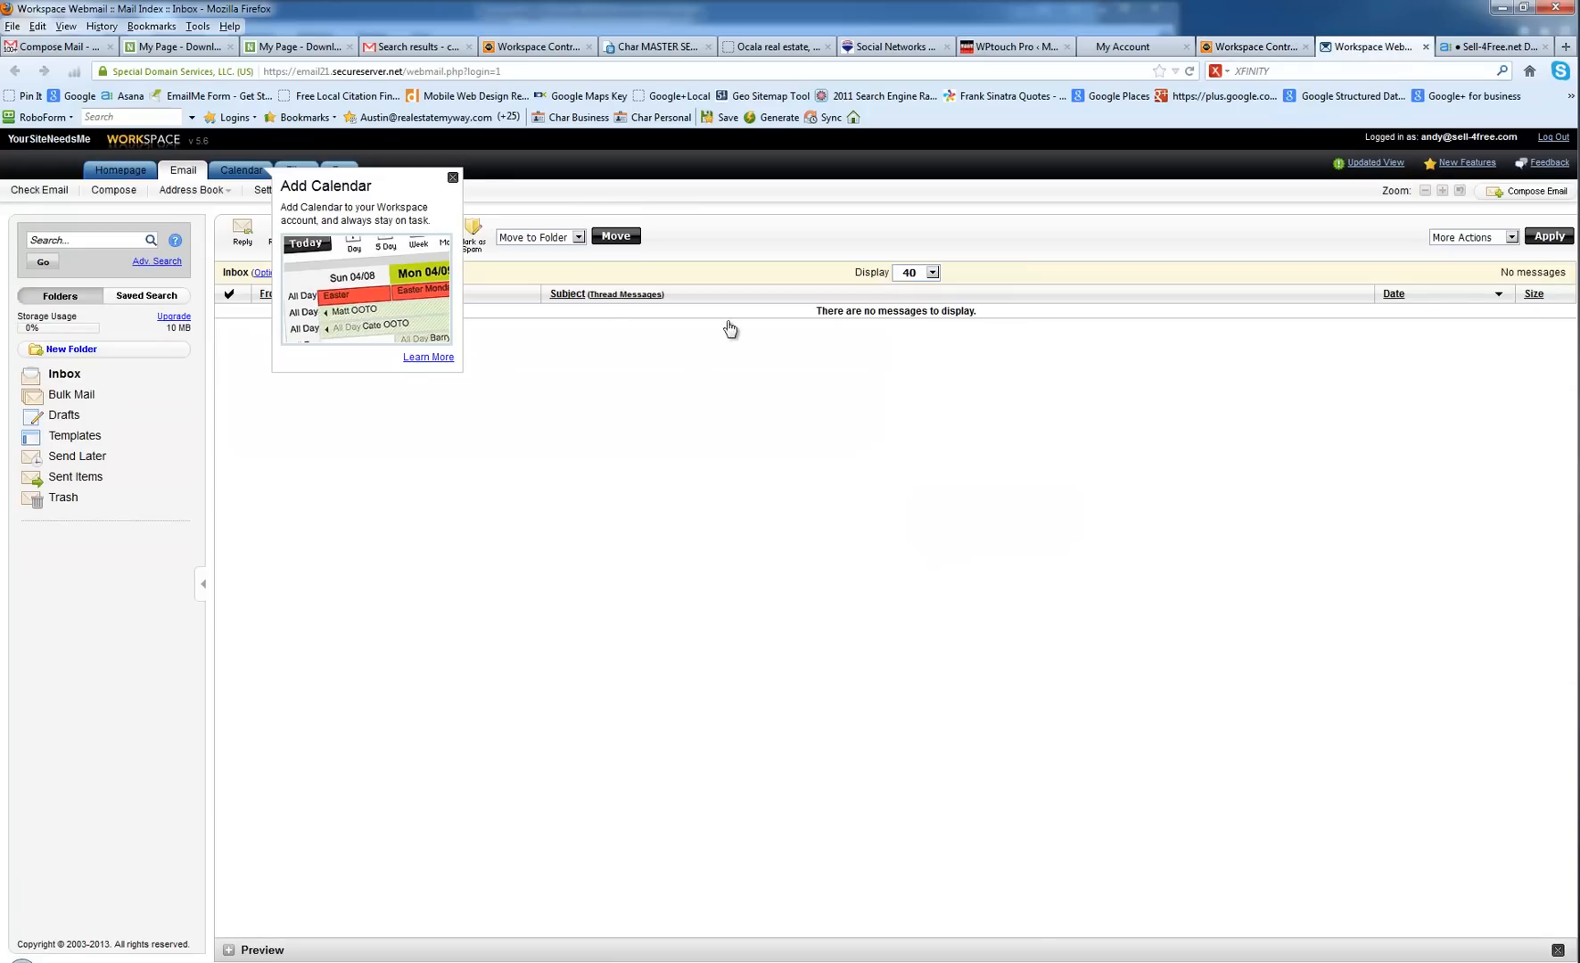
left_click(452, 178)
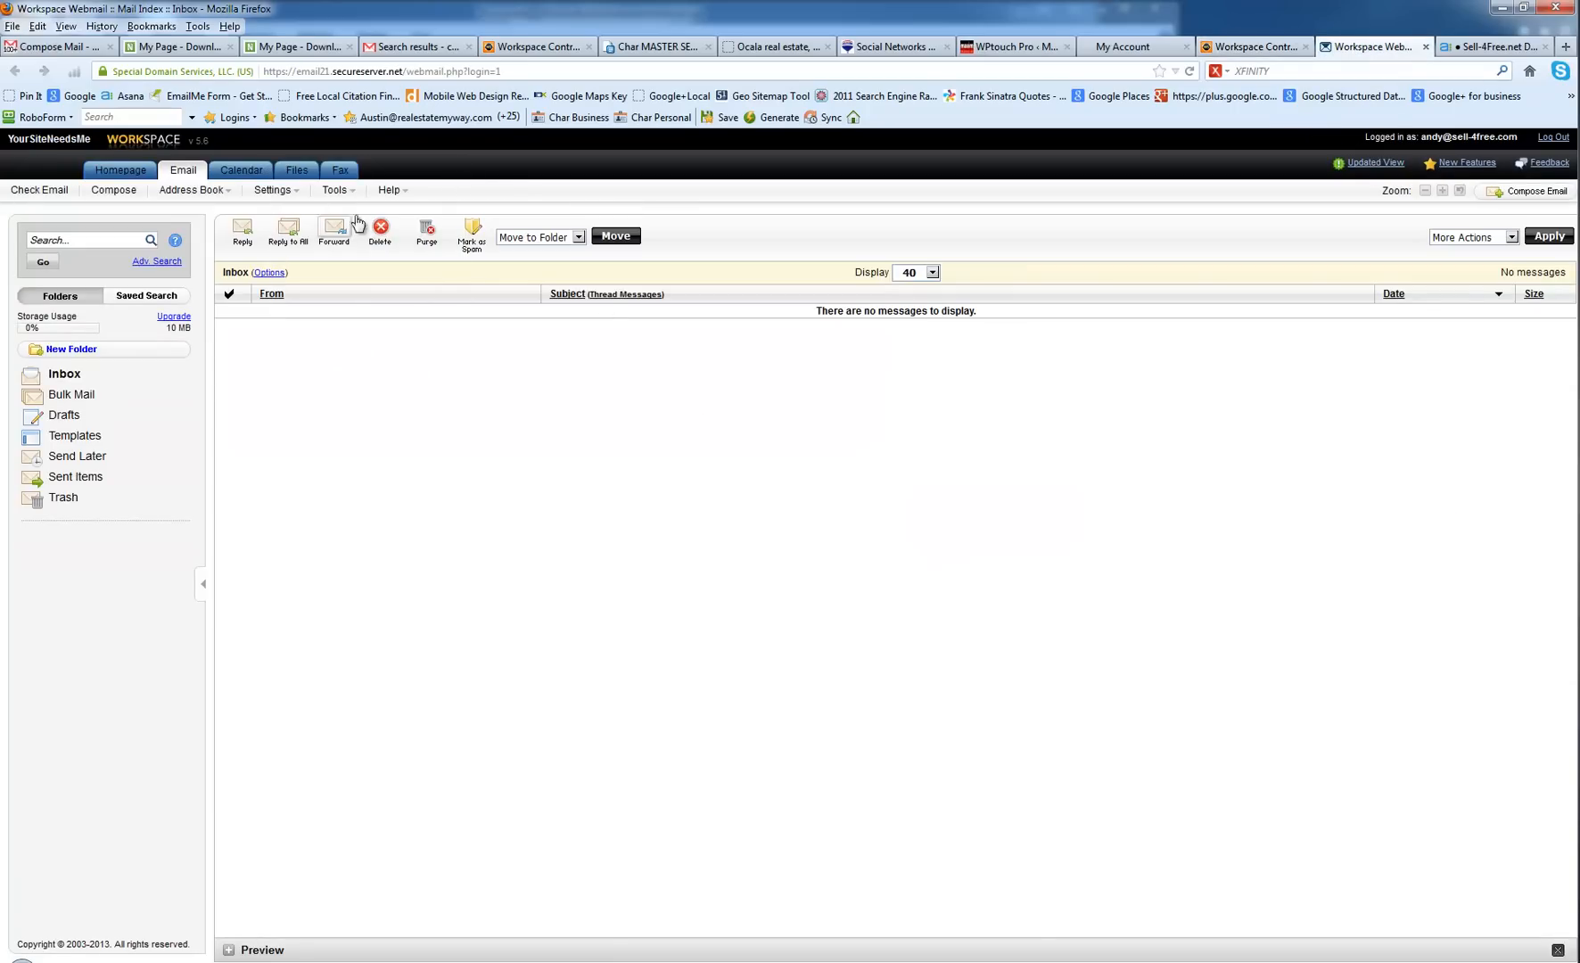
left_click(334, 190)
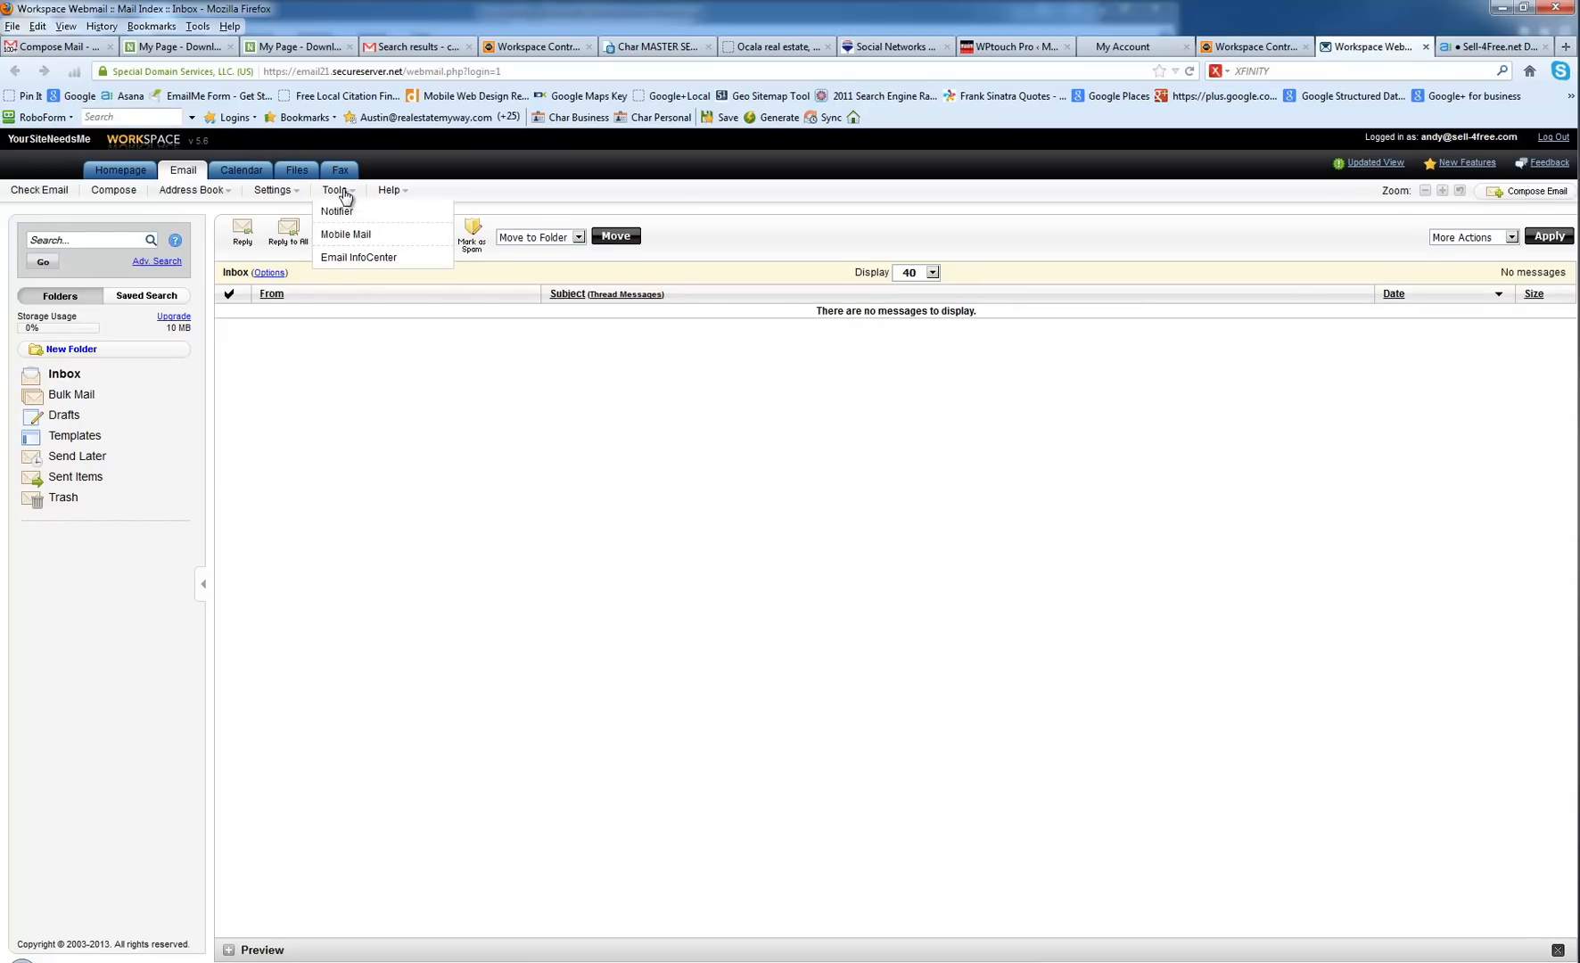
mouse_move(347, 263)
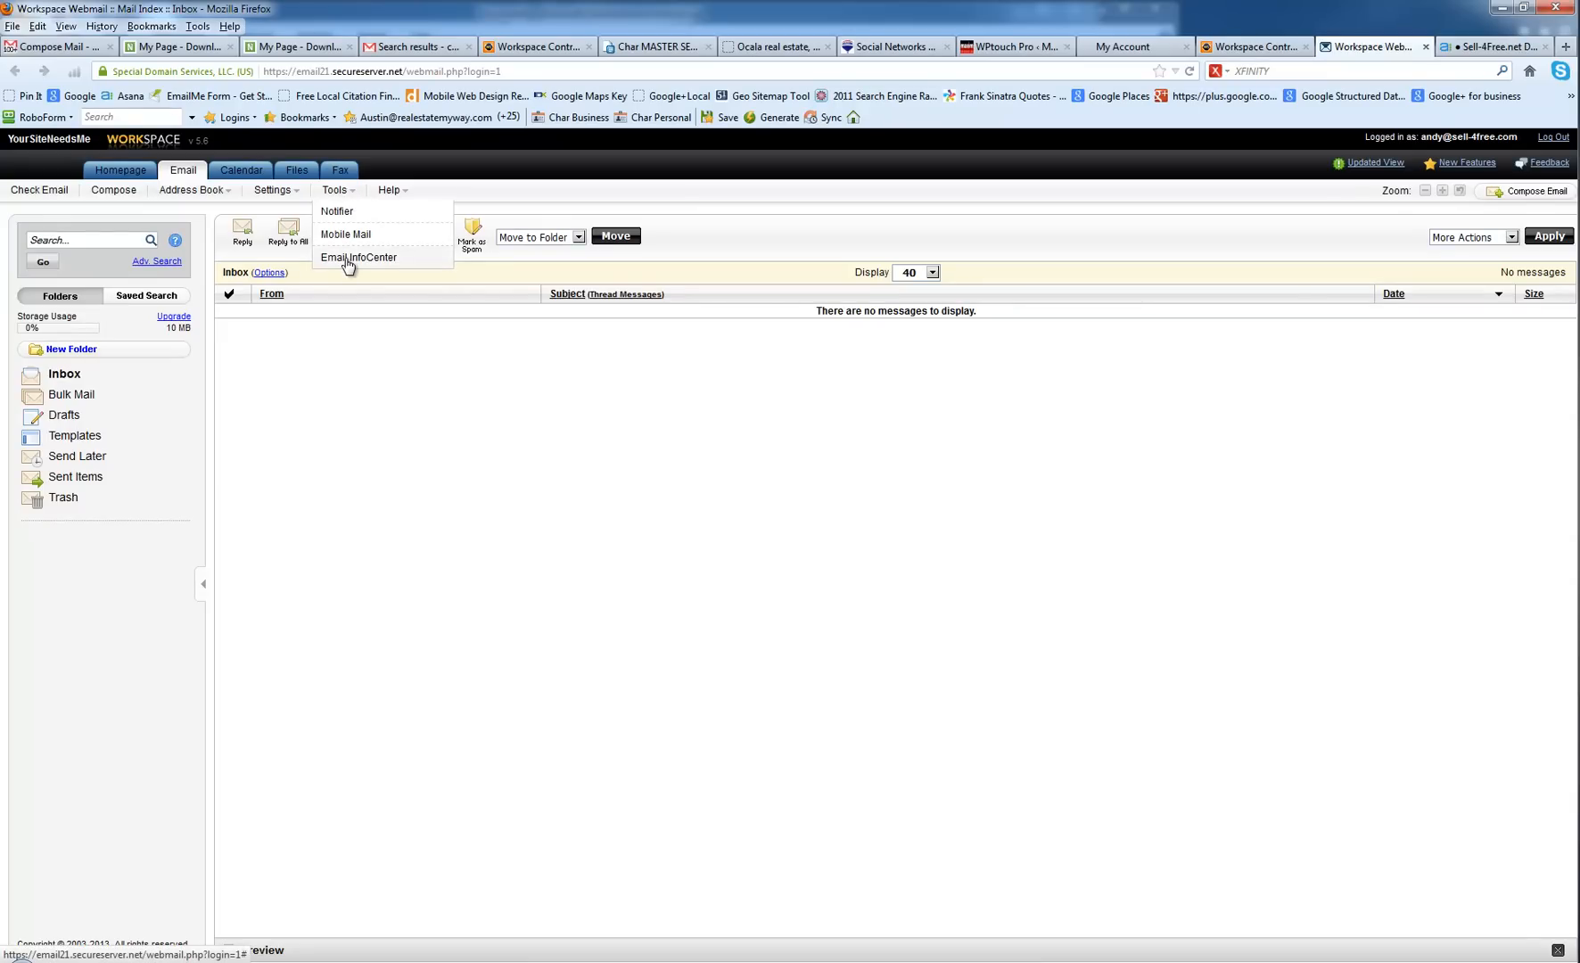
left_click(357, 256)
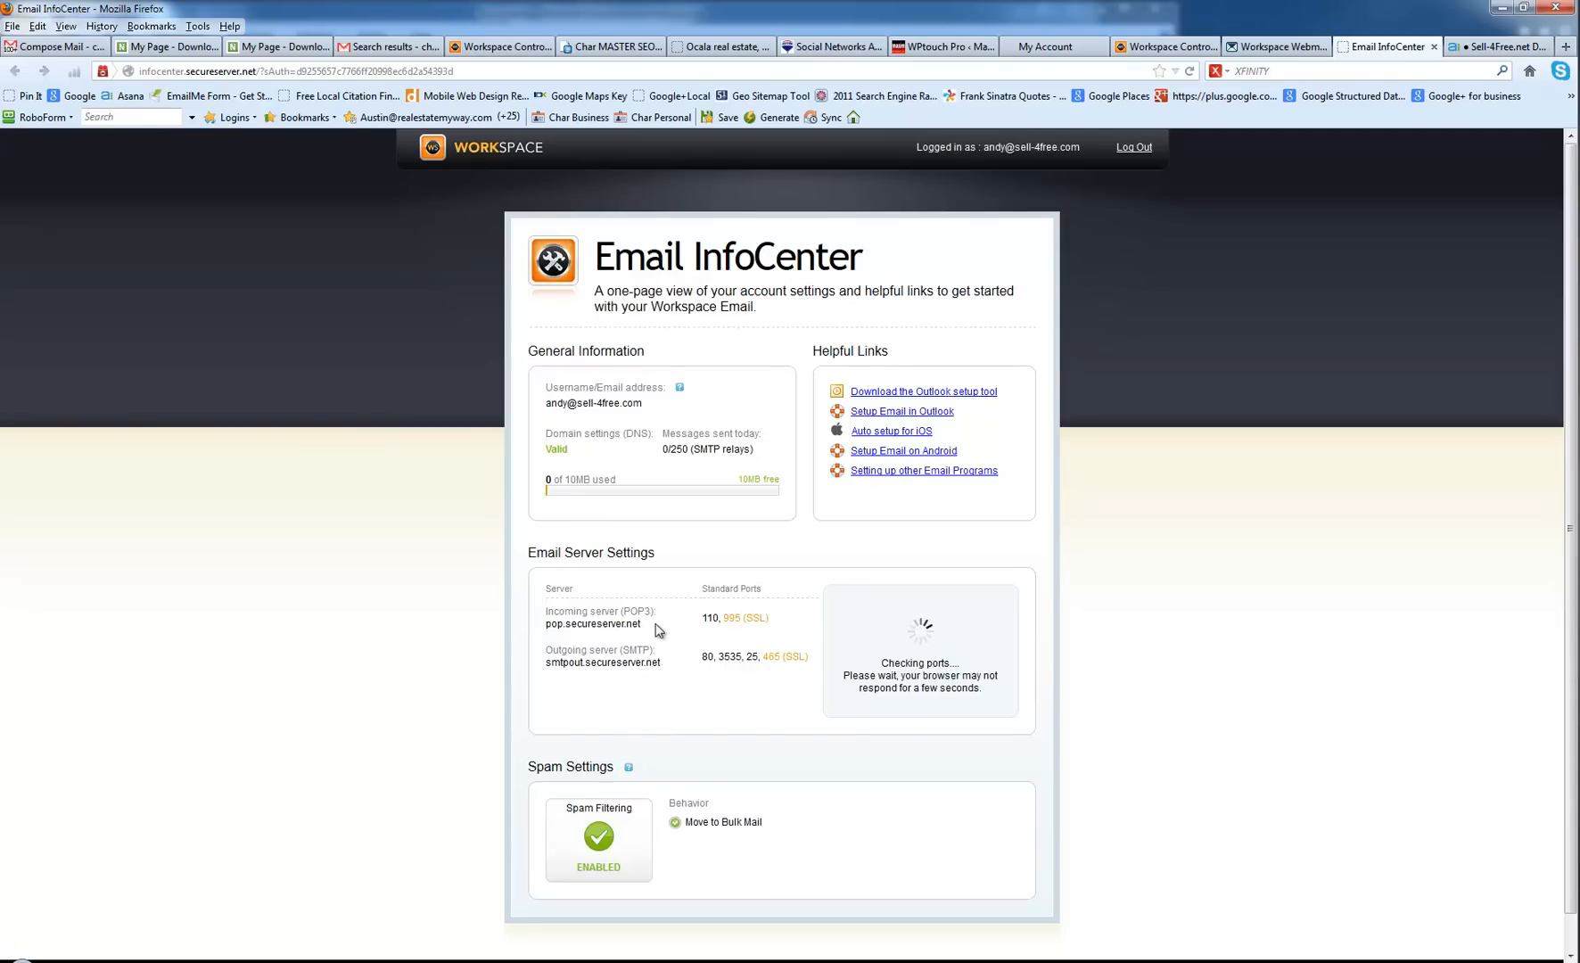
mouse_move(652, 631)
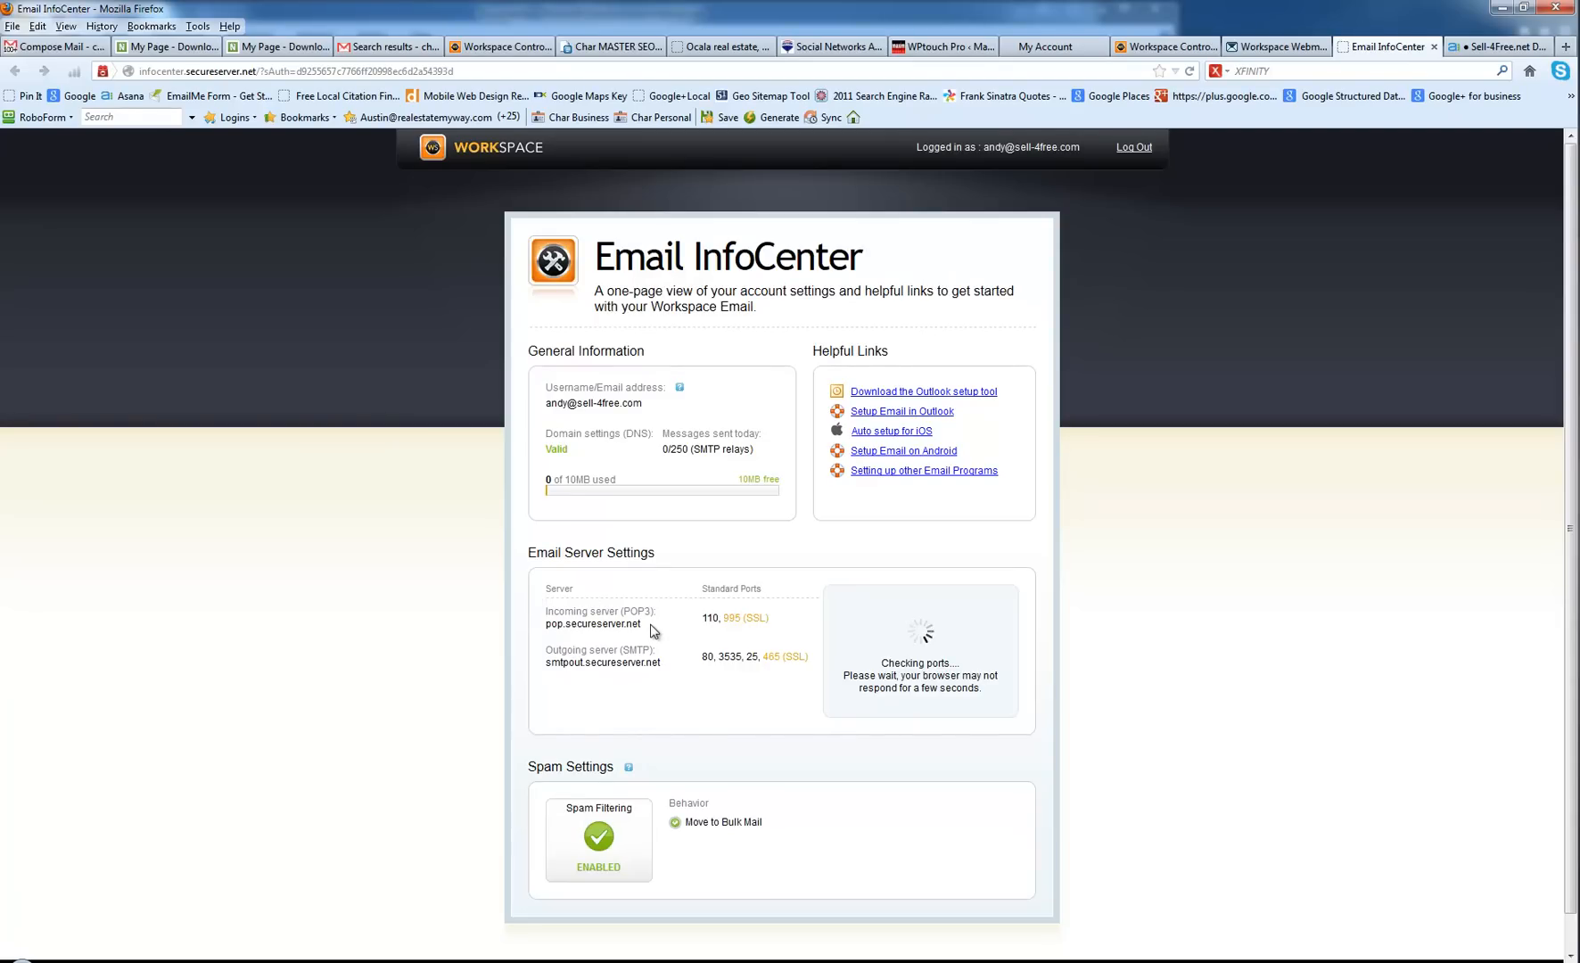
In Gmail's Accounts and Import settings, begin adding a POP3 mail account you own.
left_click(1159, 46)
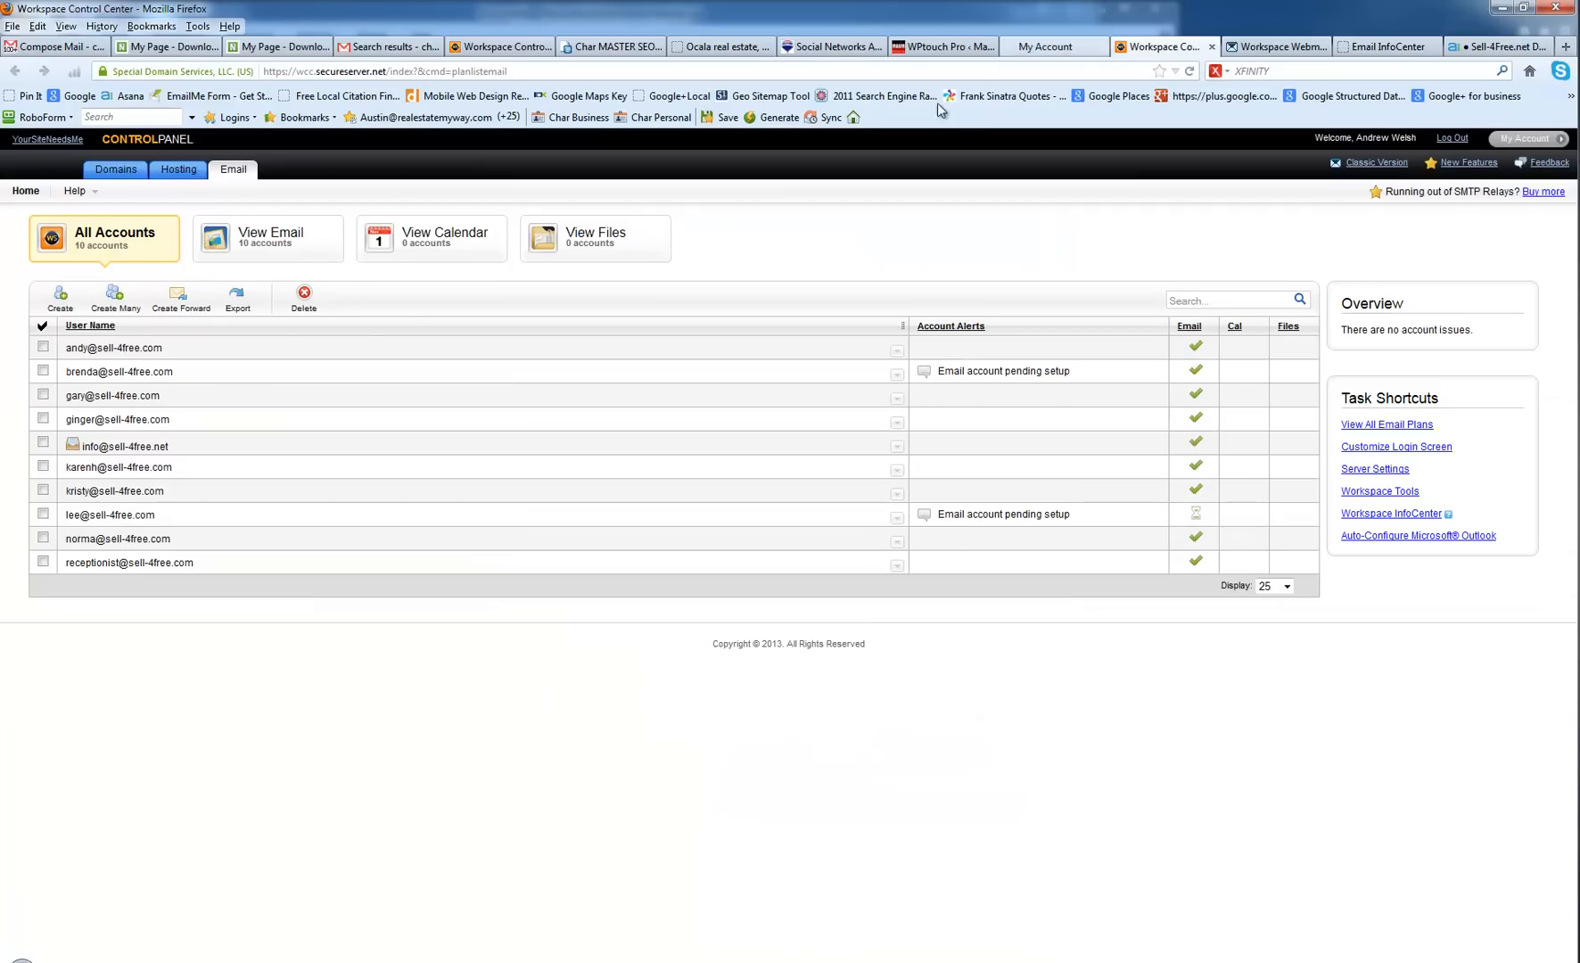
mouse_move(113, 348)
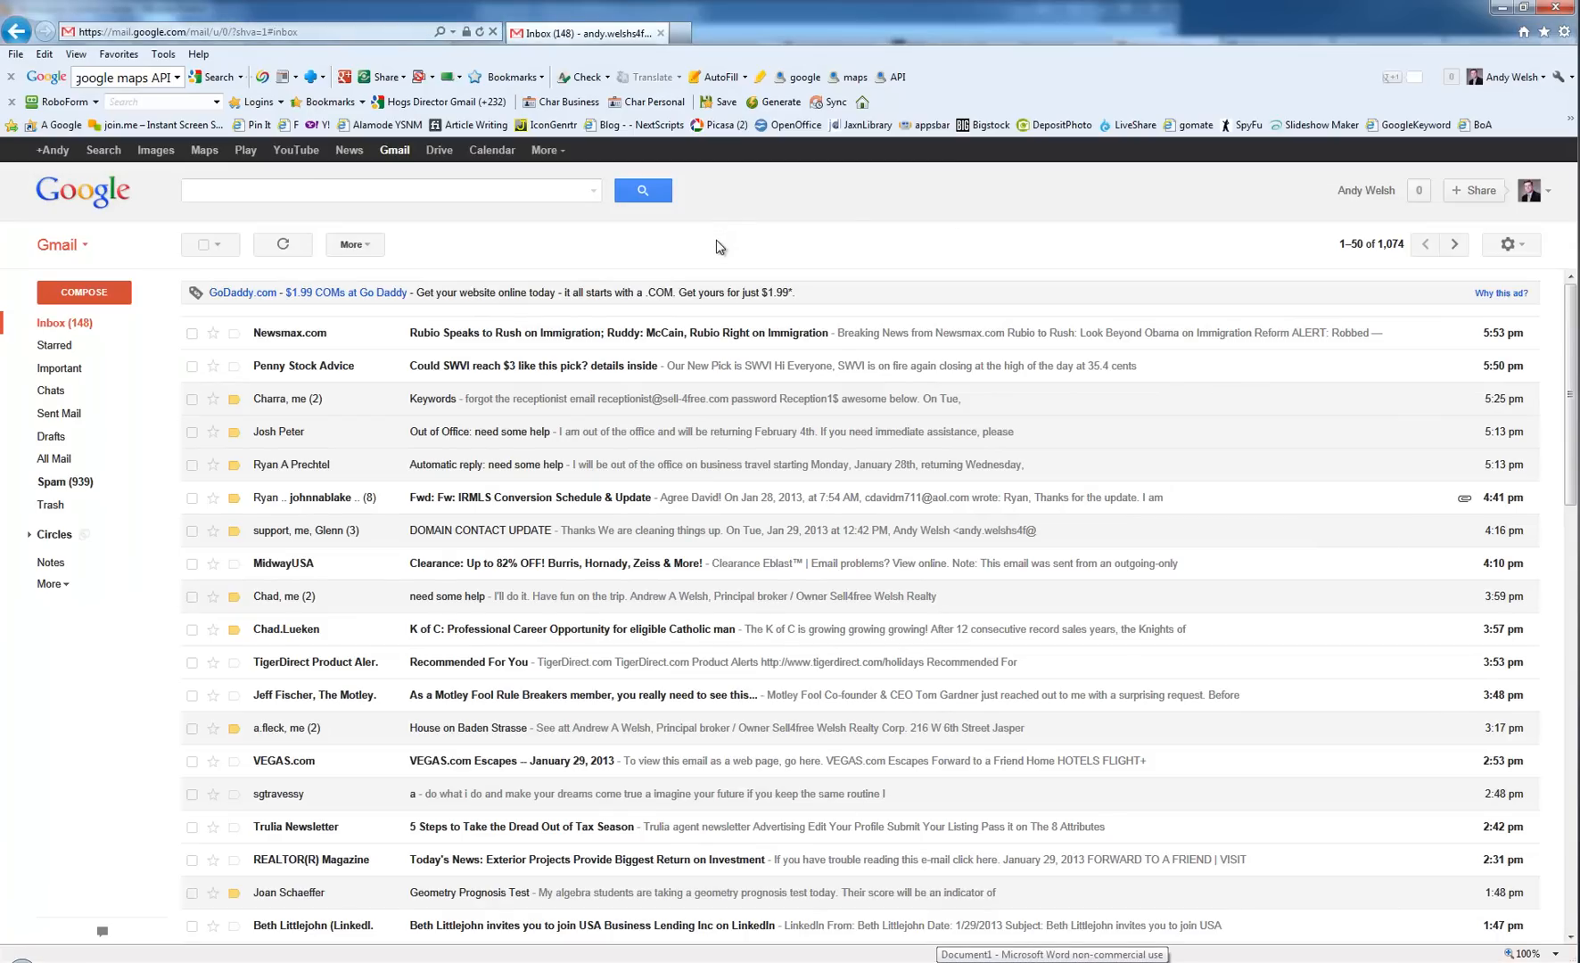
mouse_move(1125, 267)
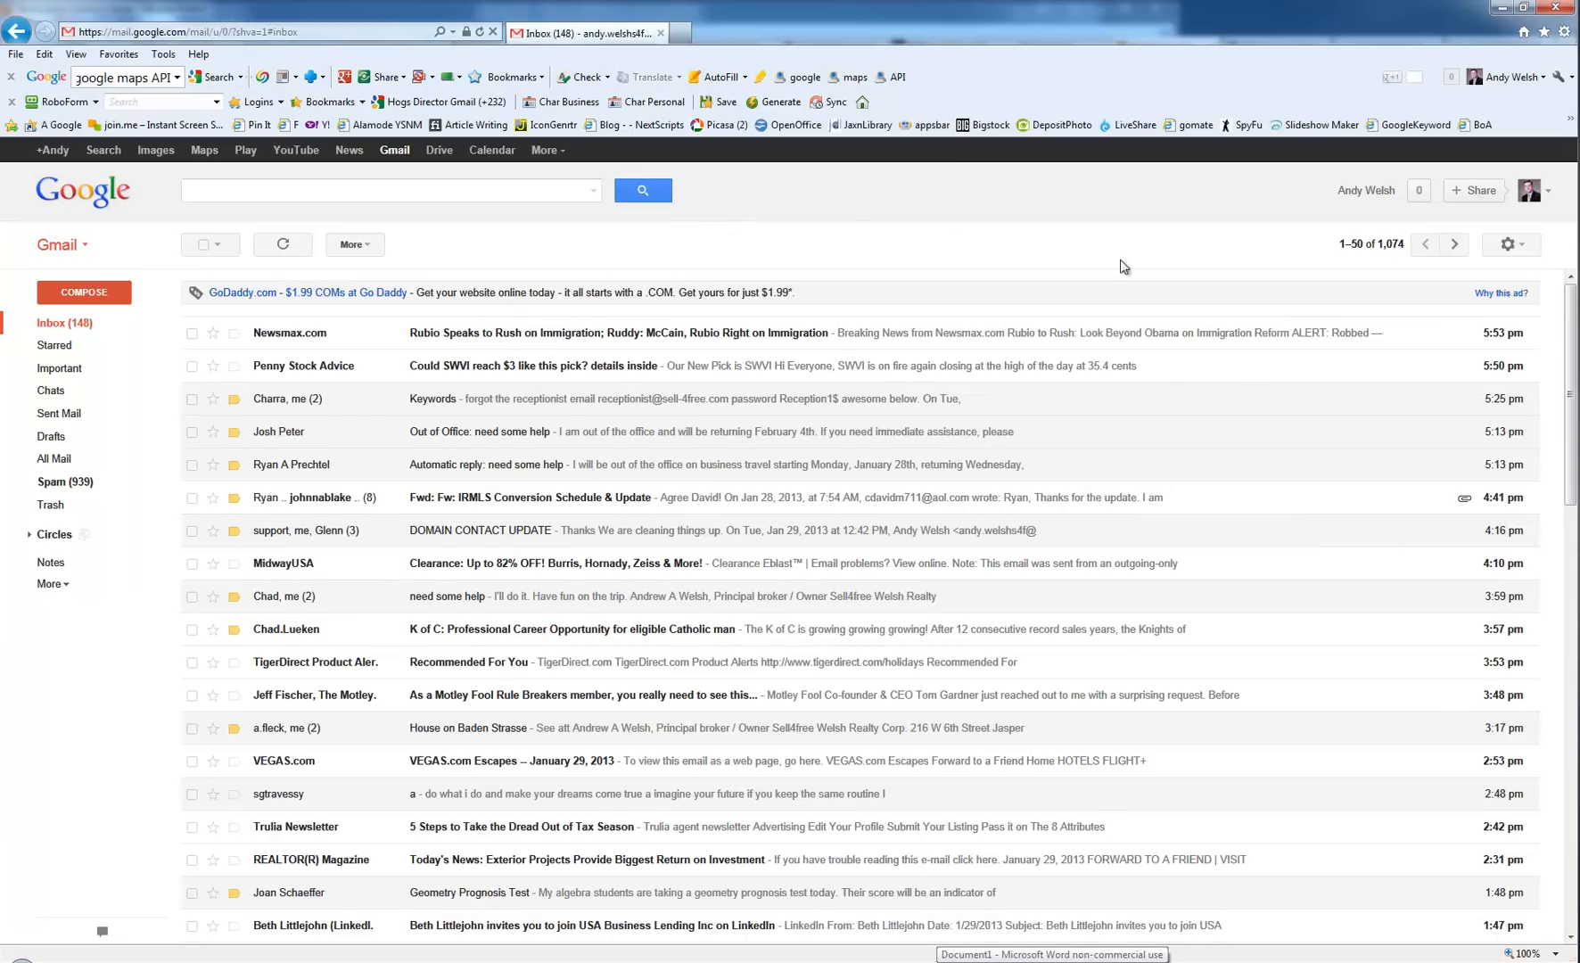
mouse_move(1509, 243)
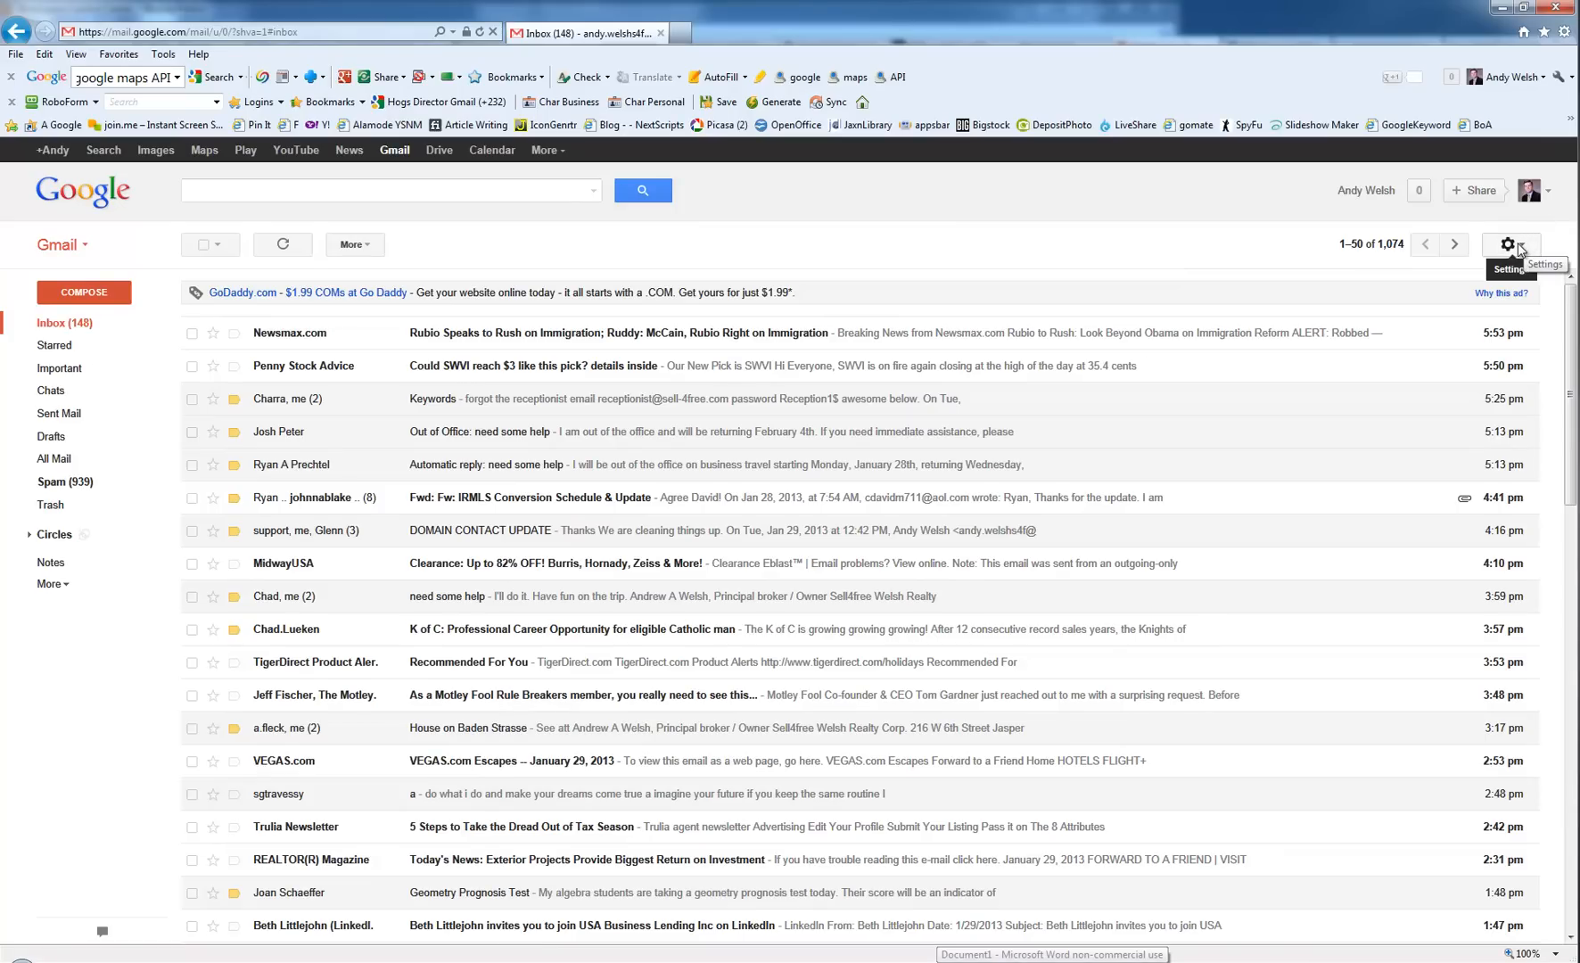
mouse_move(1466, 382)
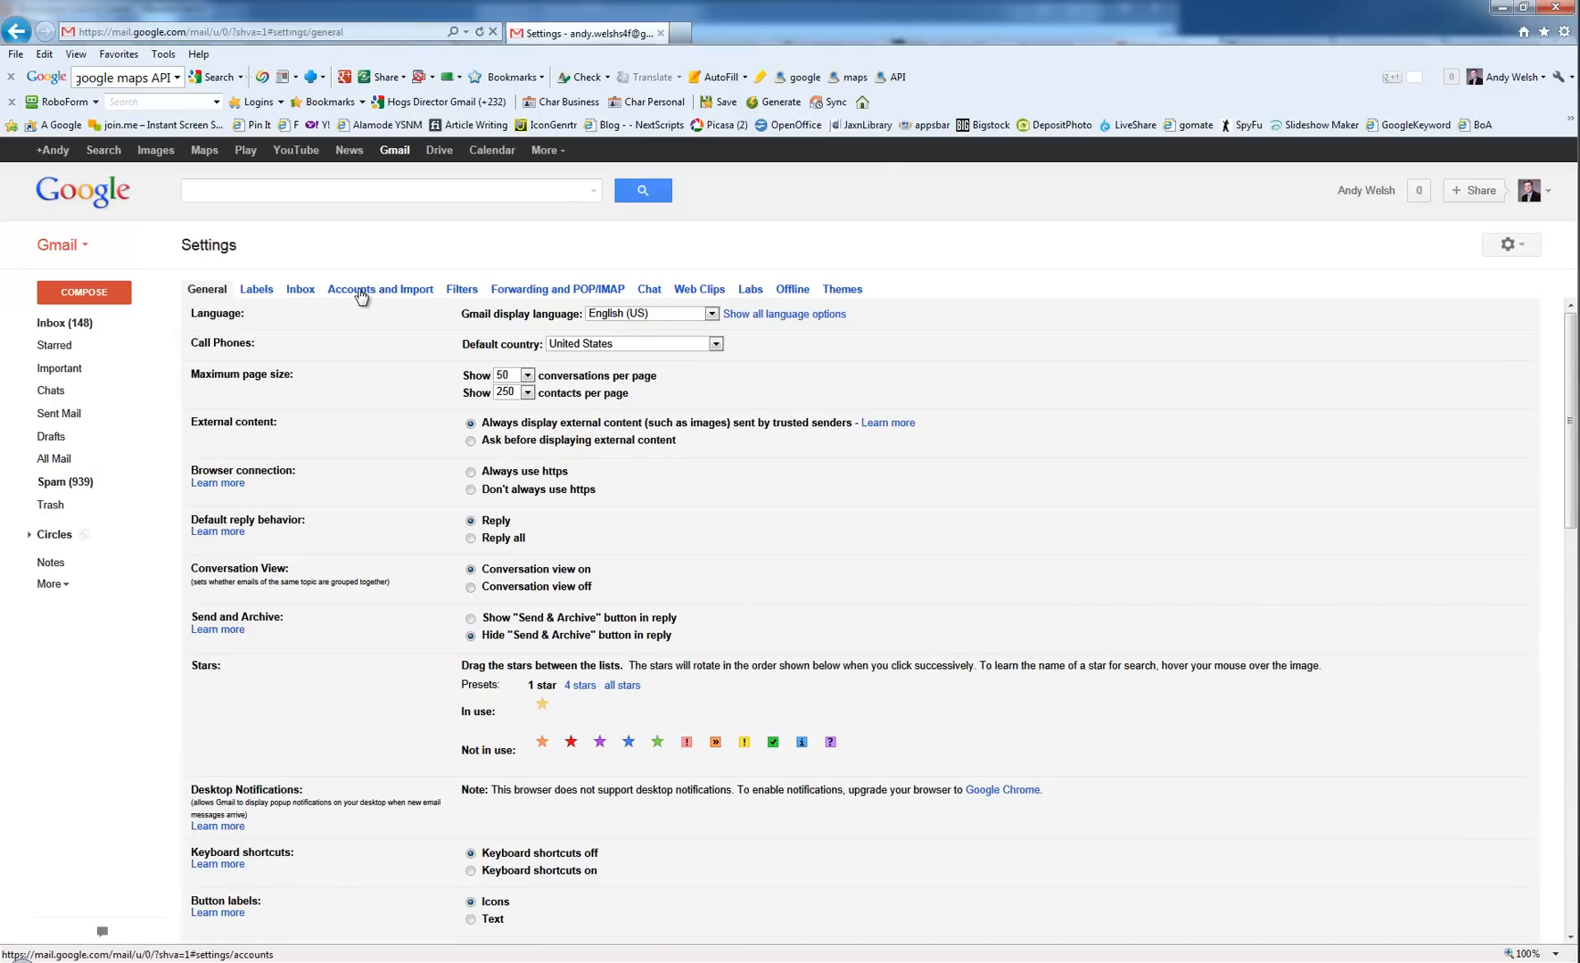
left_click(380, 289)
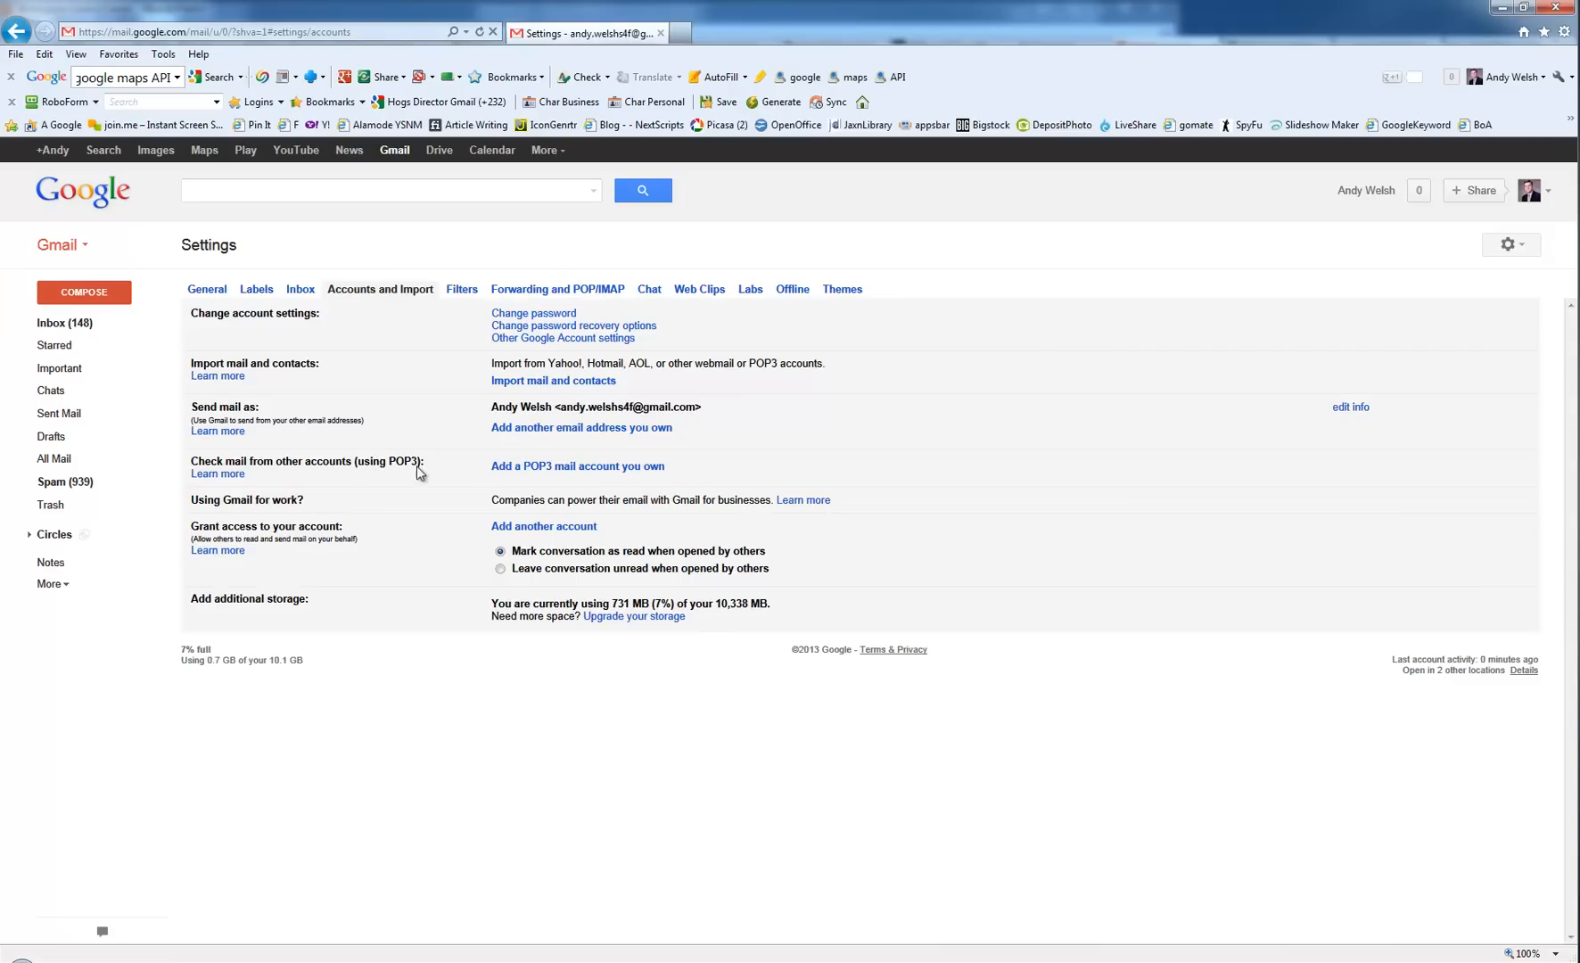
left_click(578, 465)
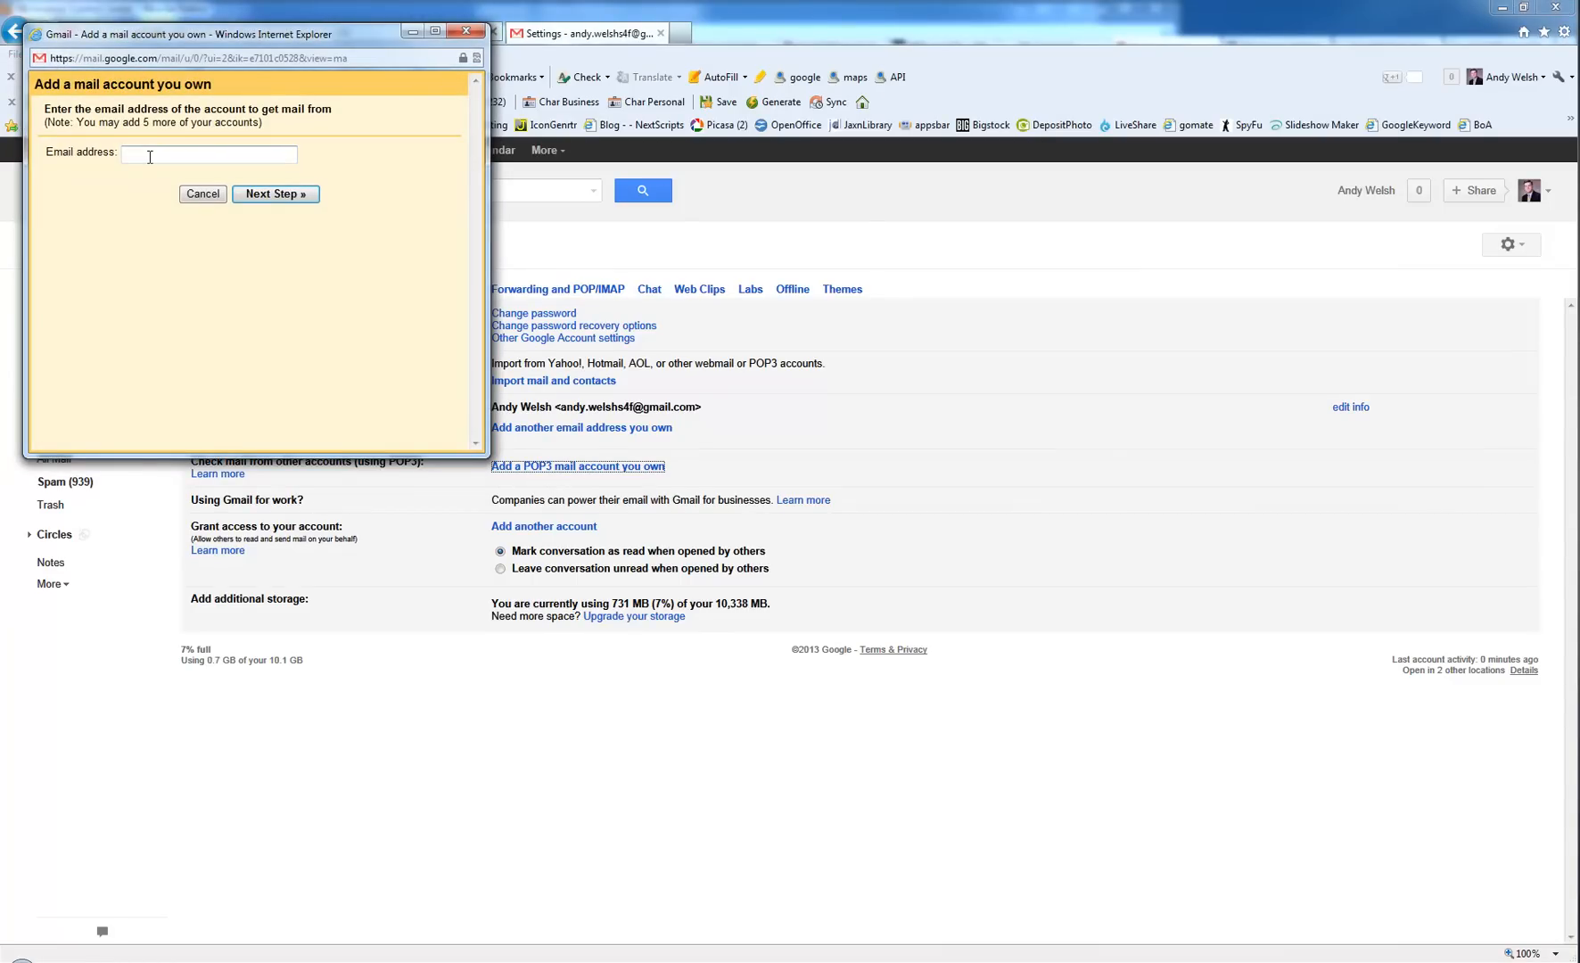
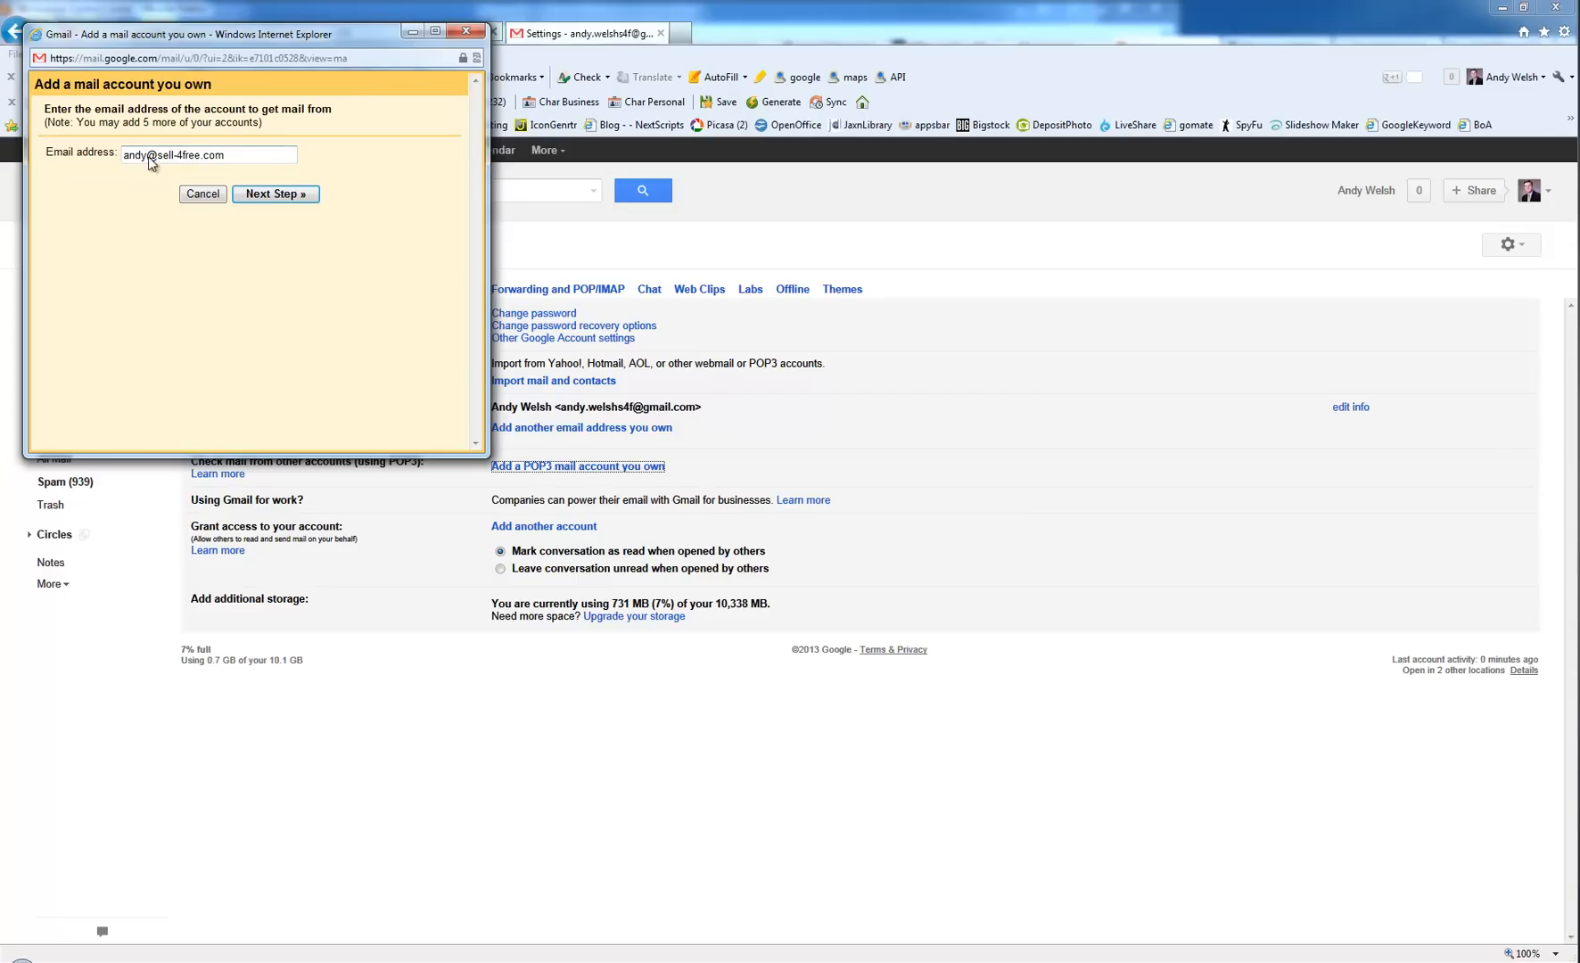
left_click(274, 194)
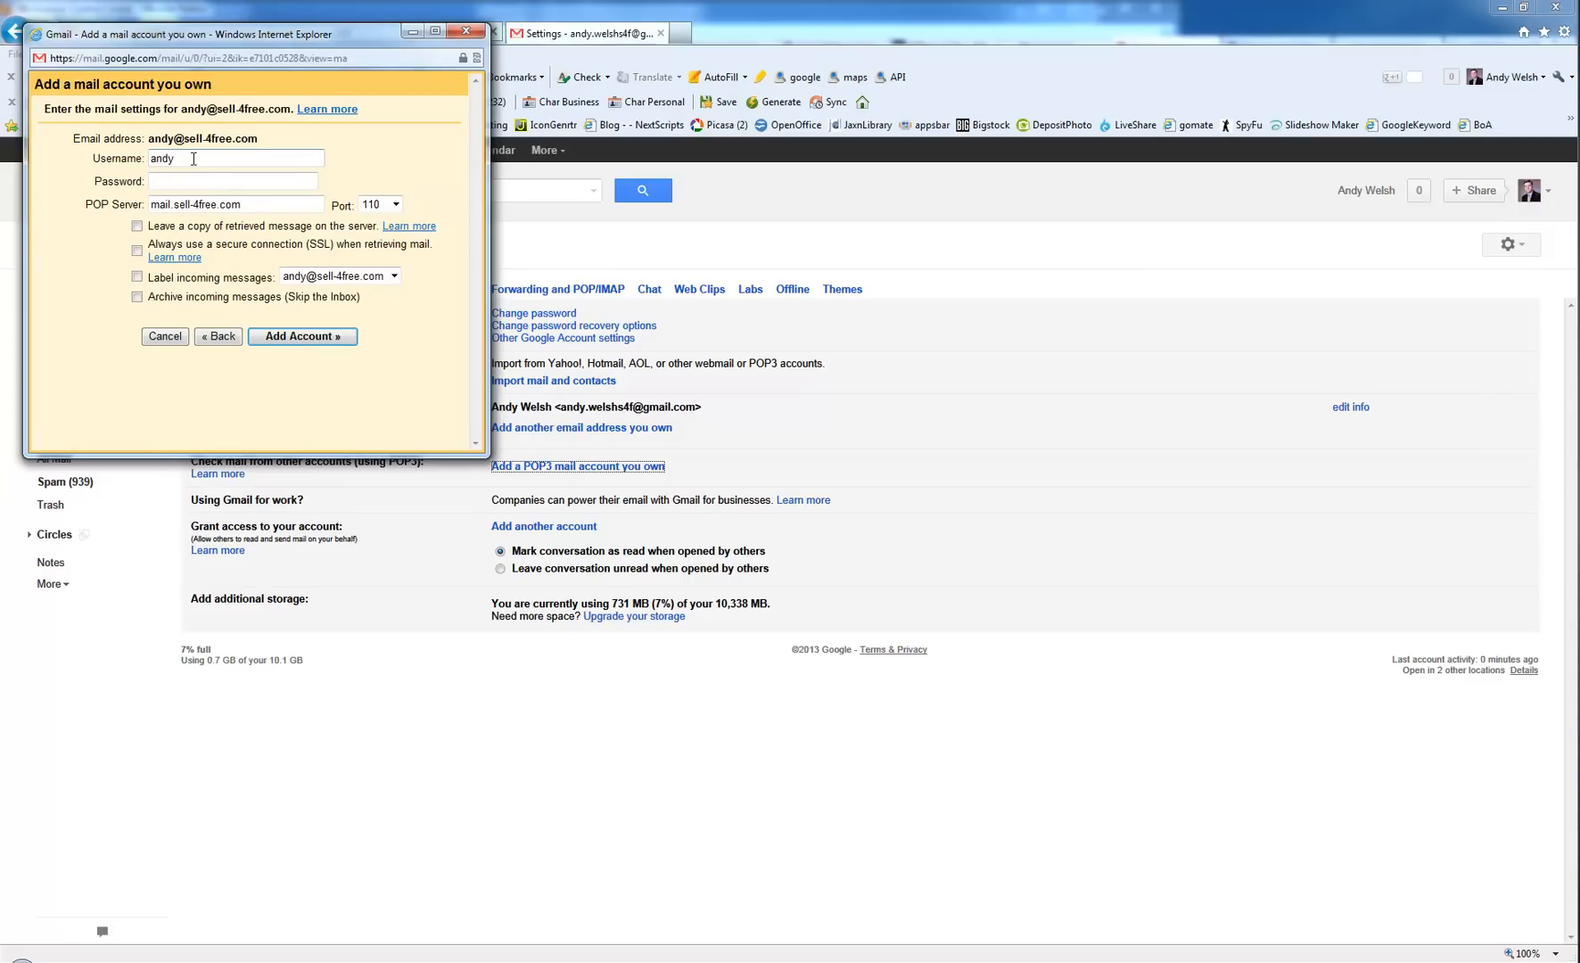
type("@sell-4free.com")
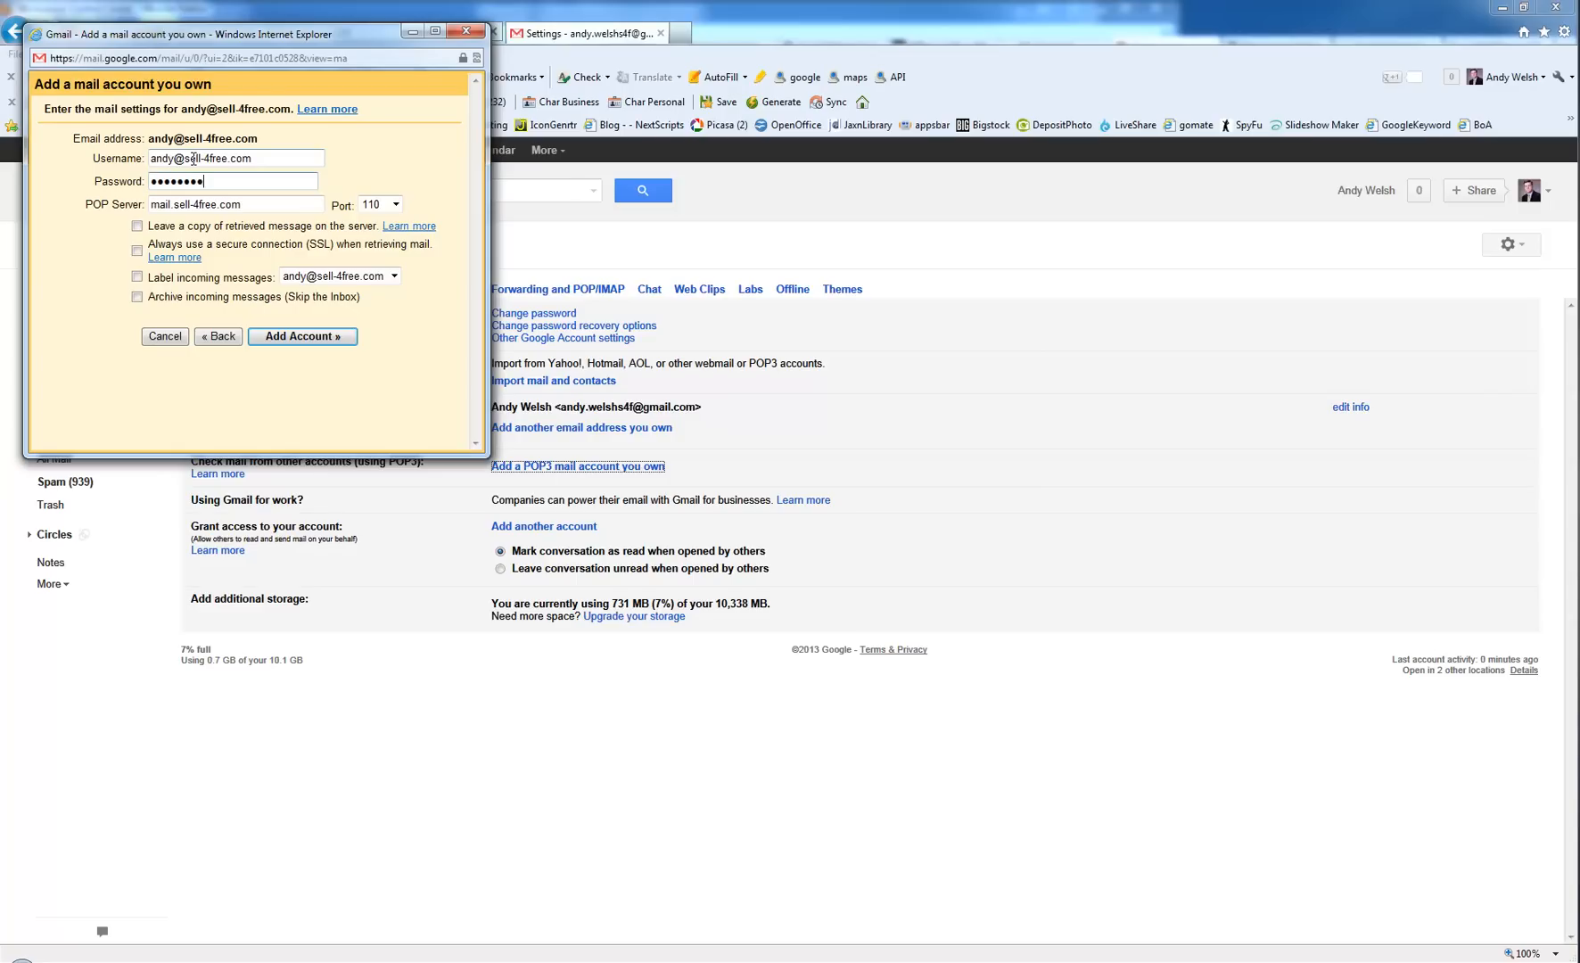
triple_click(234, 205)
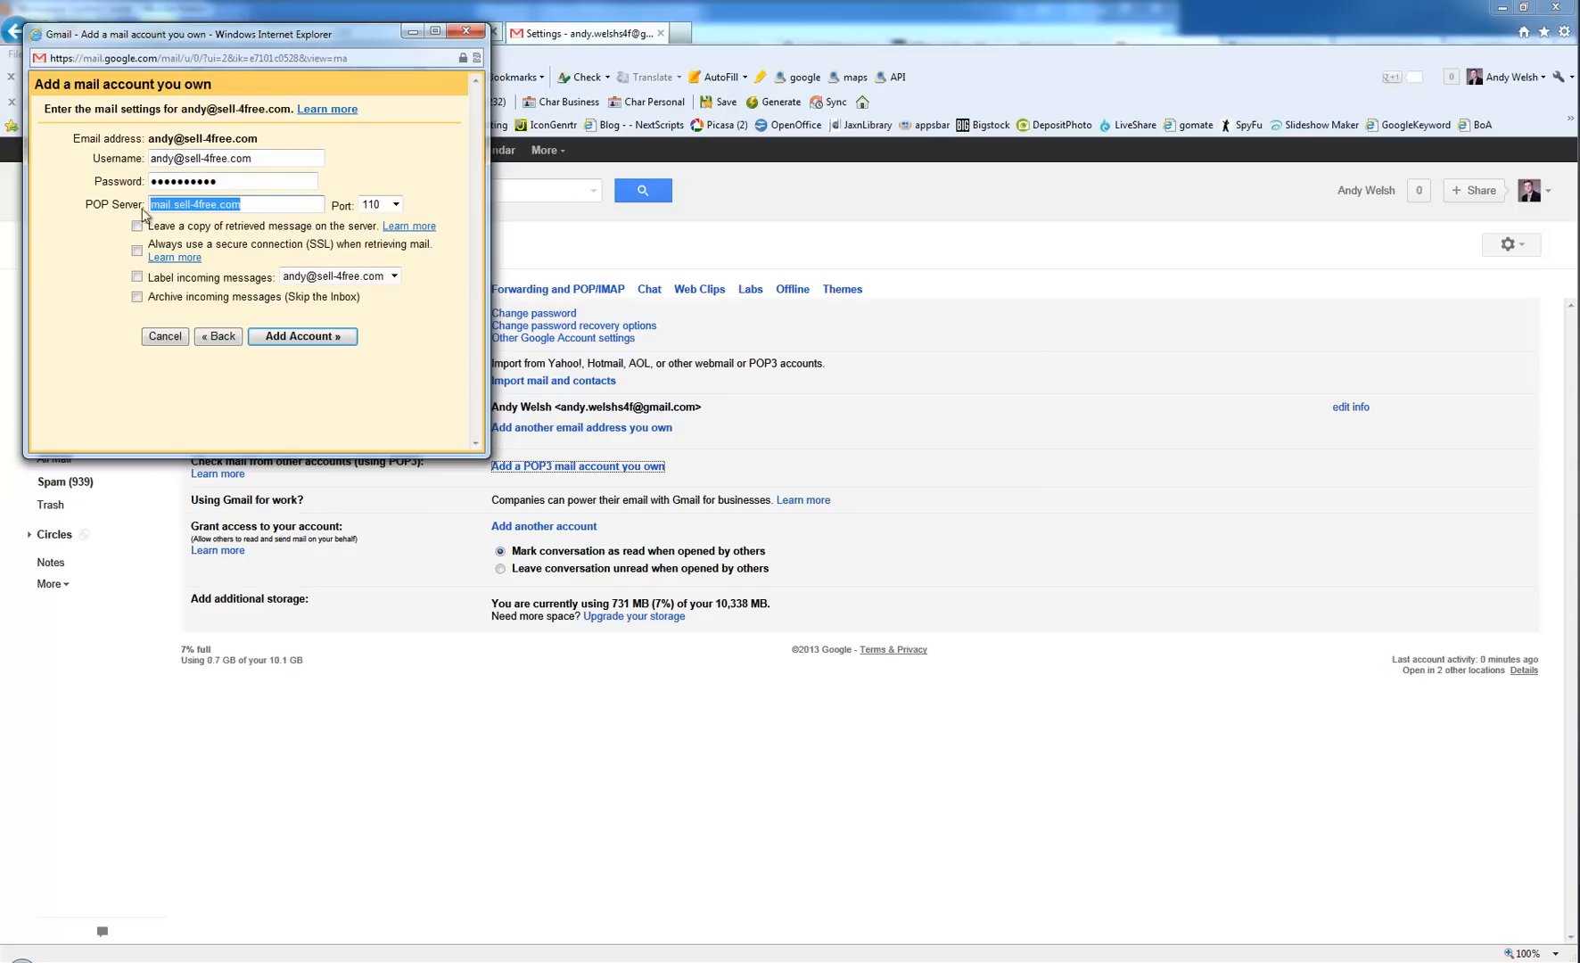
mouse_move(355, 954)
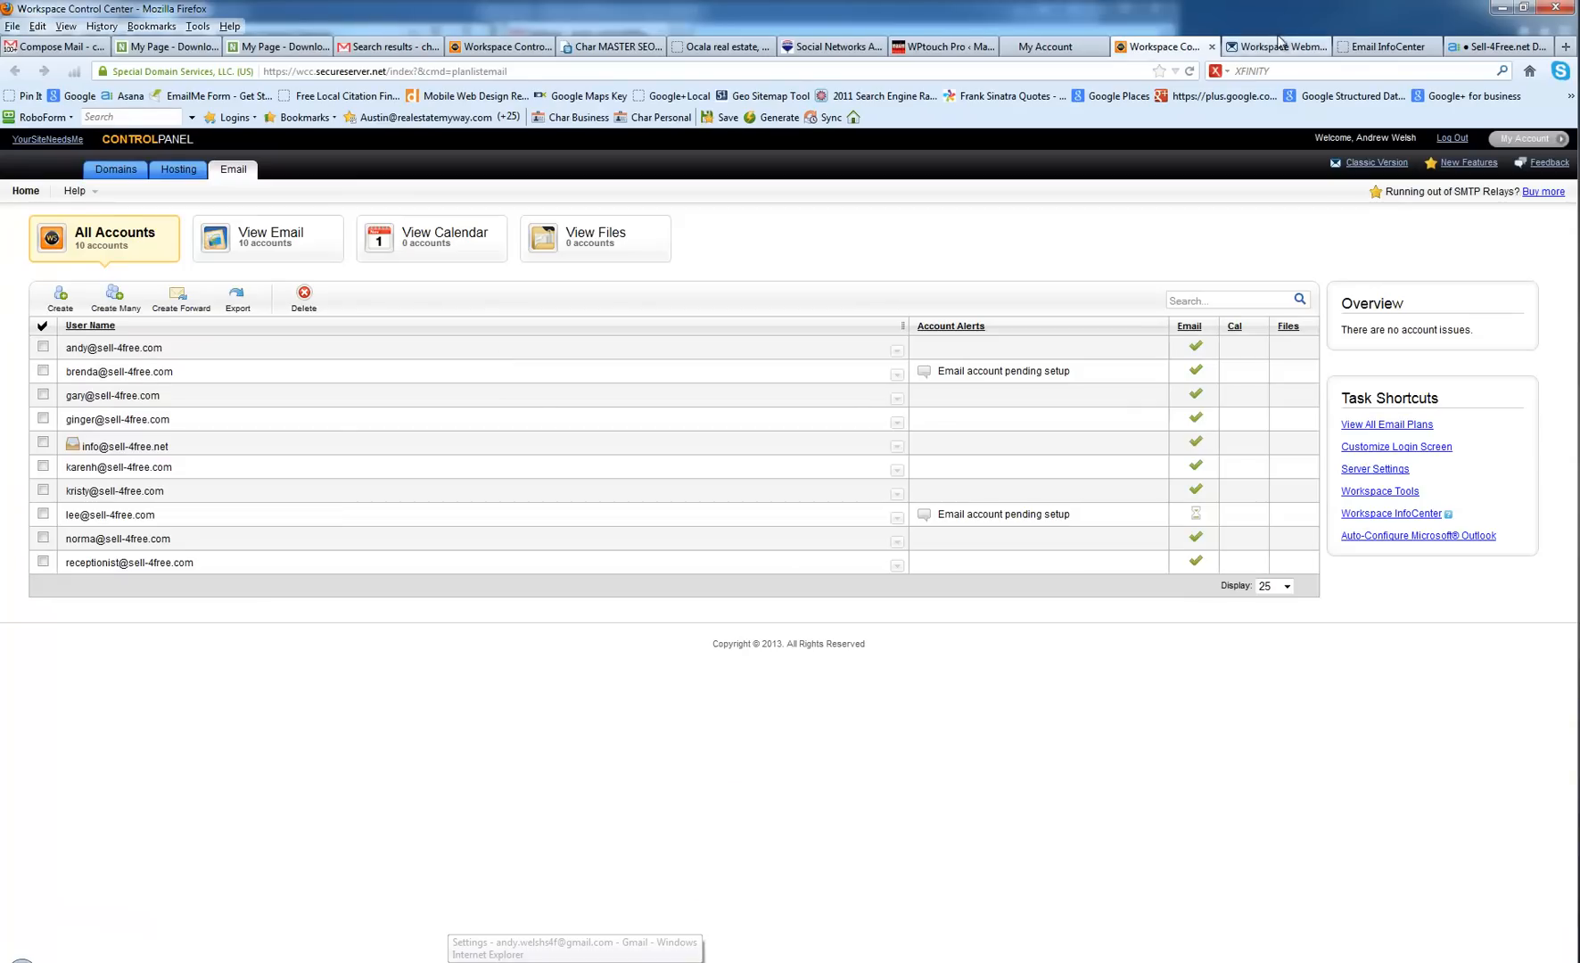
Copy the incoming server pop.secureserver.net from Email InfoCenter into Gmail's POP Server field.
left_click(1384, 46)
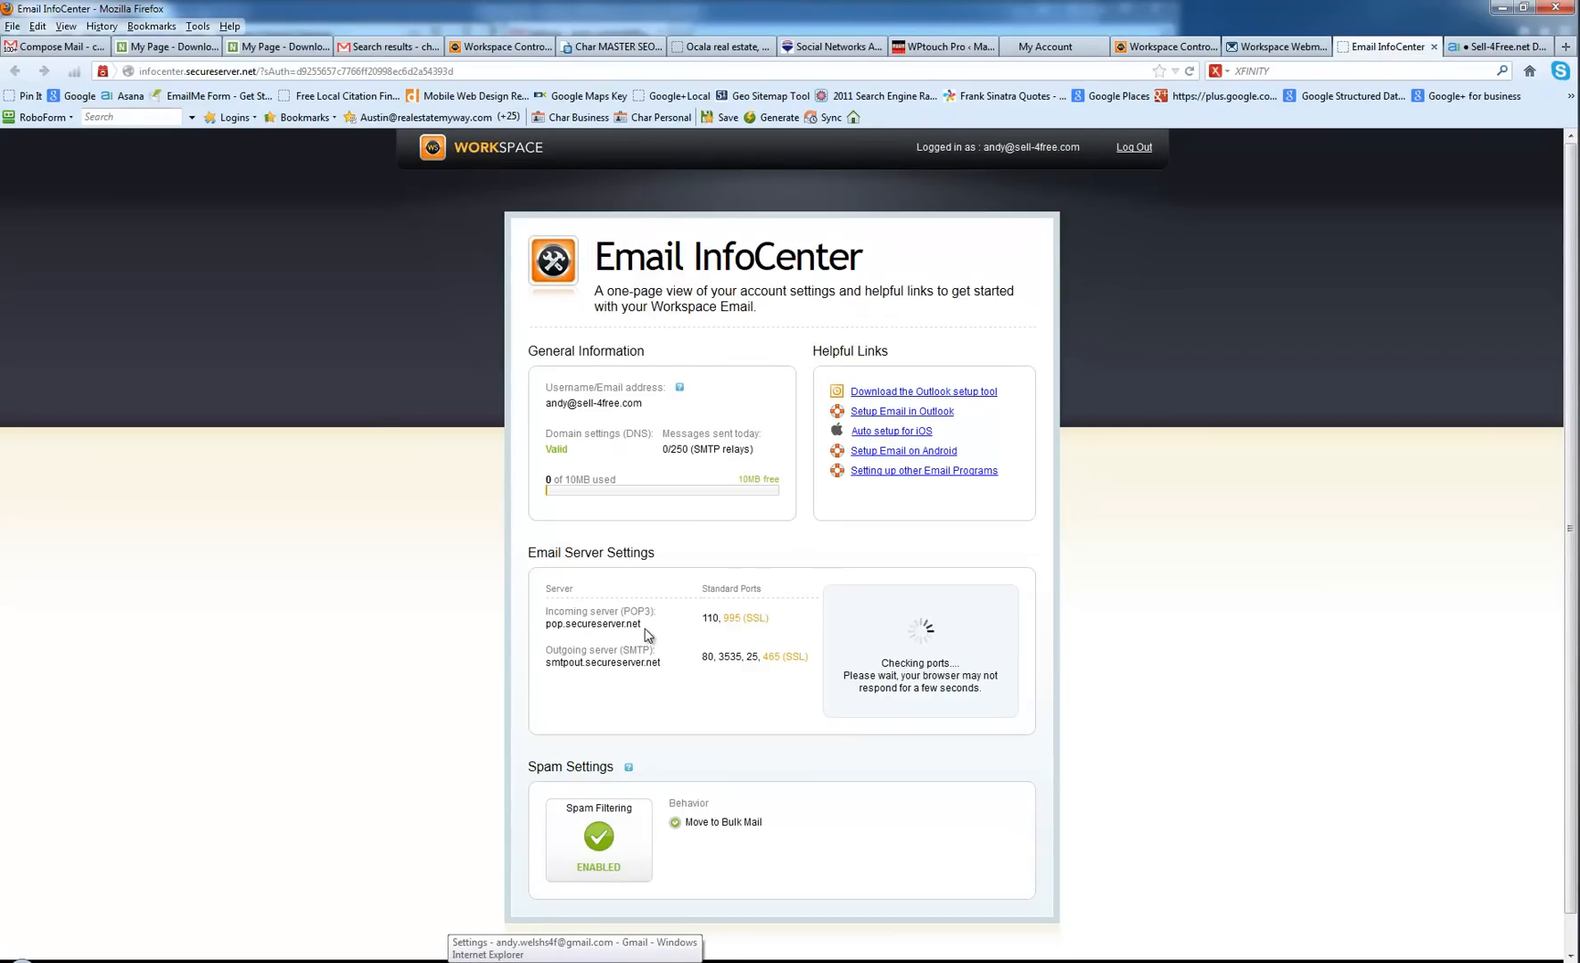
double_click(593, 623)
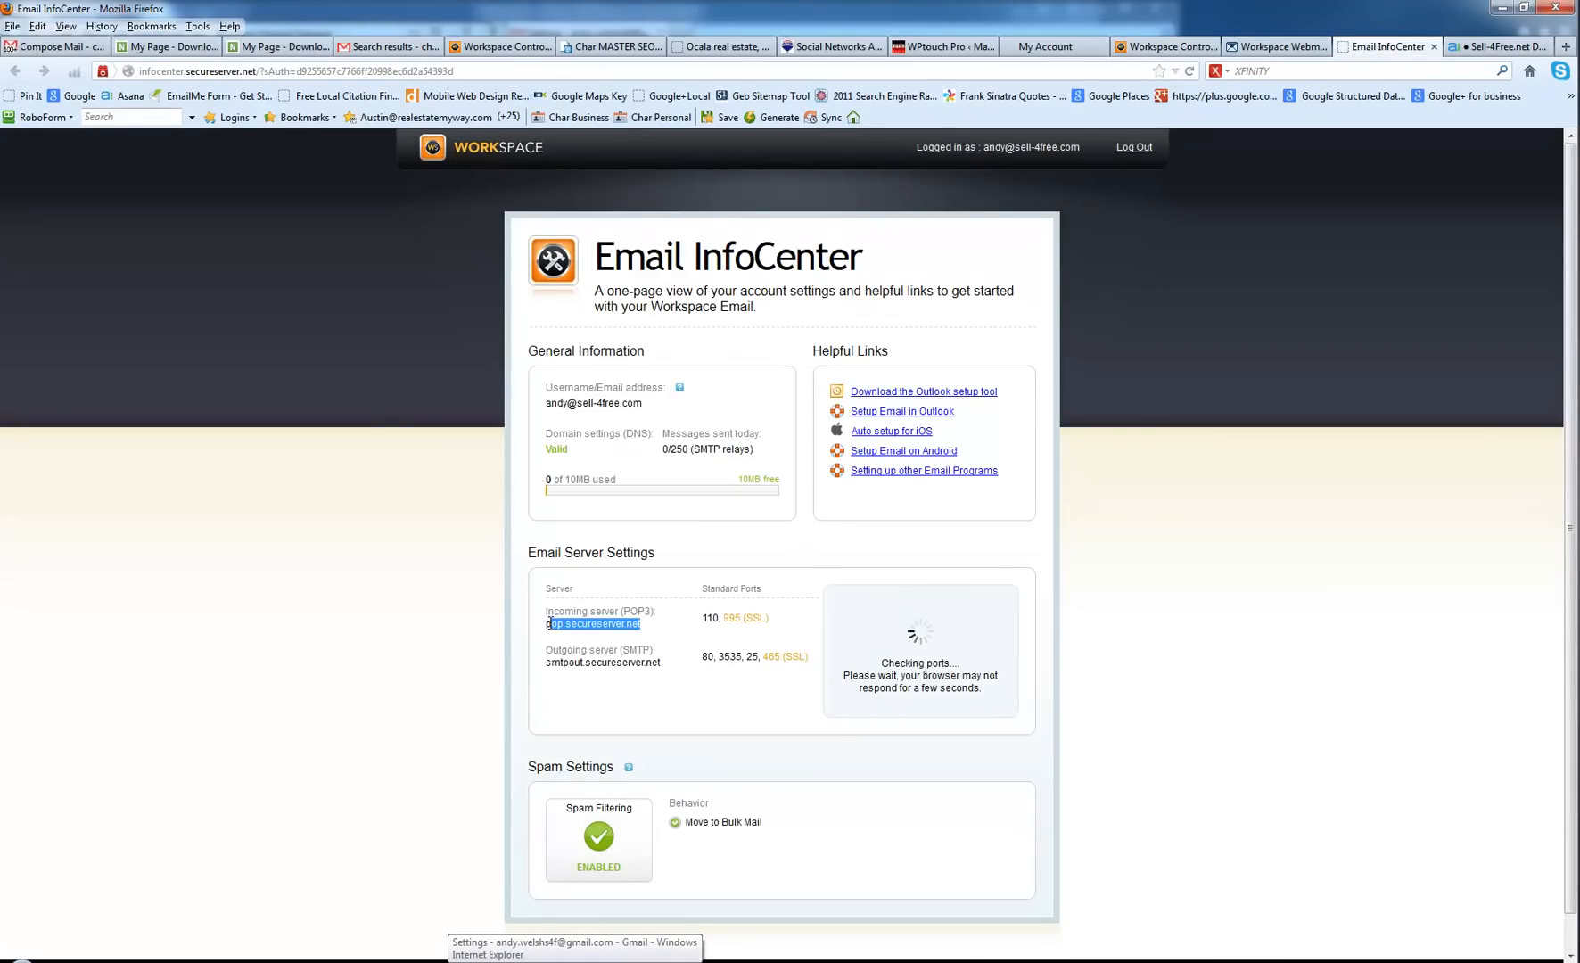
right_click(597, 624)
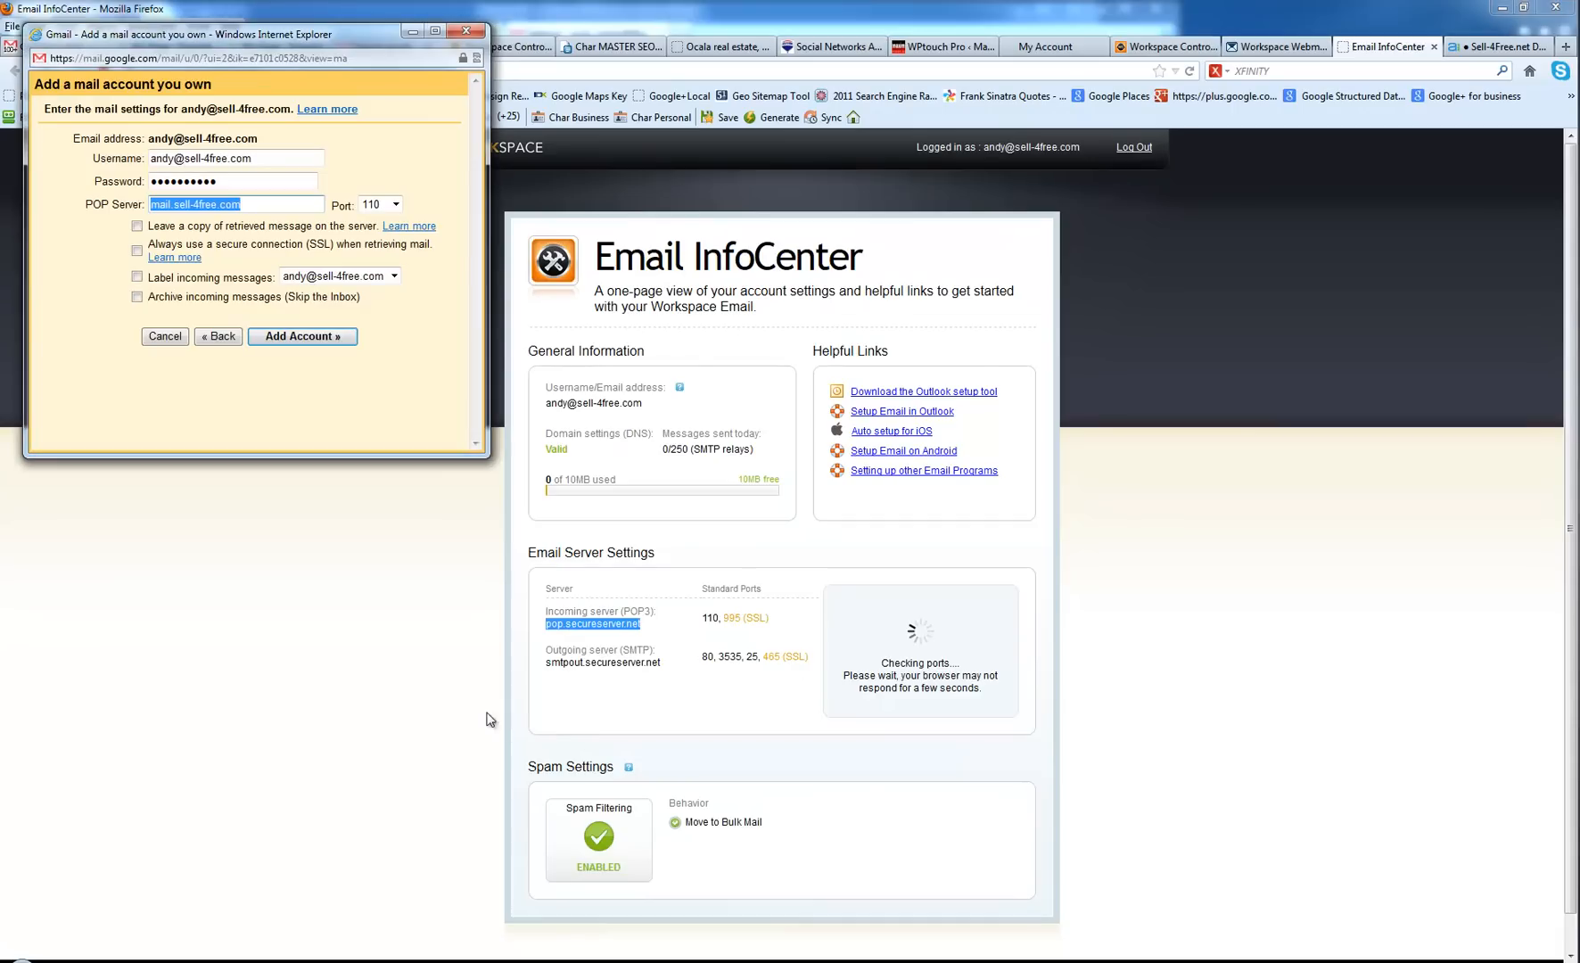
type("pop.secureserver.net")
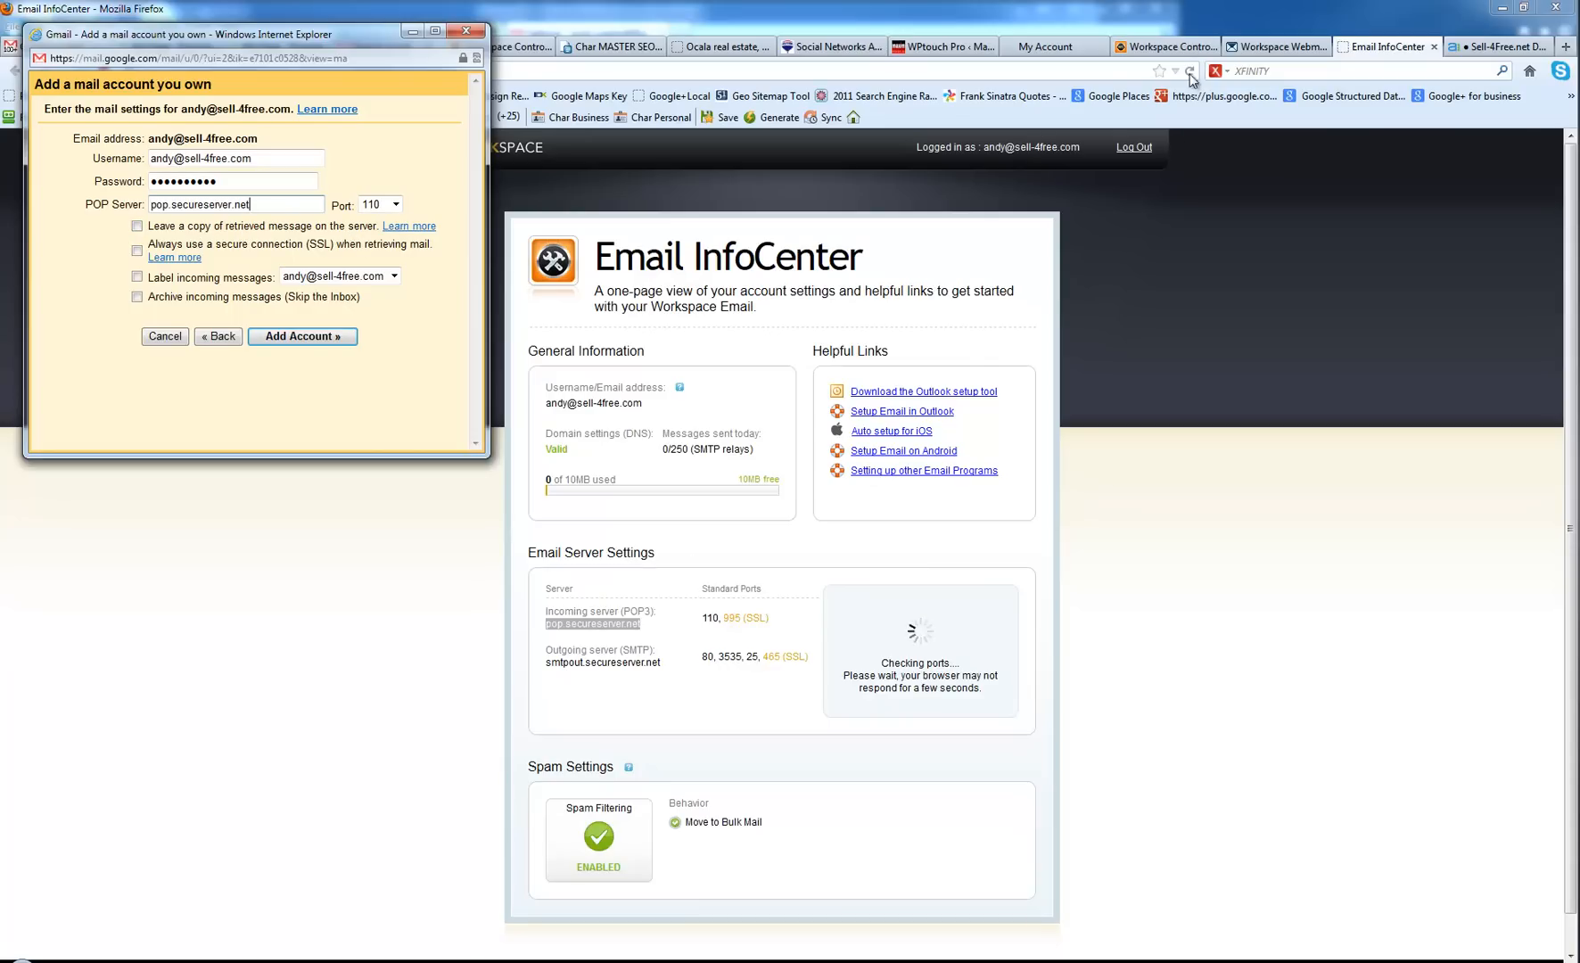
mouse_move(1177, 47)
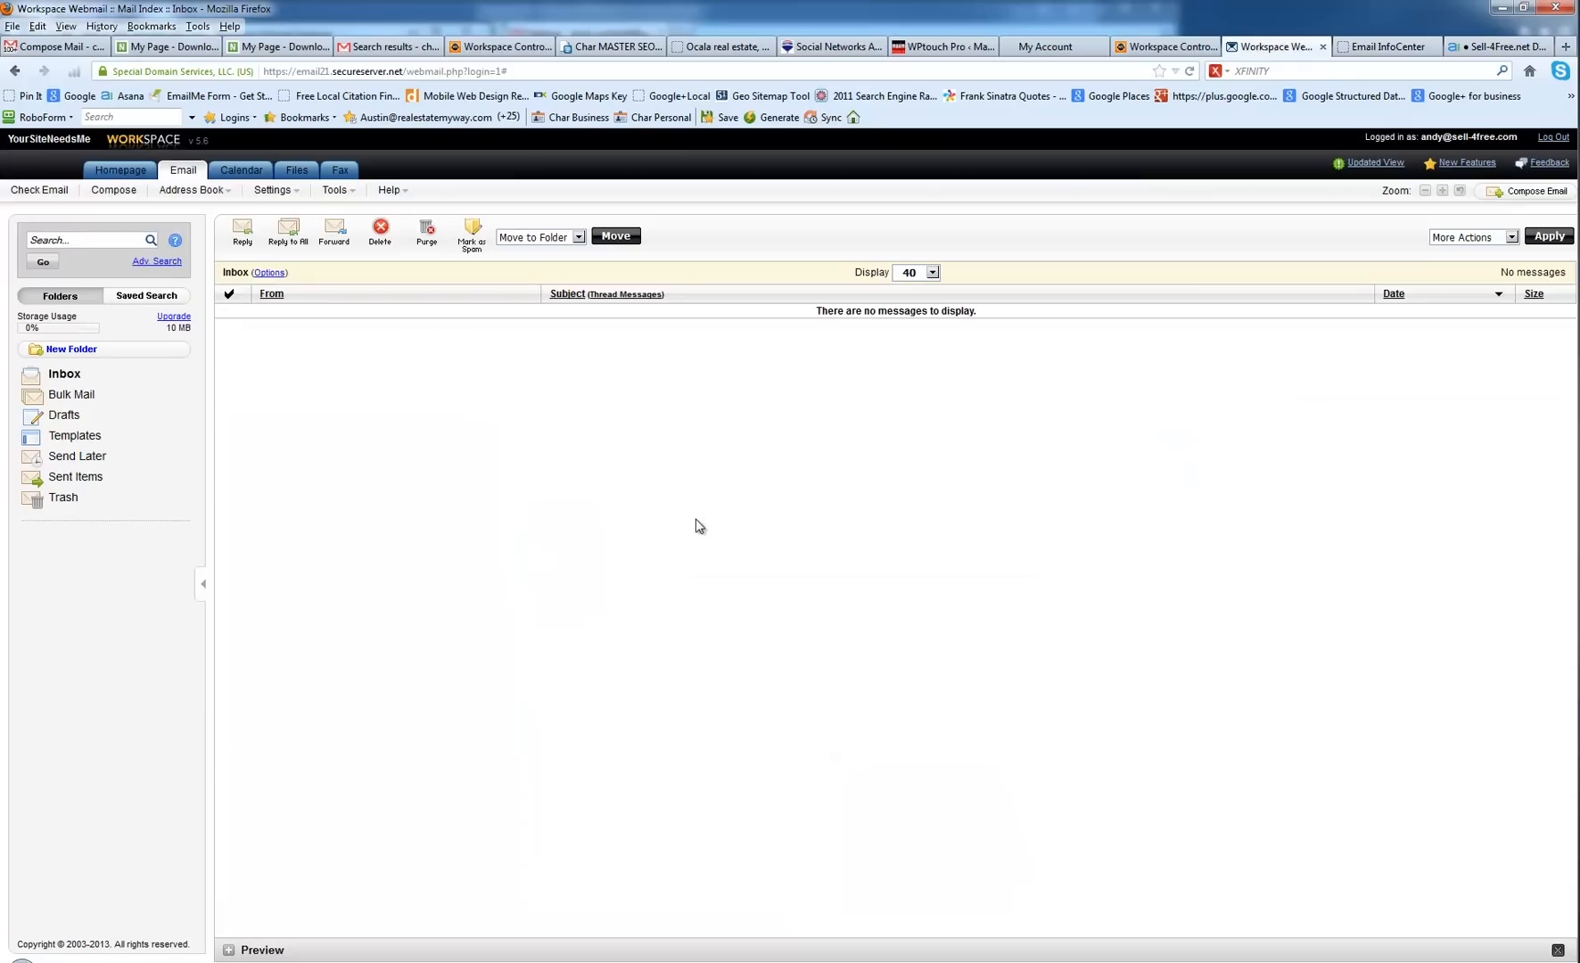
mouse_move(869, 547)
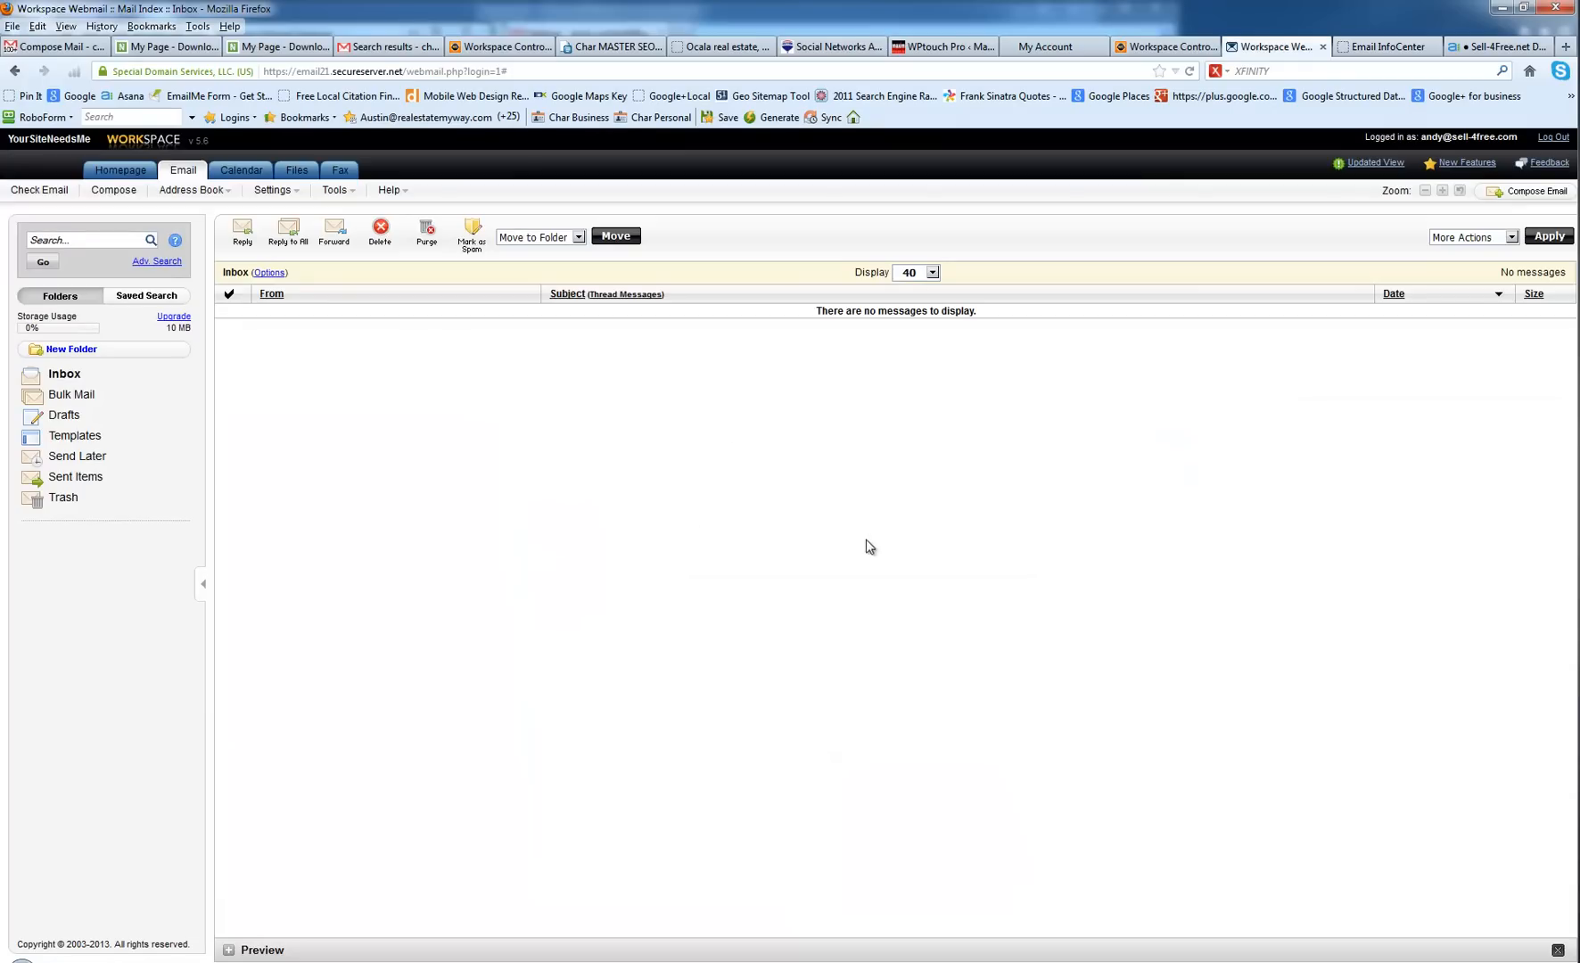
mouse_move(307, 528)
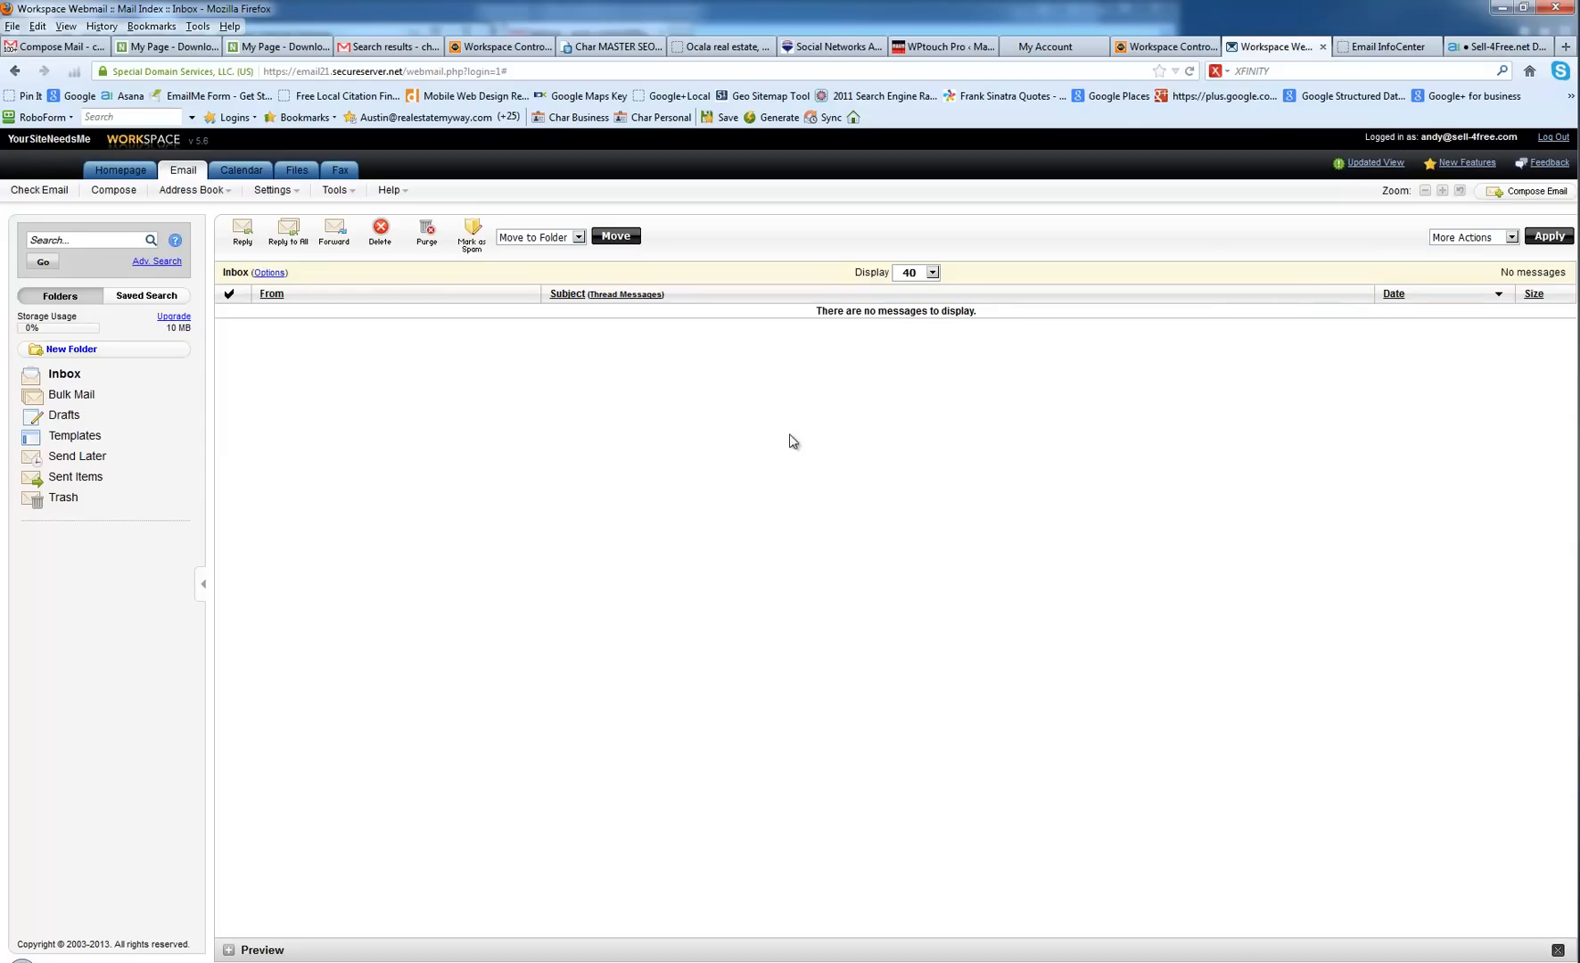
mouse_move(767, 354)
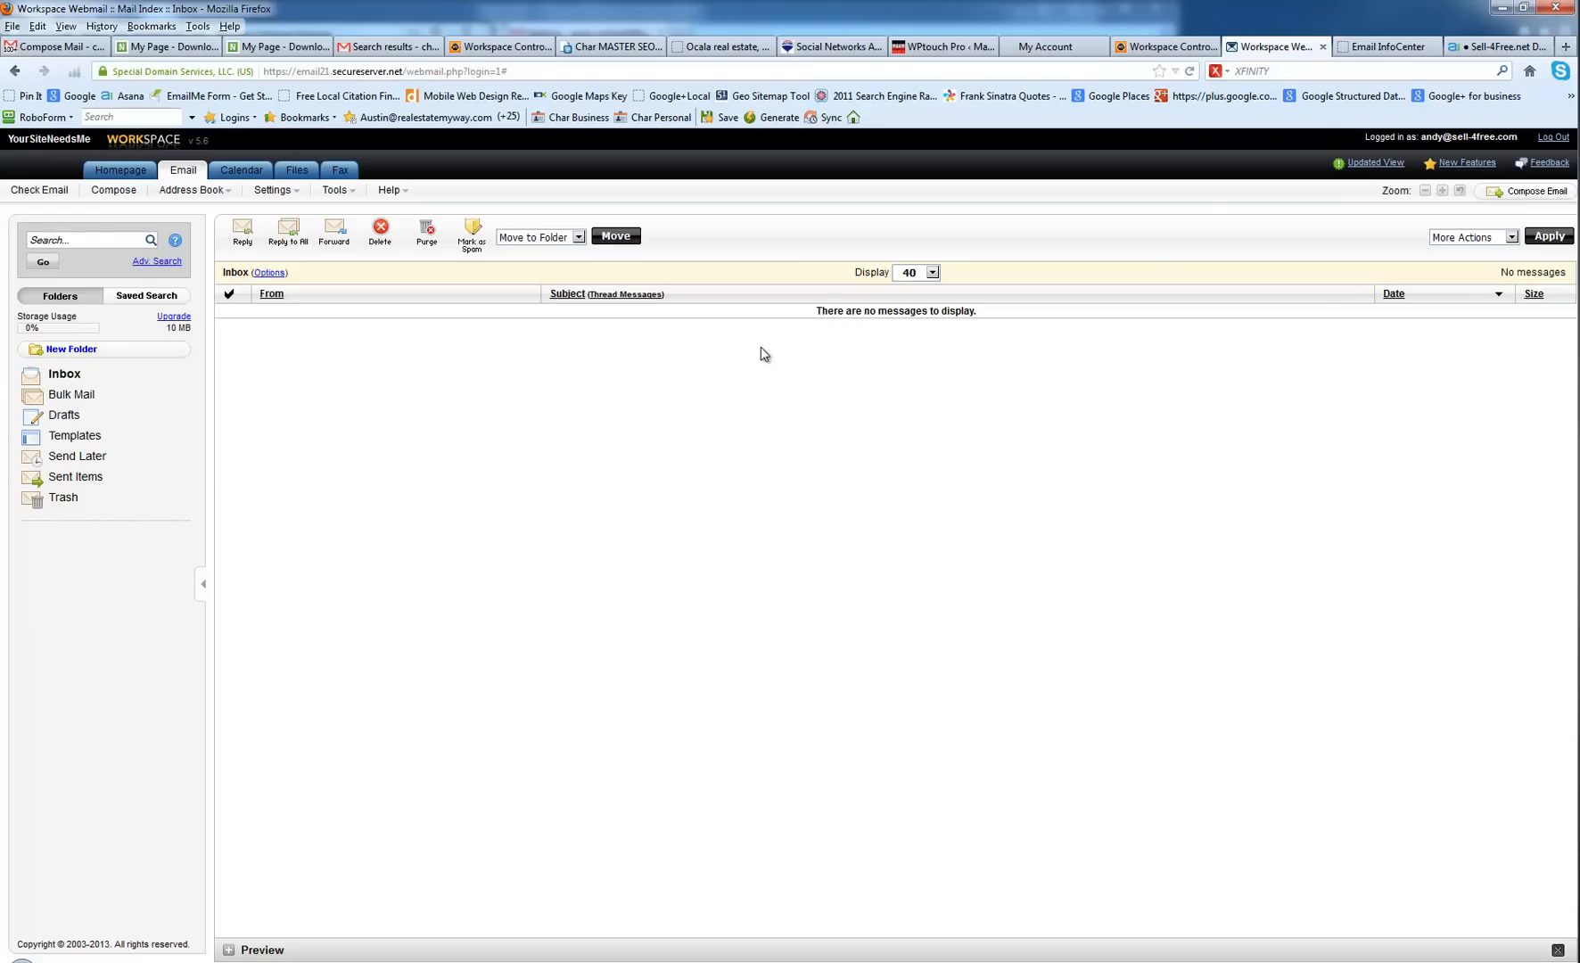
left_click(1386, 46)
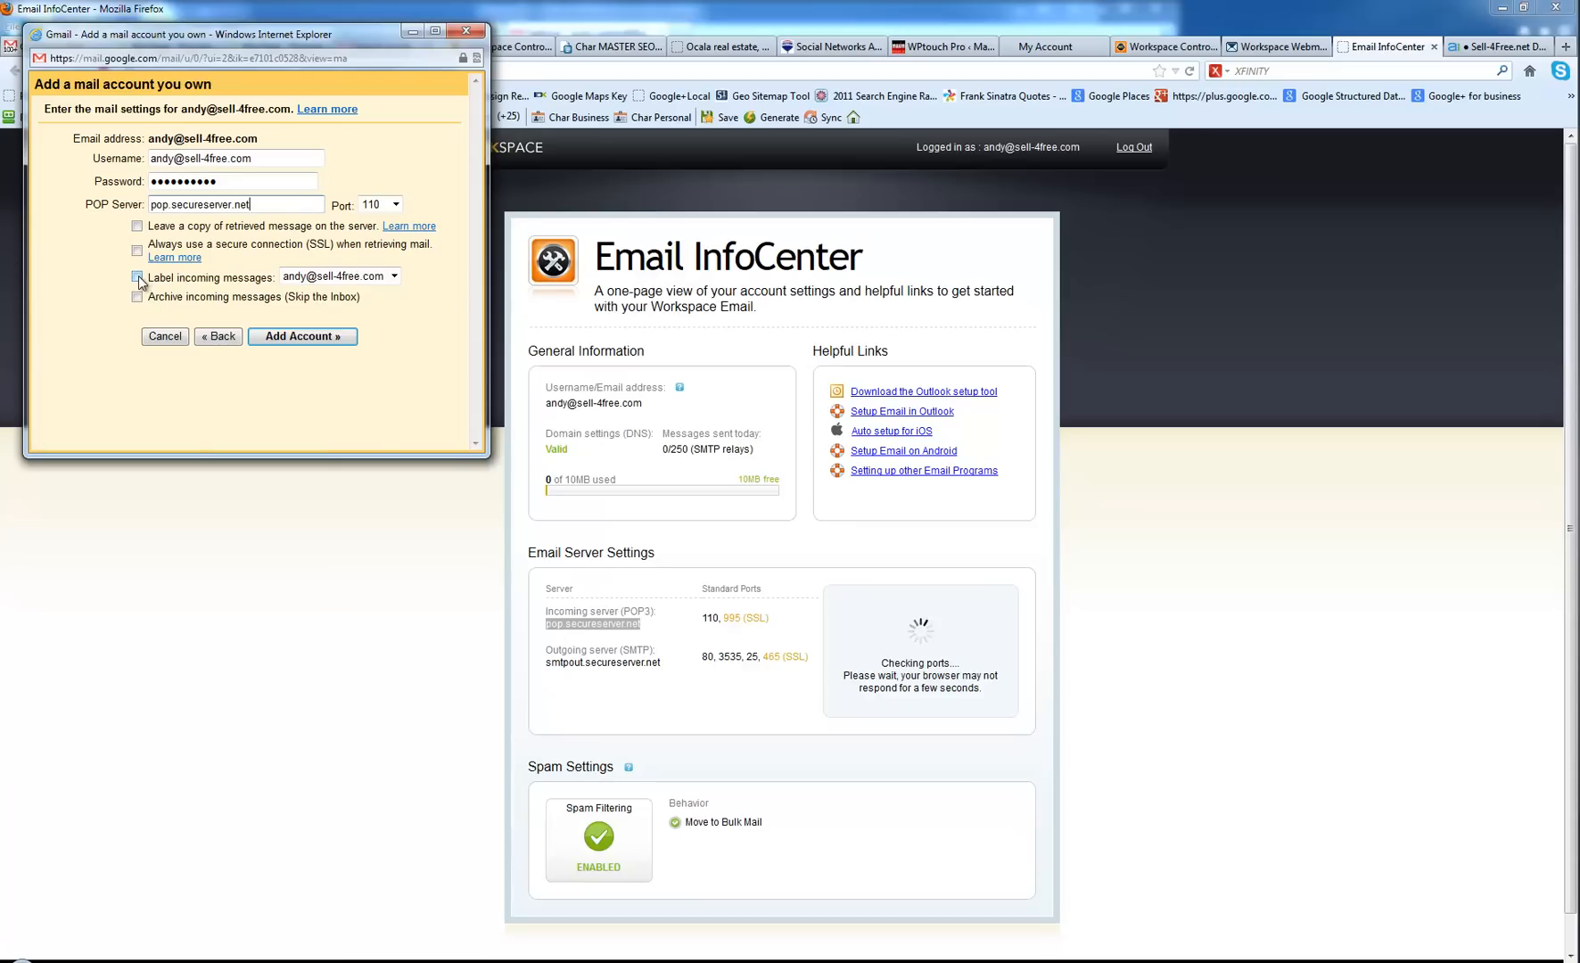
Enable labelling incoming messages, add the account, and decline RoboForm's login save prompt.
left_click(137, 276)
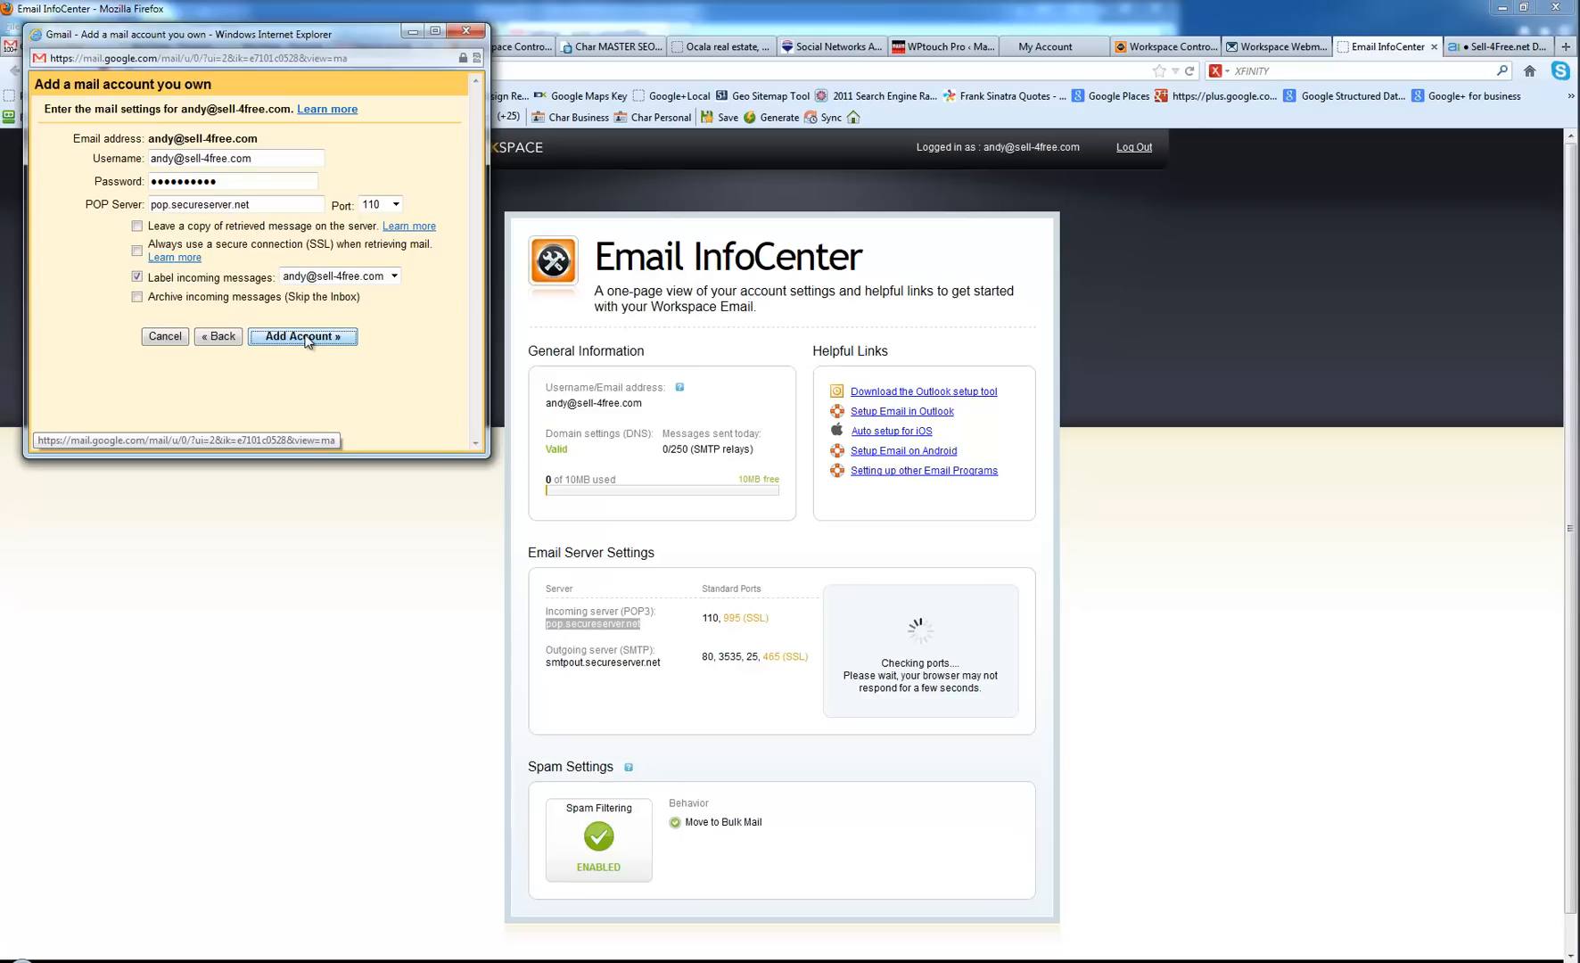
left_click(301, 335)
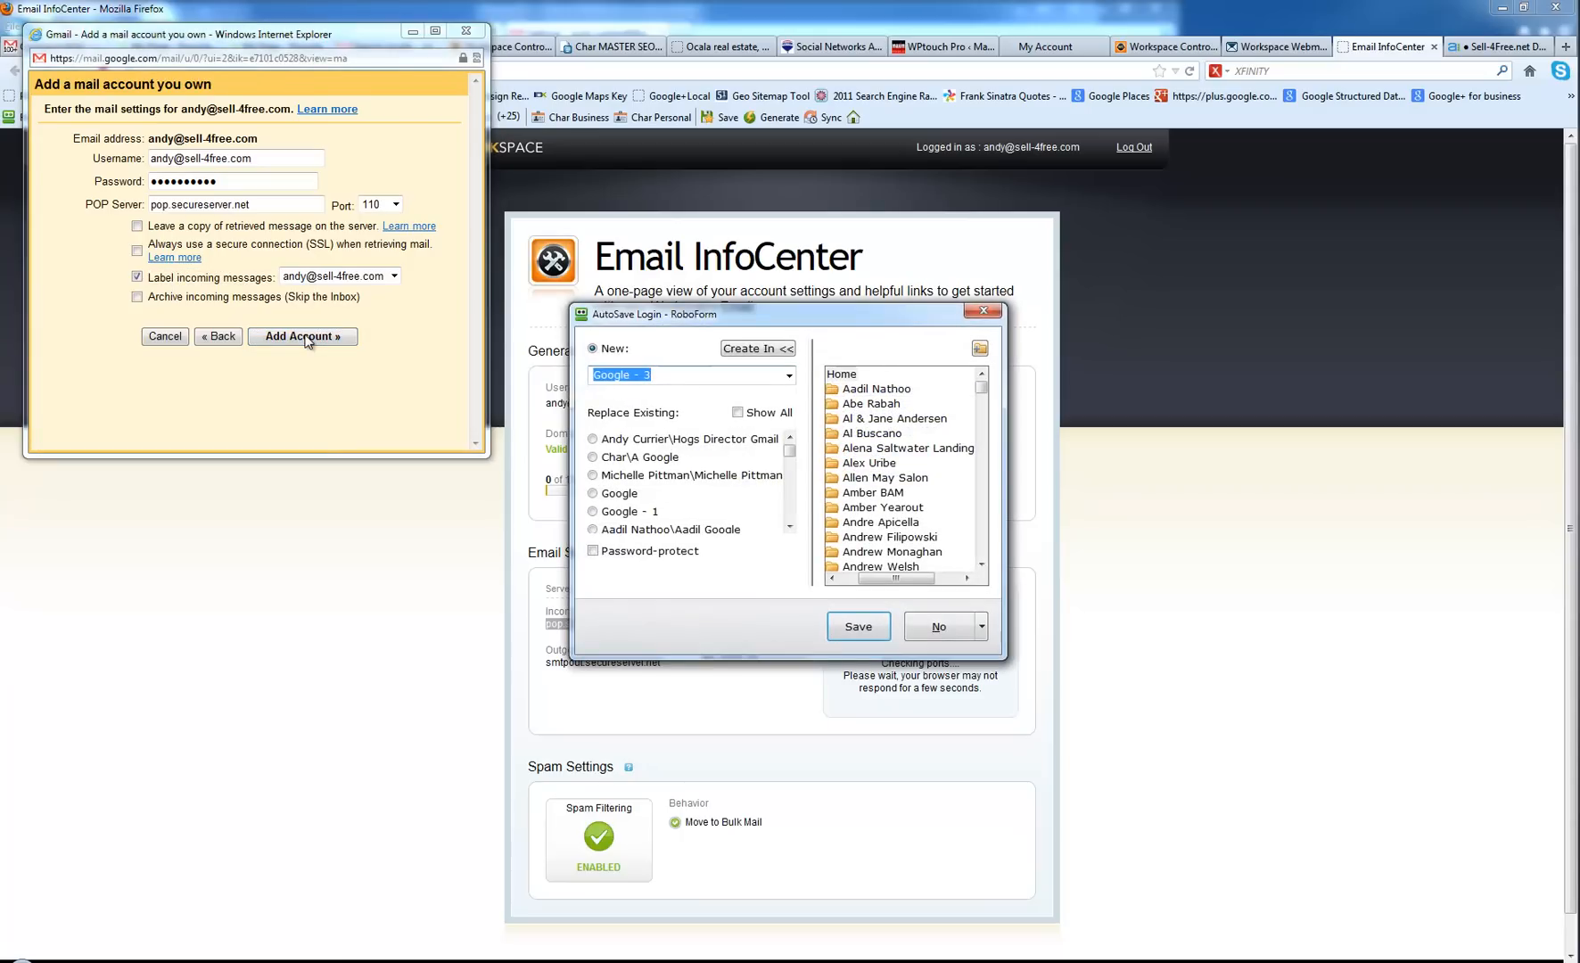
left_click(302, 335)
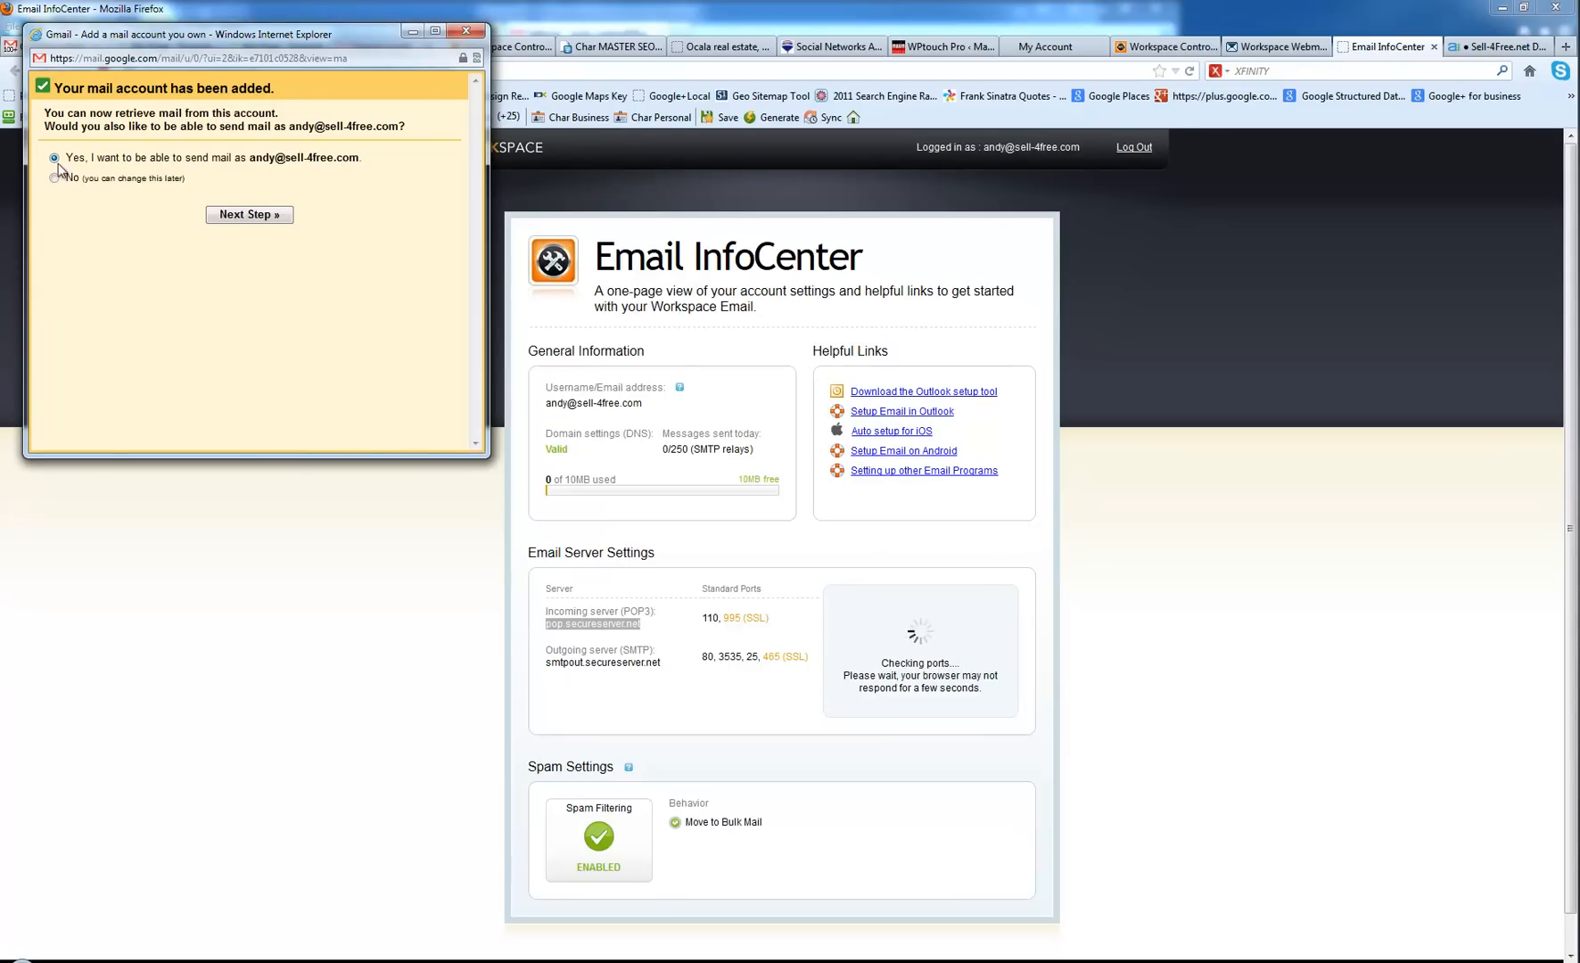
left_click(248, 213)
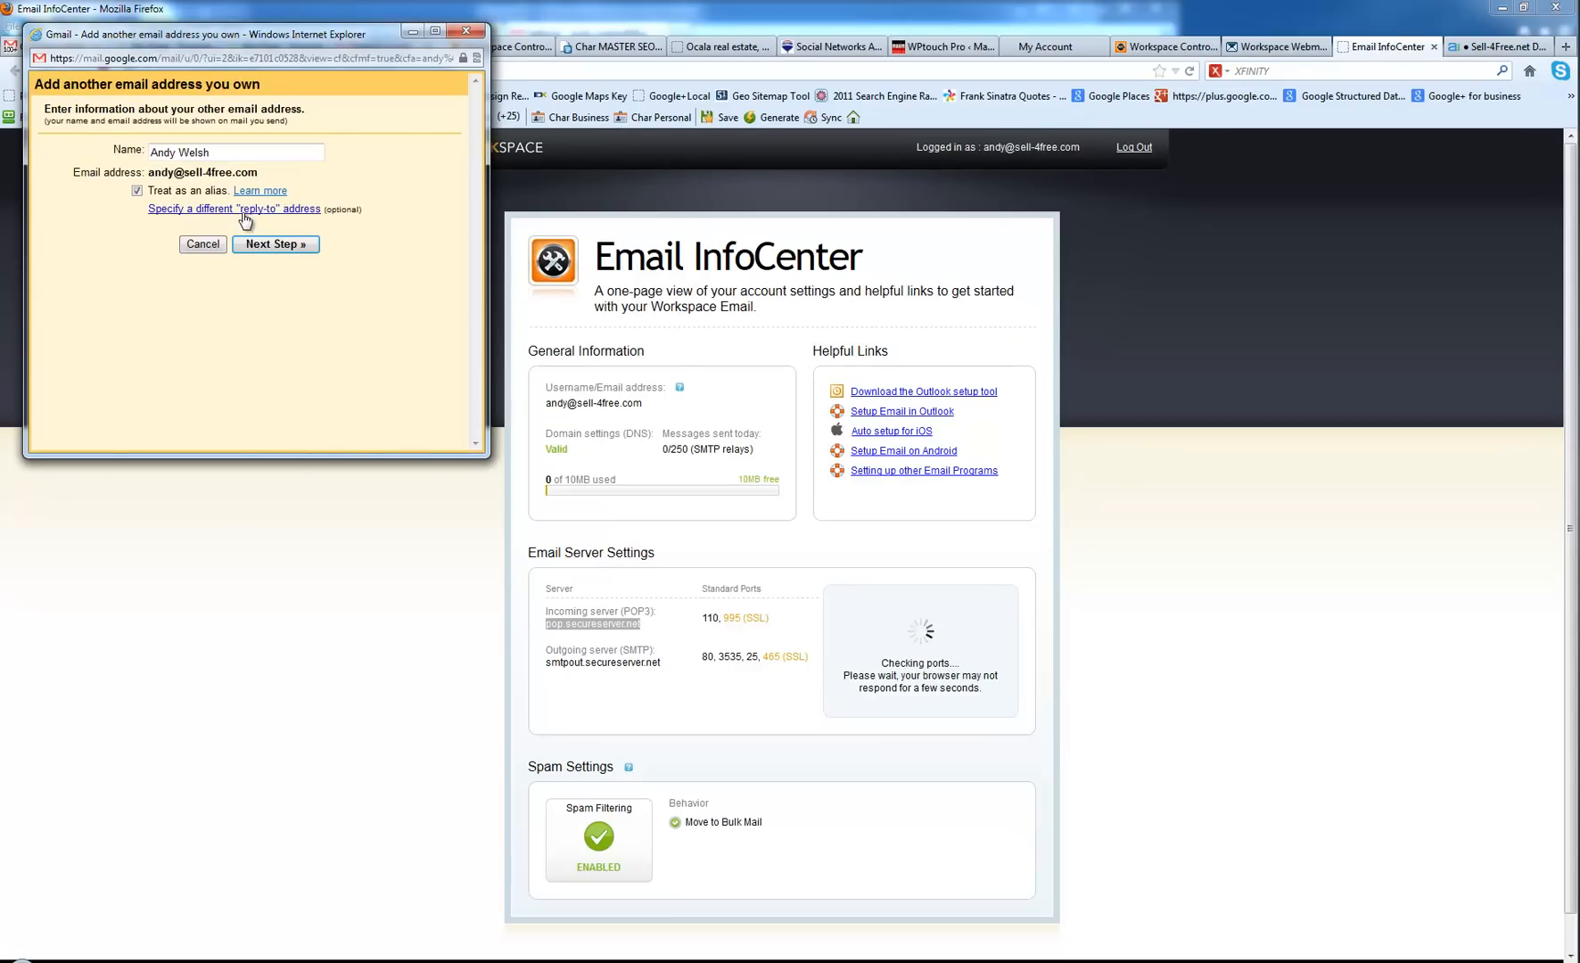
left_click(234, 152)
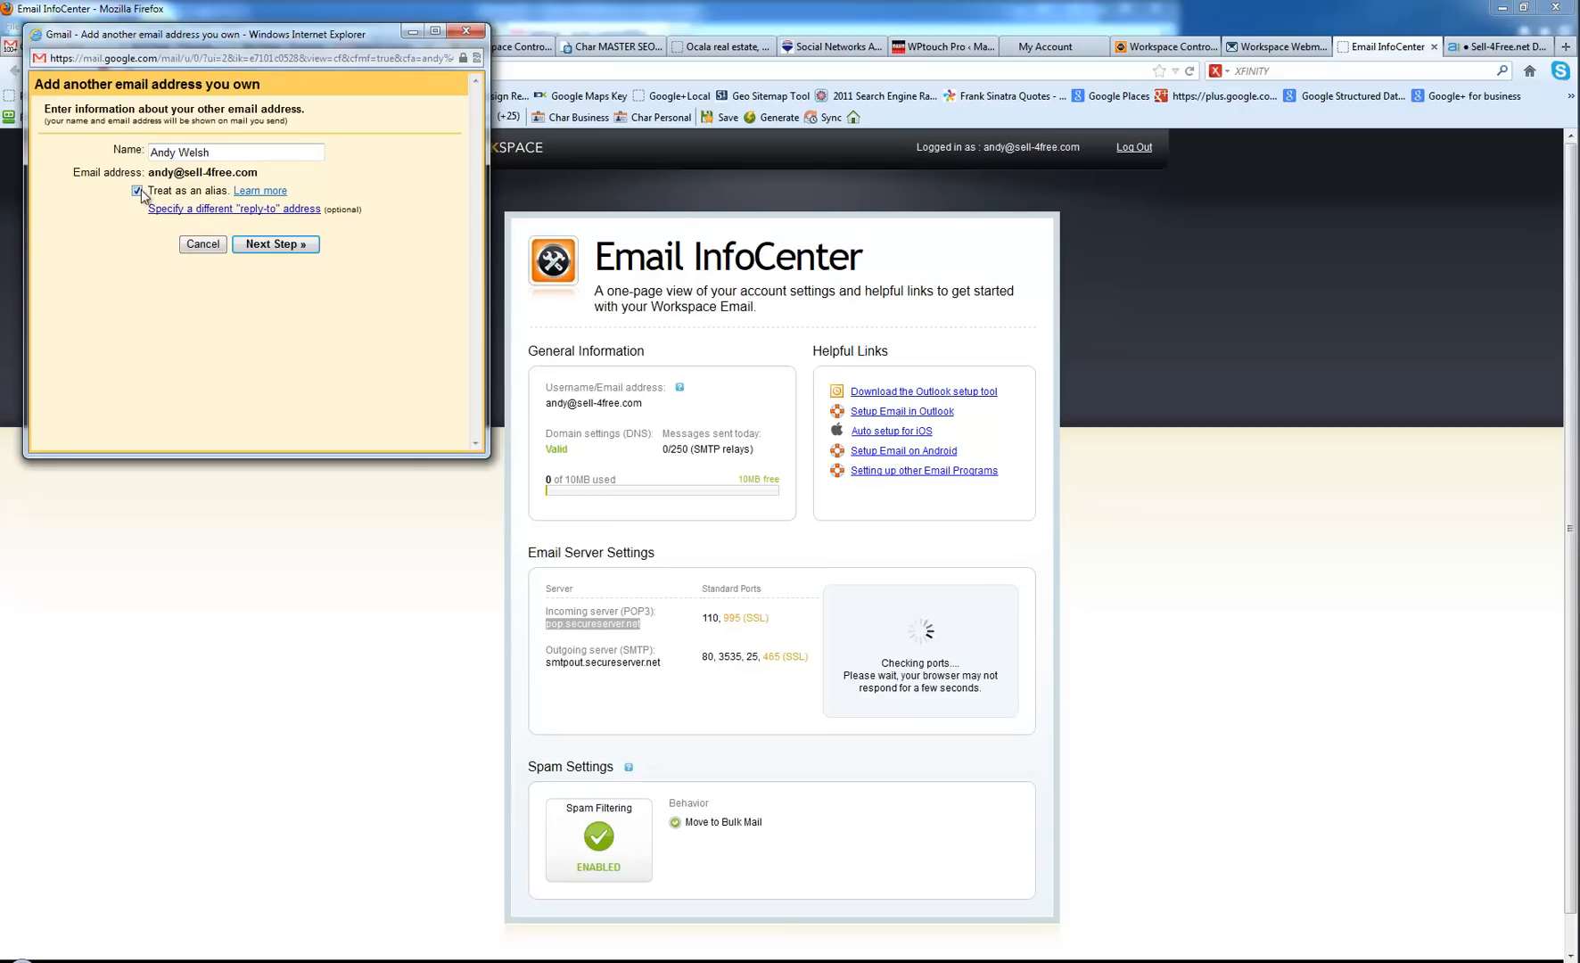
left_click(138, 192)
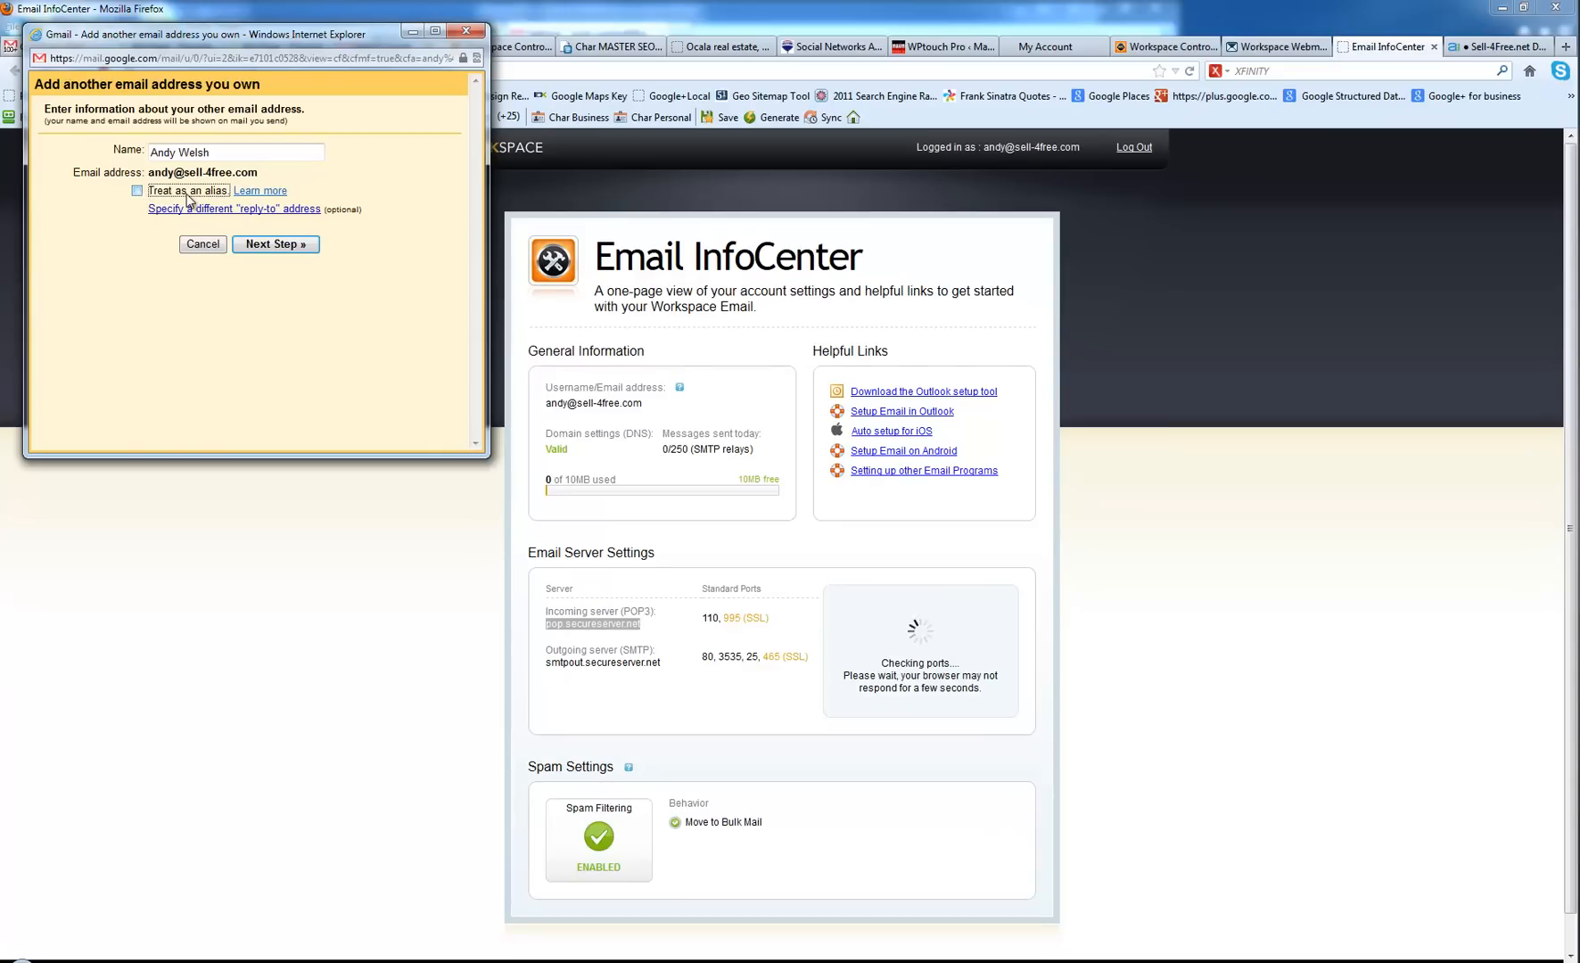
left_click(273, 243)
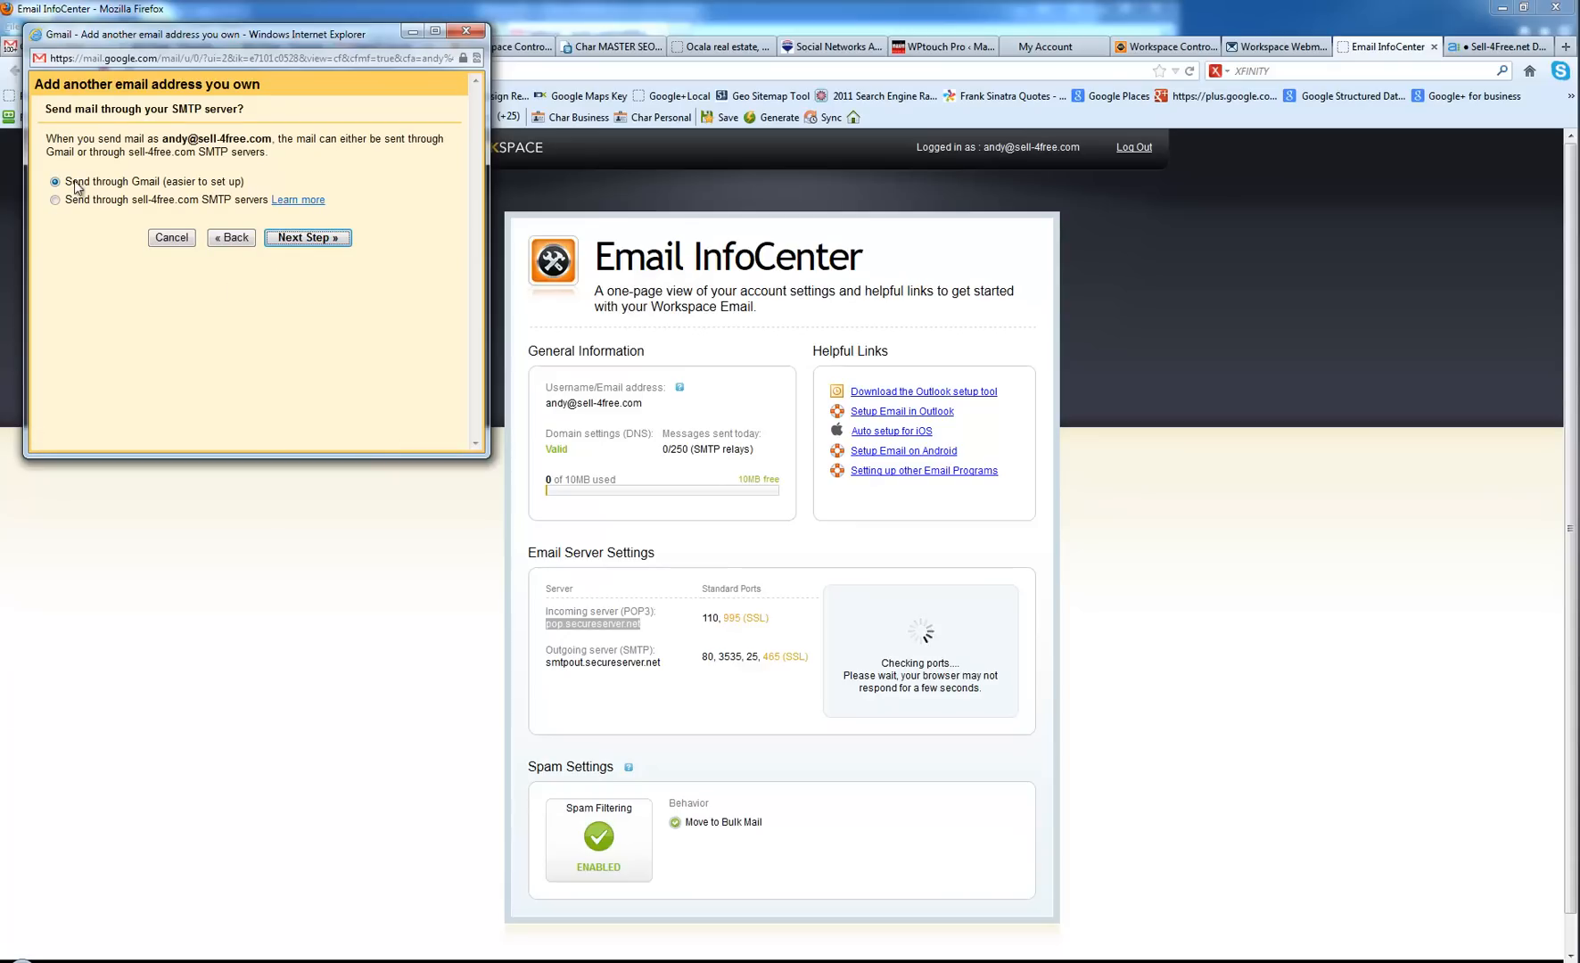
mouse_move(212, 189)
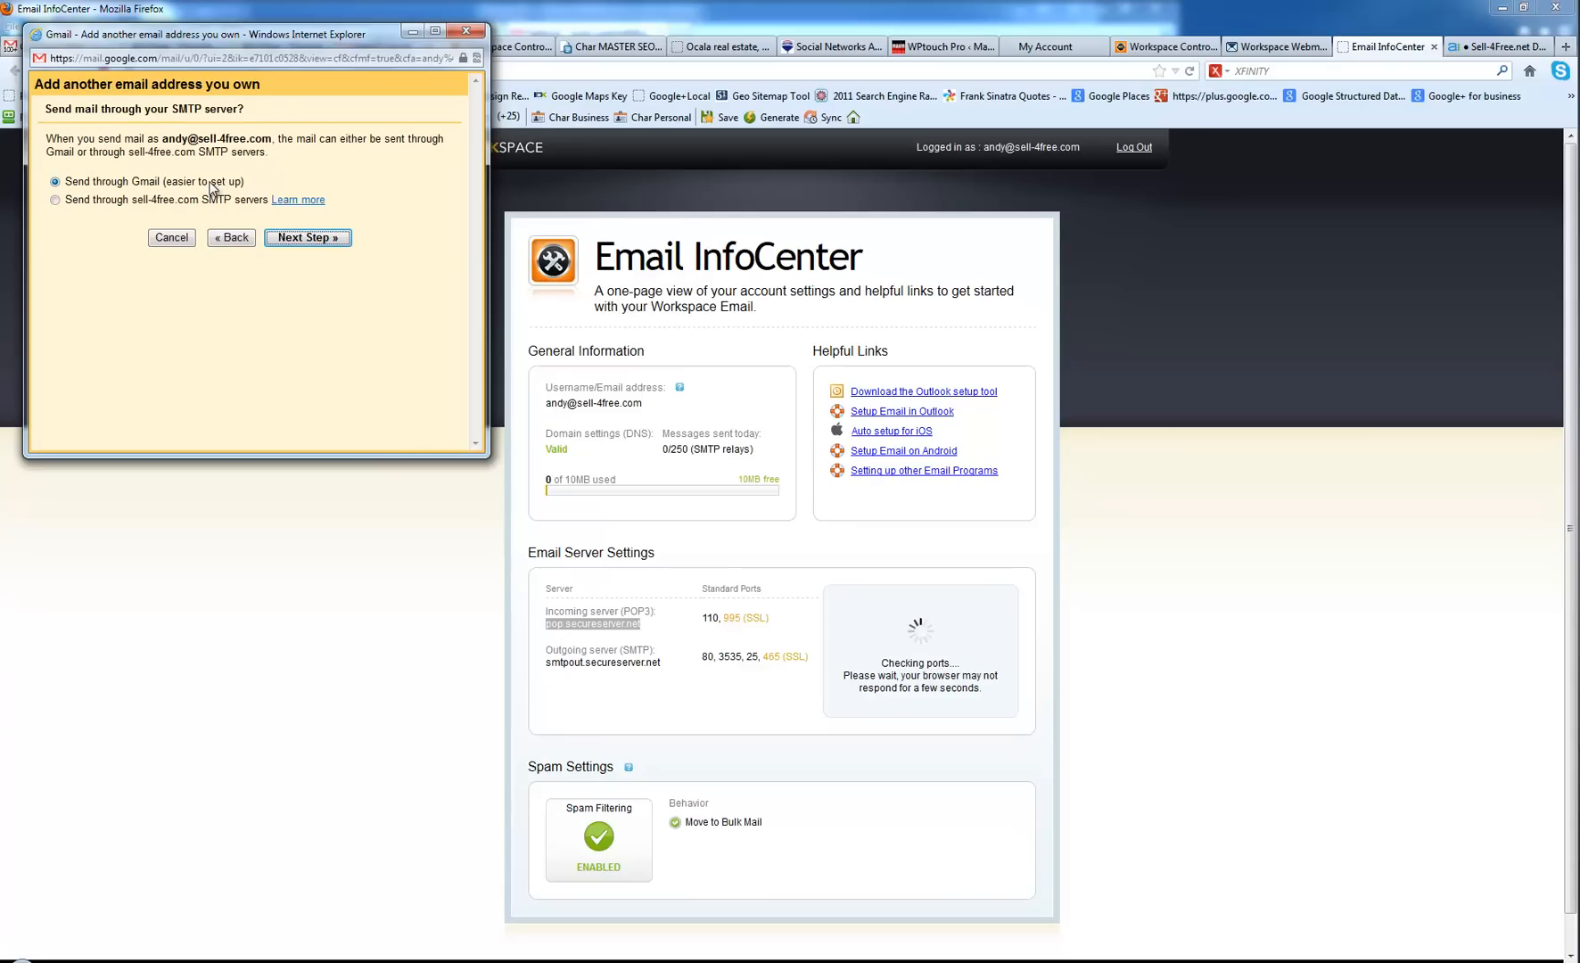
left_click(307, 239)
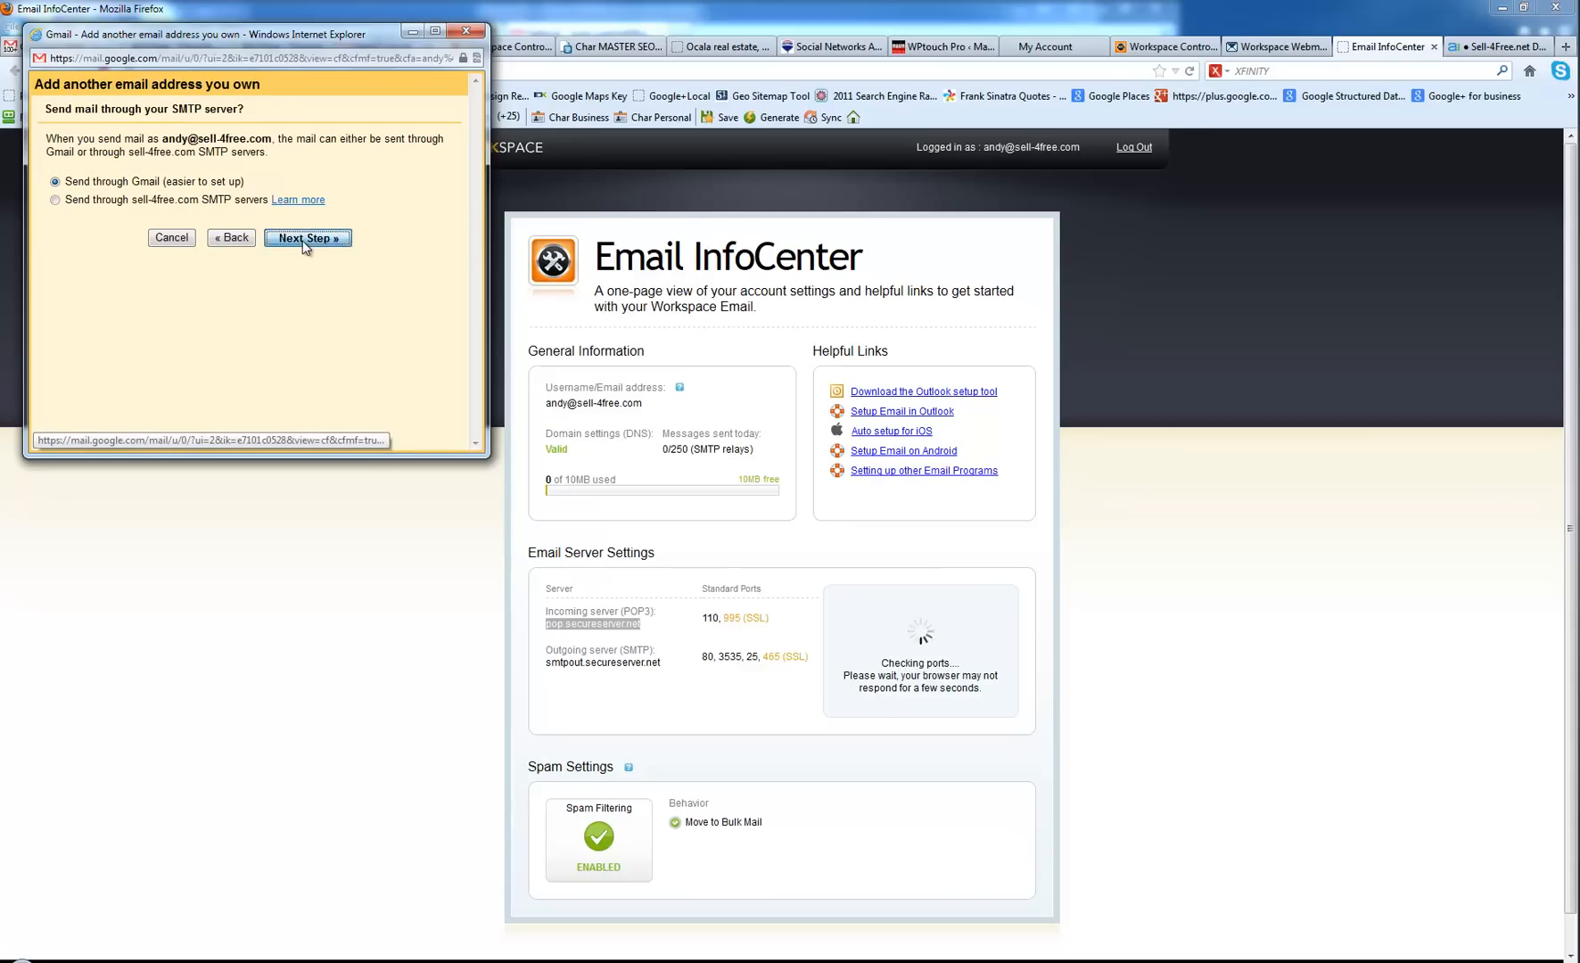
left_click(307, 238)
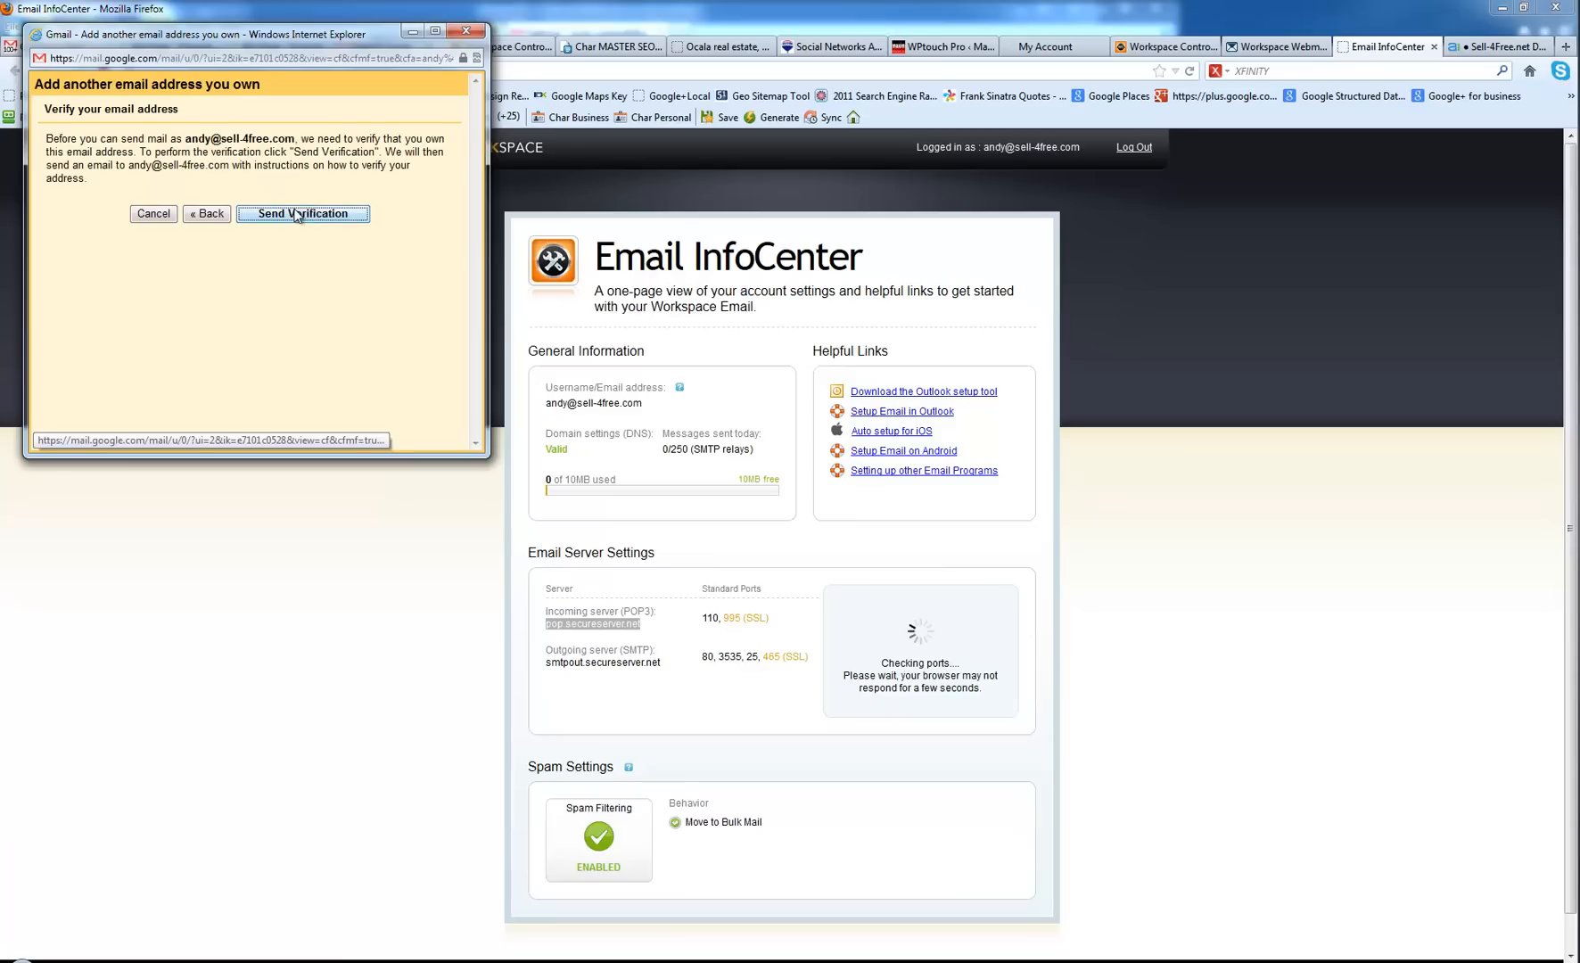
left_click(303, 212)
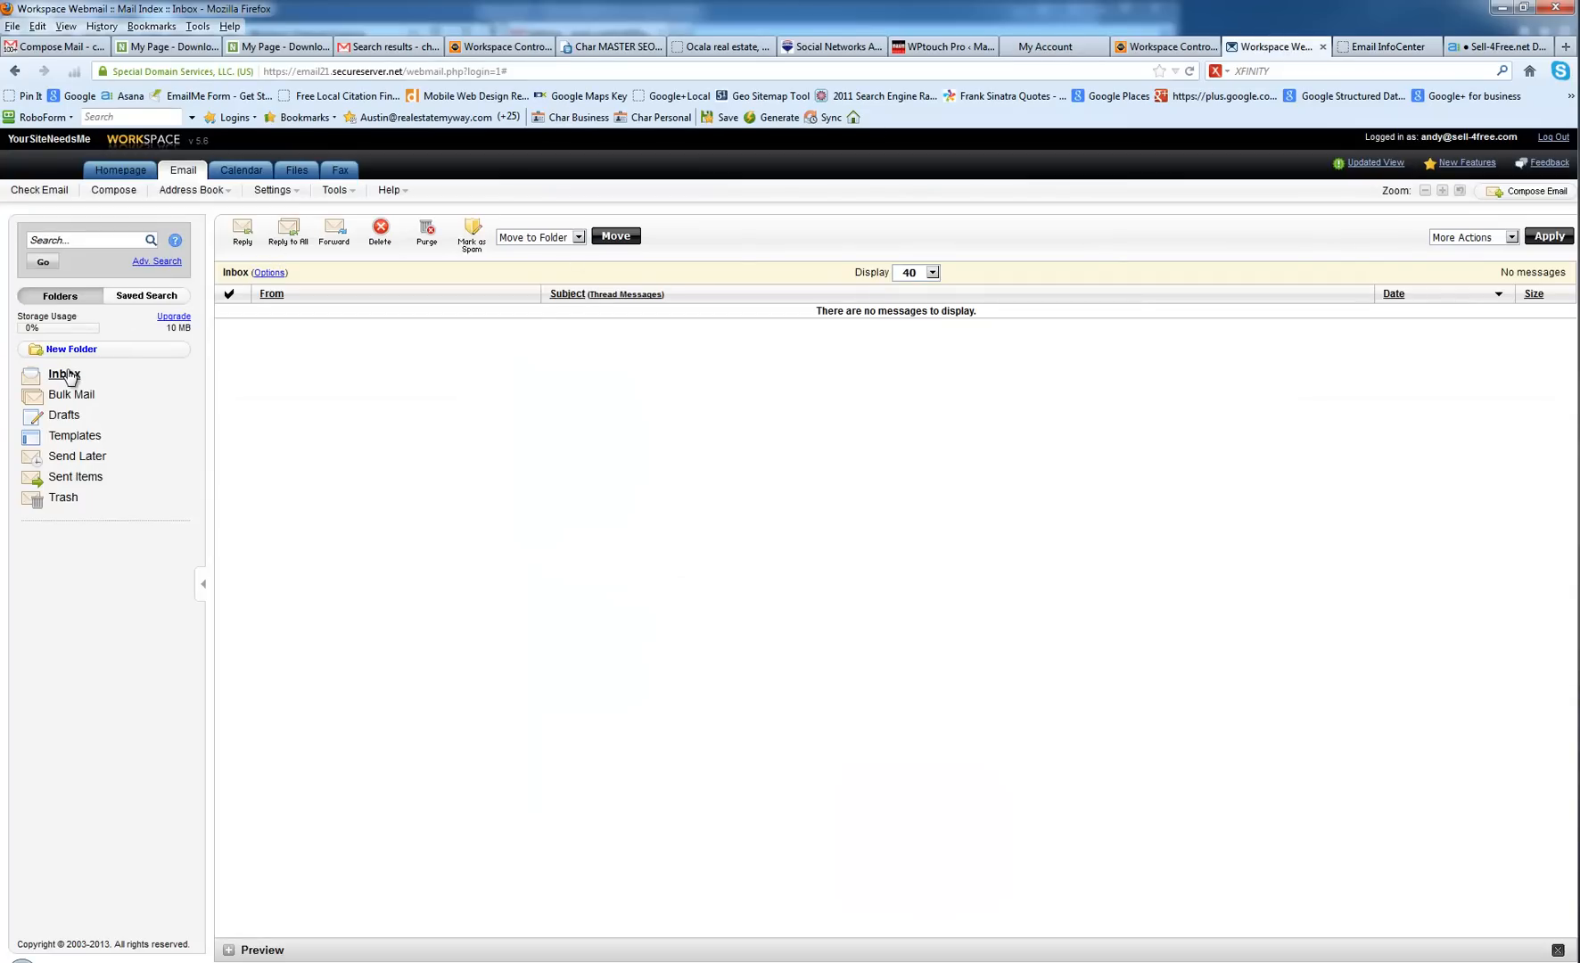
Refresh the Workspace inbox, open Gmail's confirmation email, copy the code, and follow the link.
left_click(63, 374)
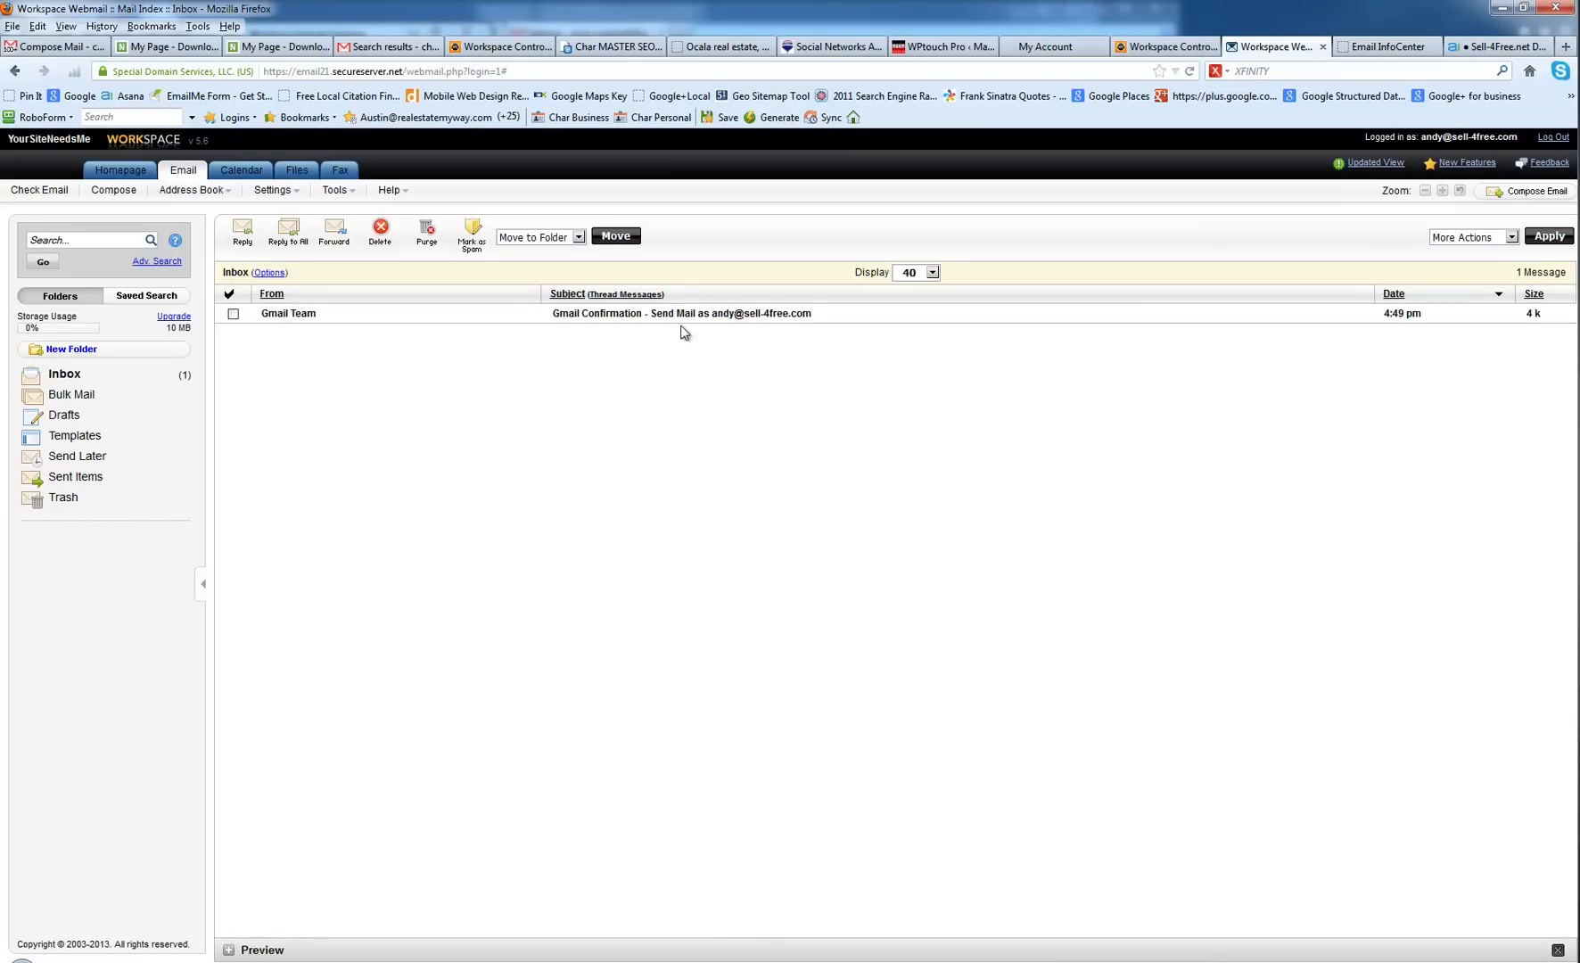
left_click(680, 313)
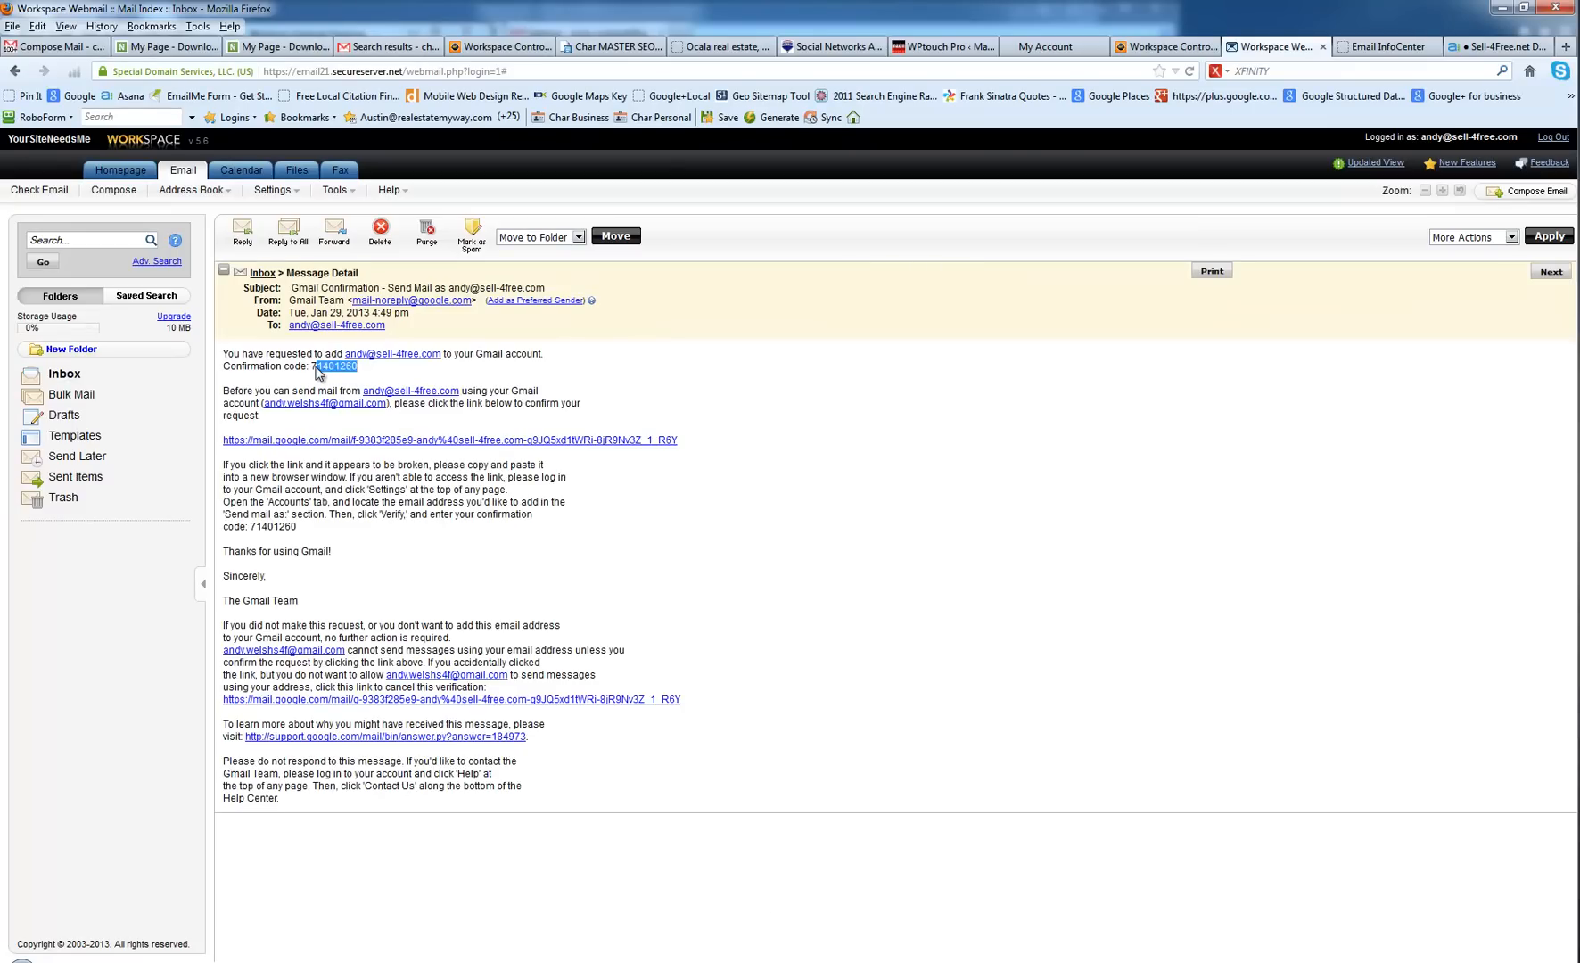
right_click(334, 367)
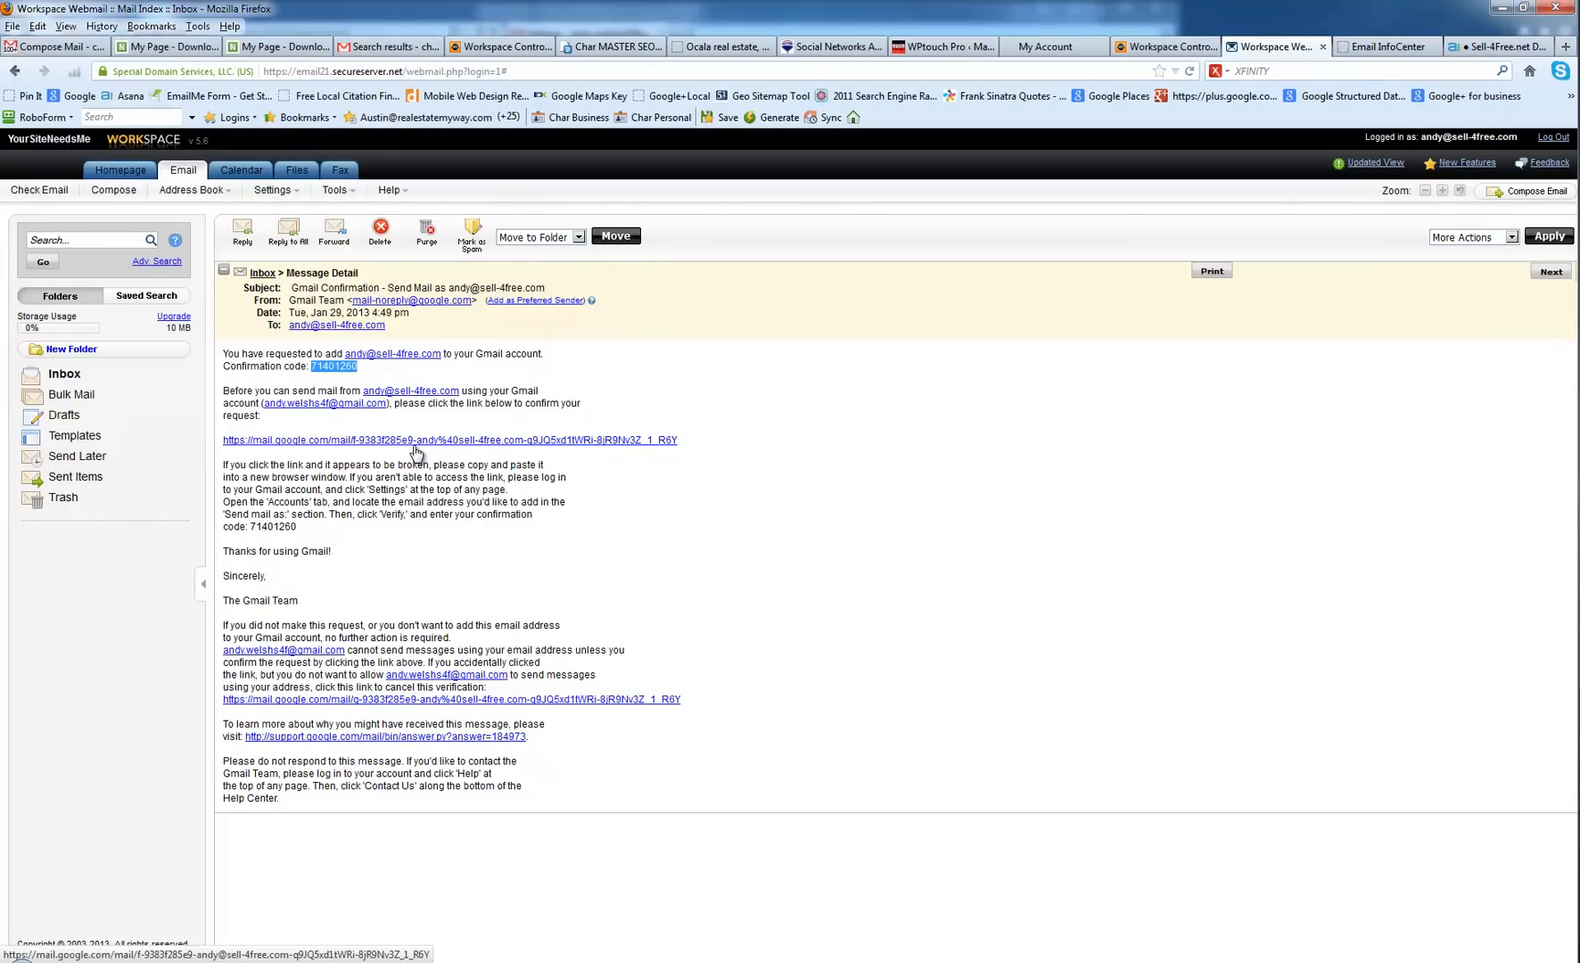
left_click(450, 440)
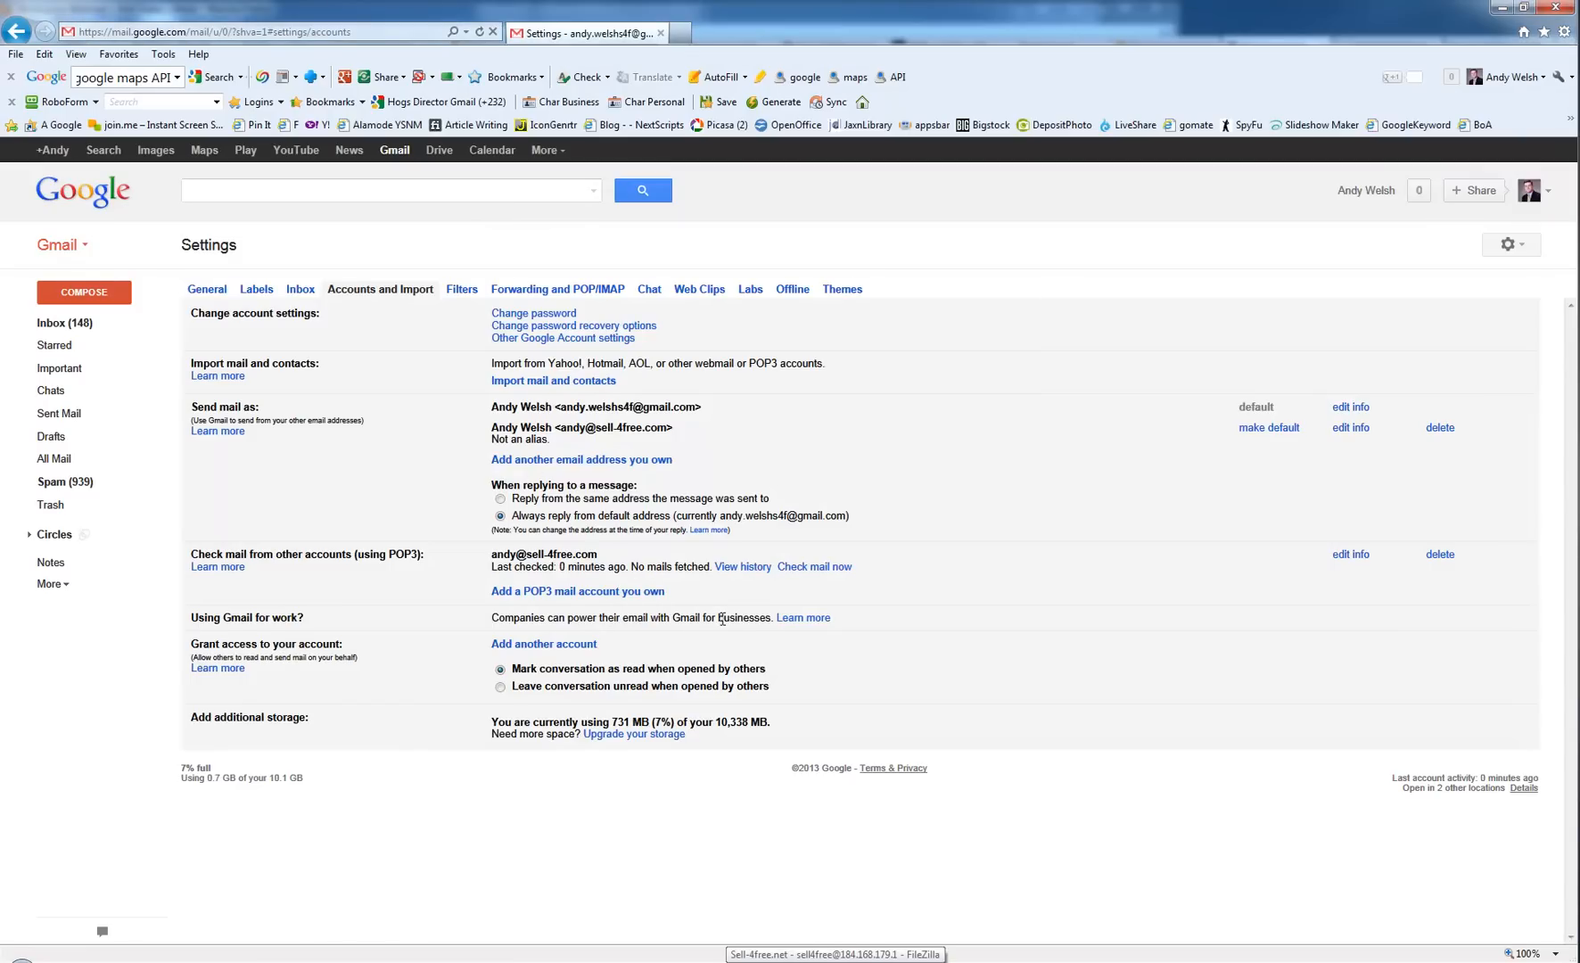
mouse_move(681, 591)
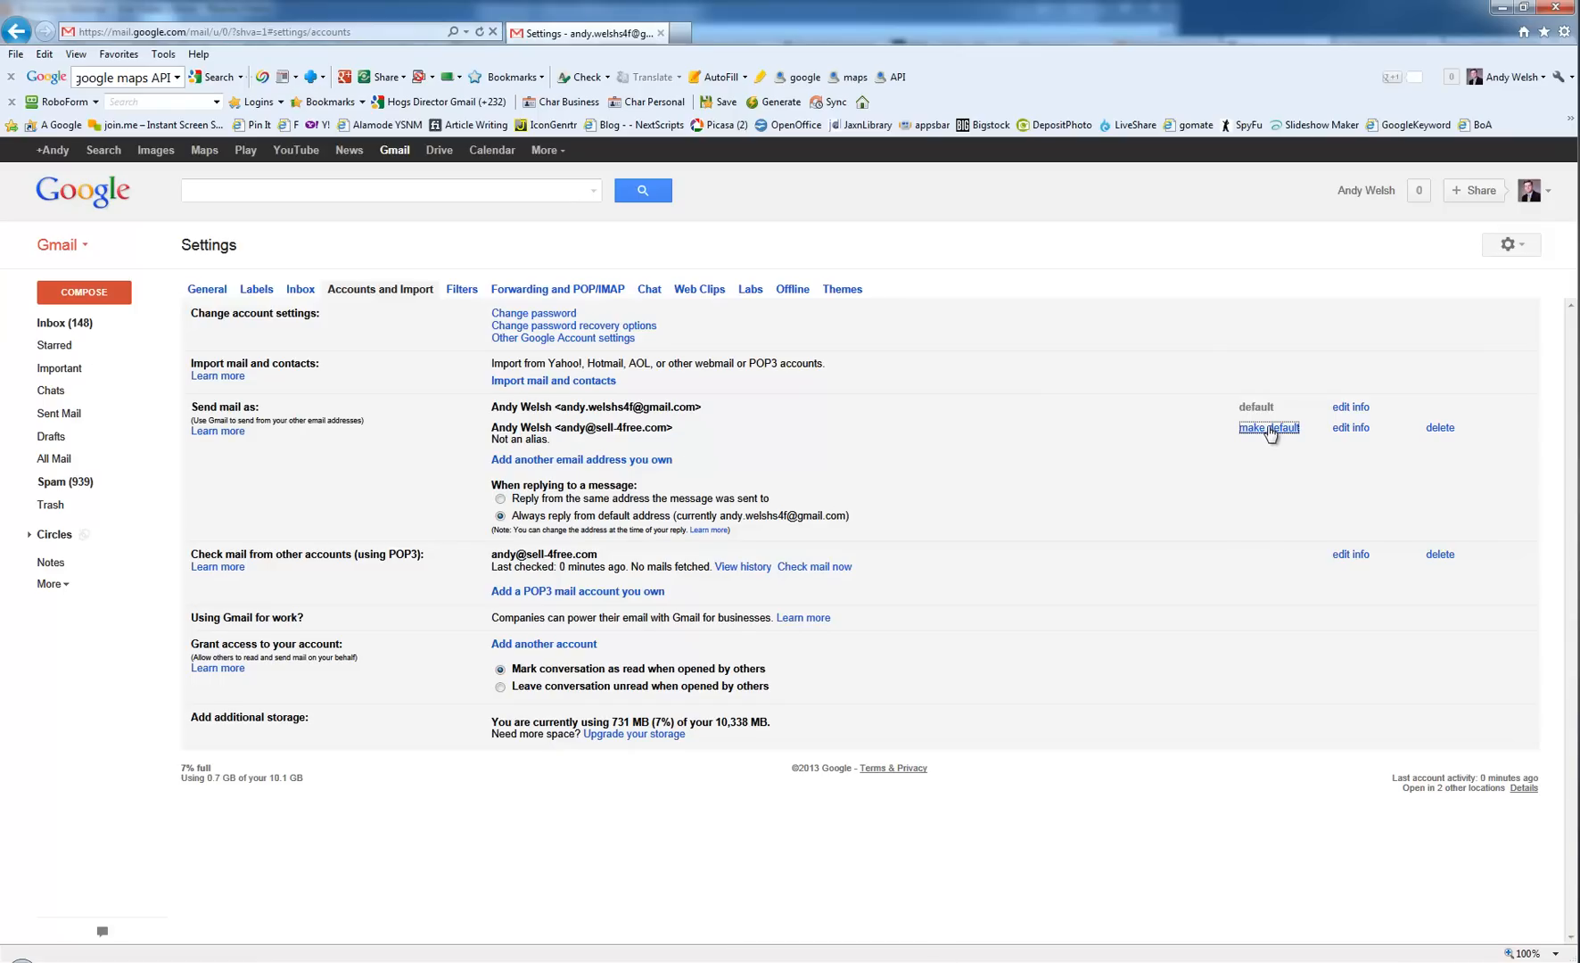
left_click(1268, 427)
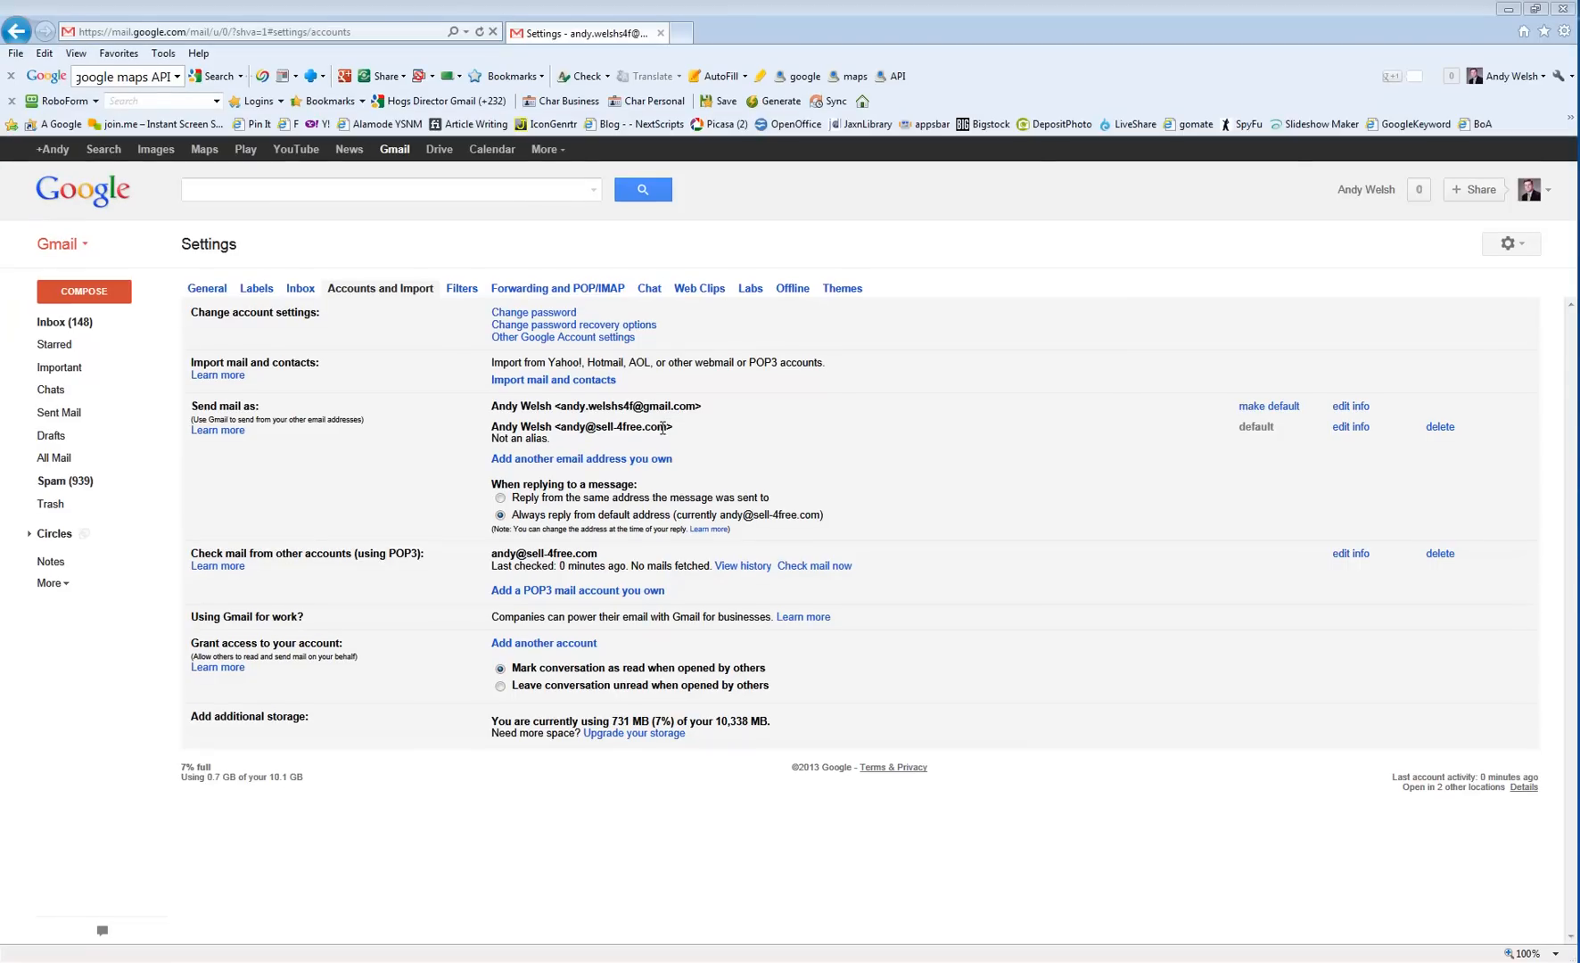
mouse_move(528, 531)
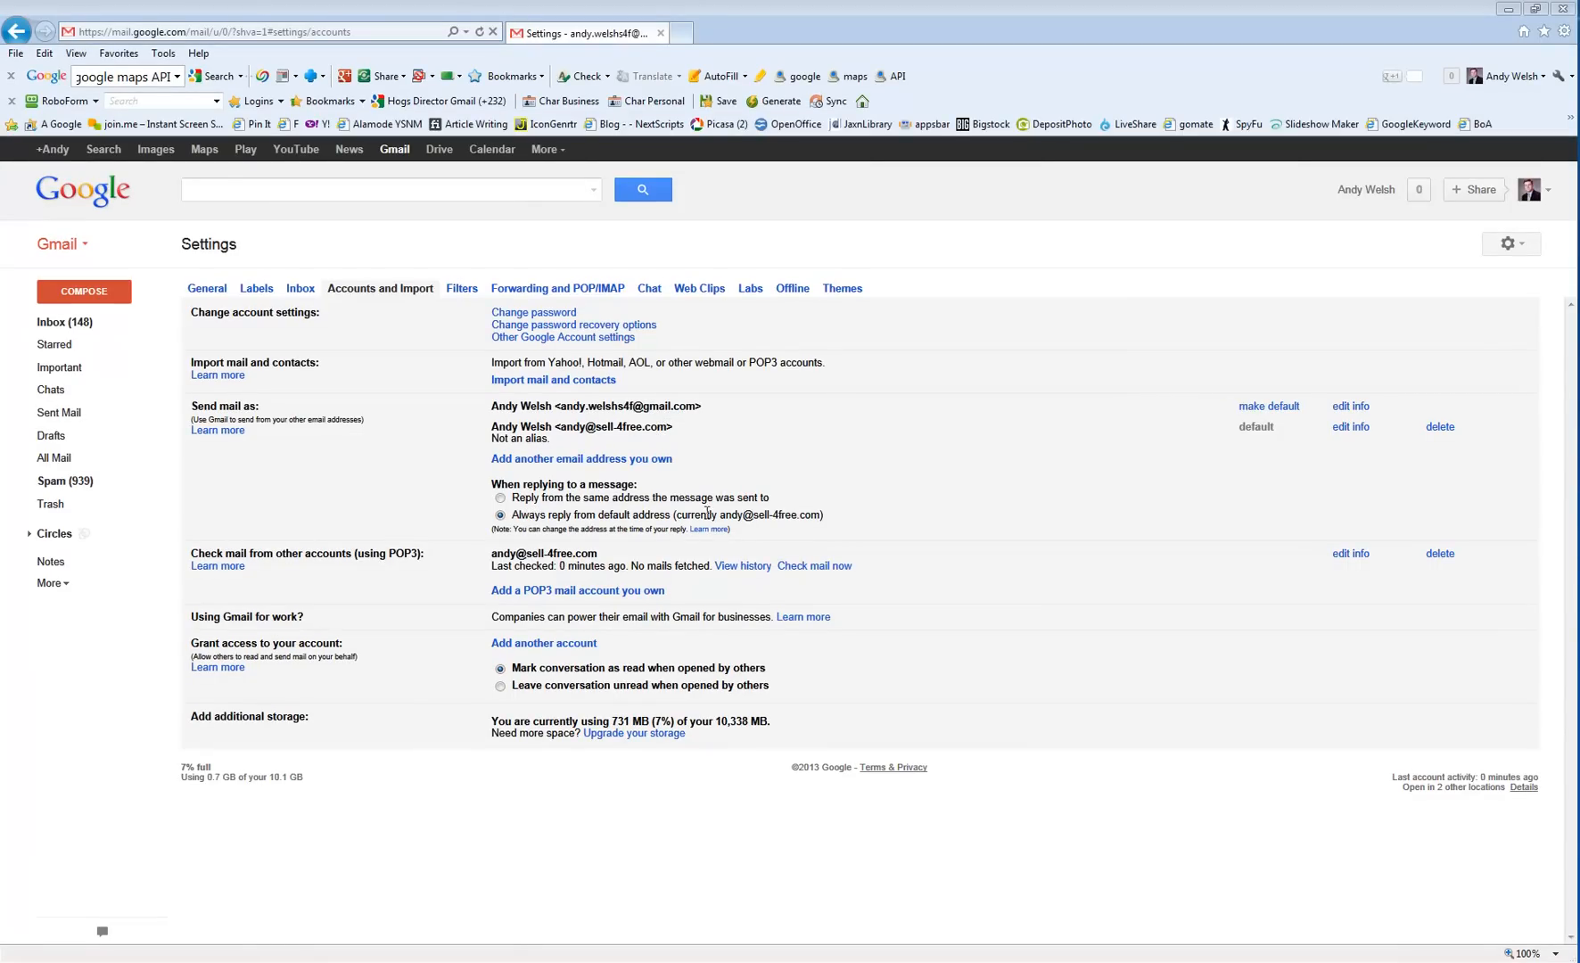
Try 'Reply from the same address', then select 'Always reply from default address'.
double_click(769, 514)
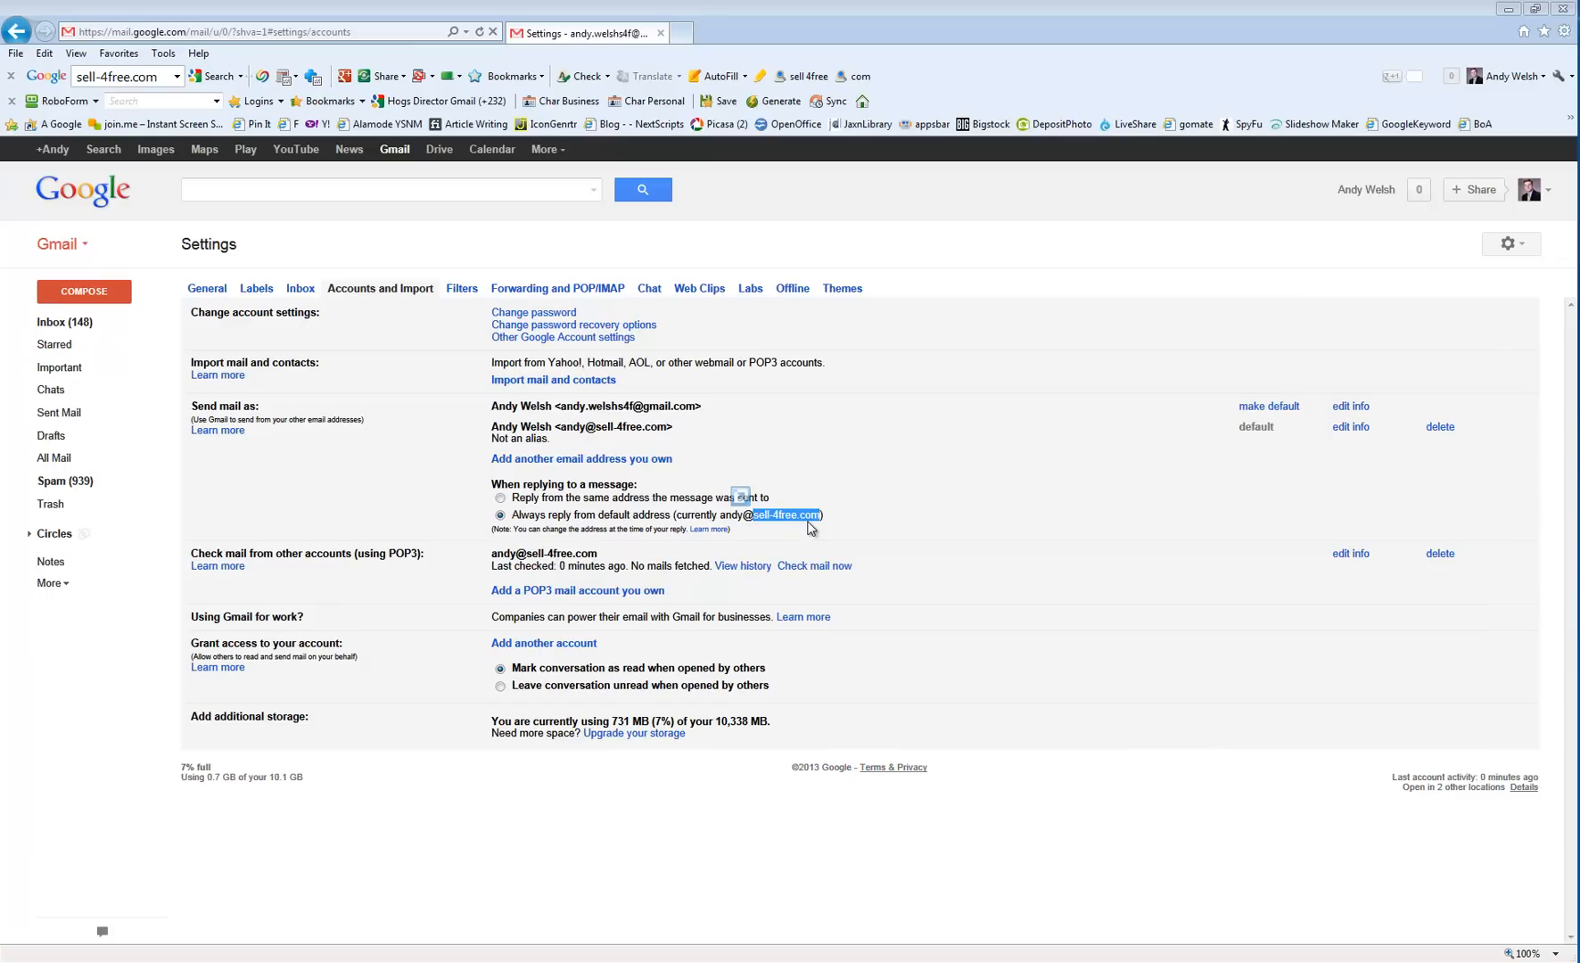
mouse_move(795, 537)
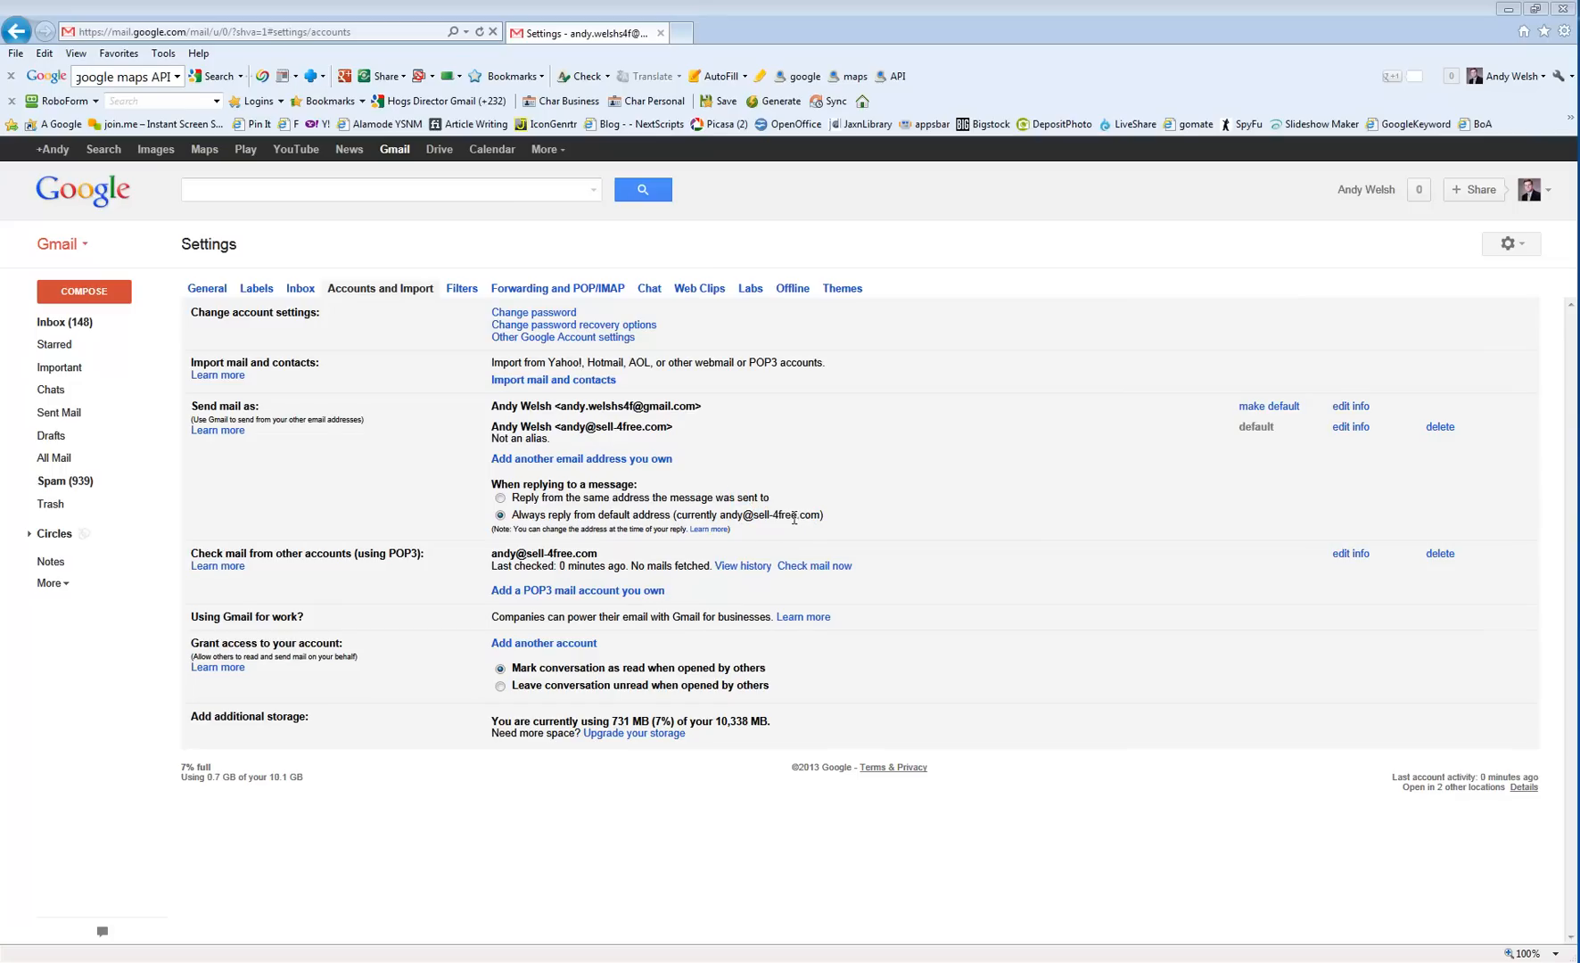
left_click(501, 497)
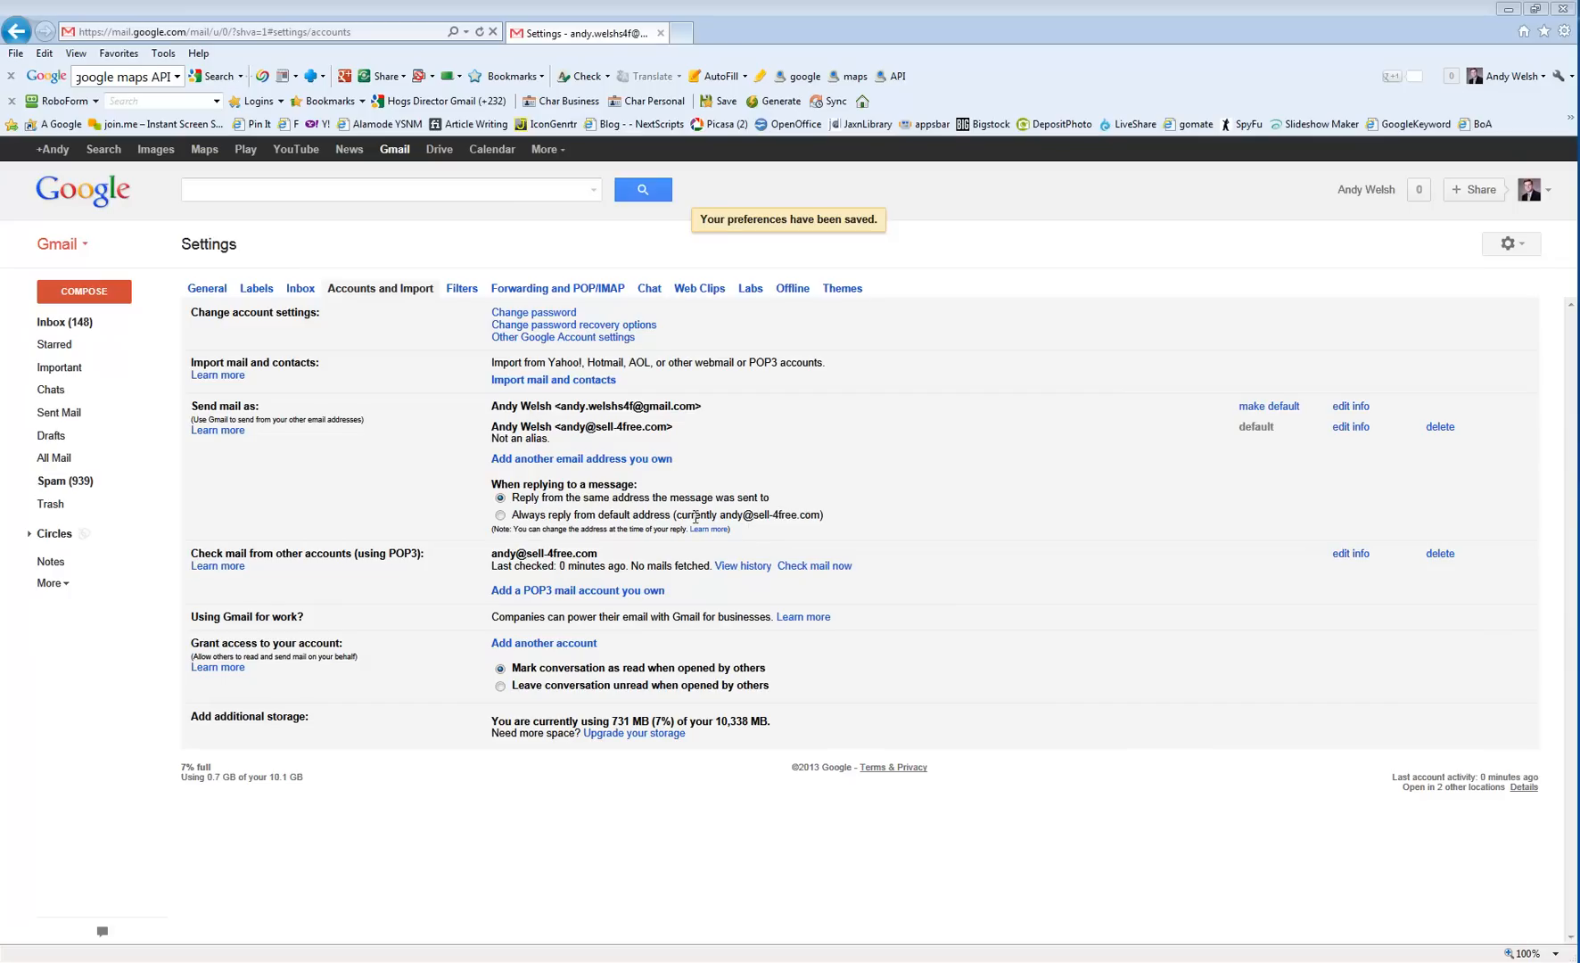
mouse_move(605, 407)
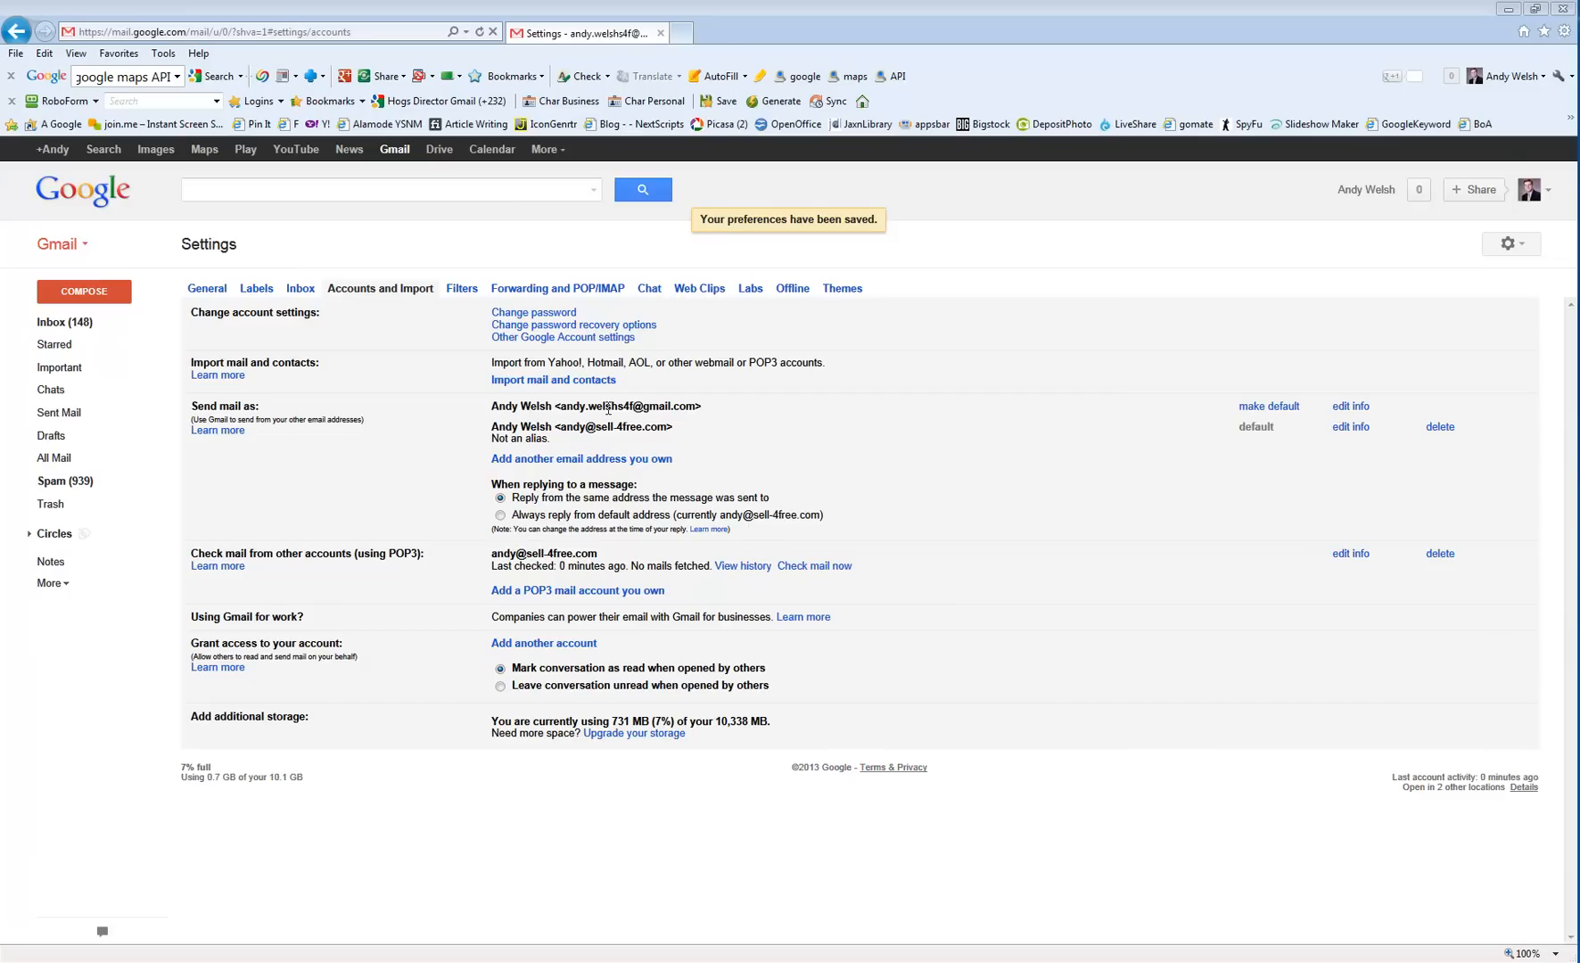
mouse_move(607, 407)
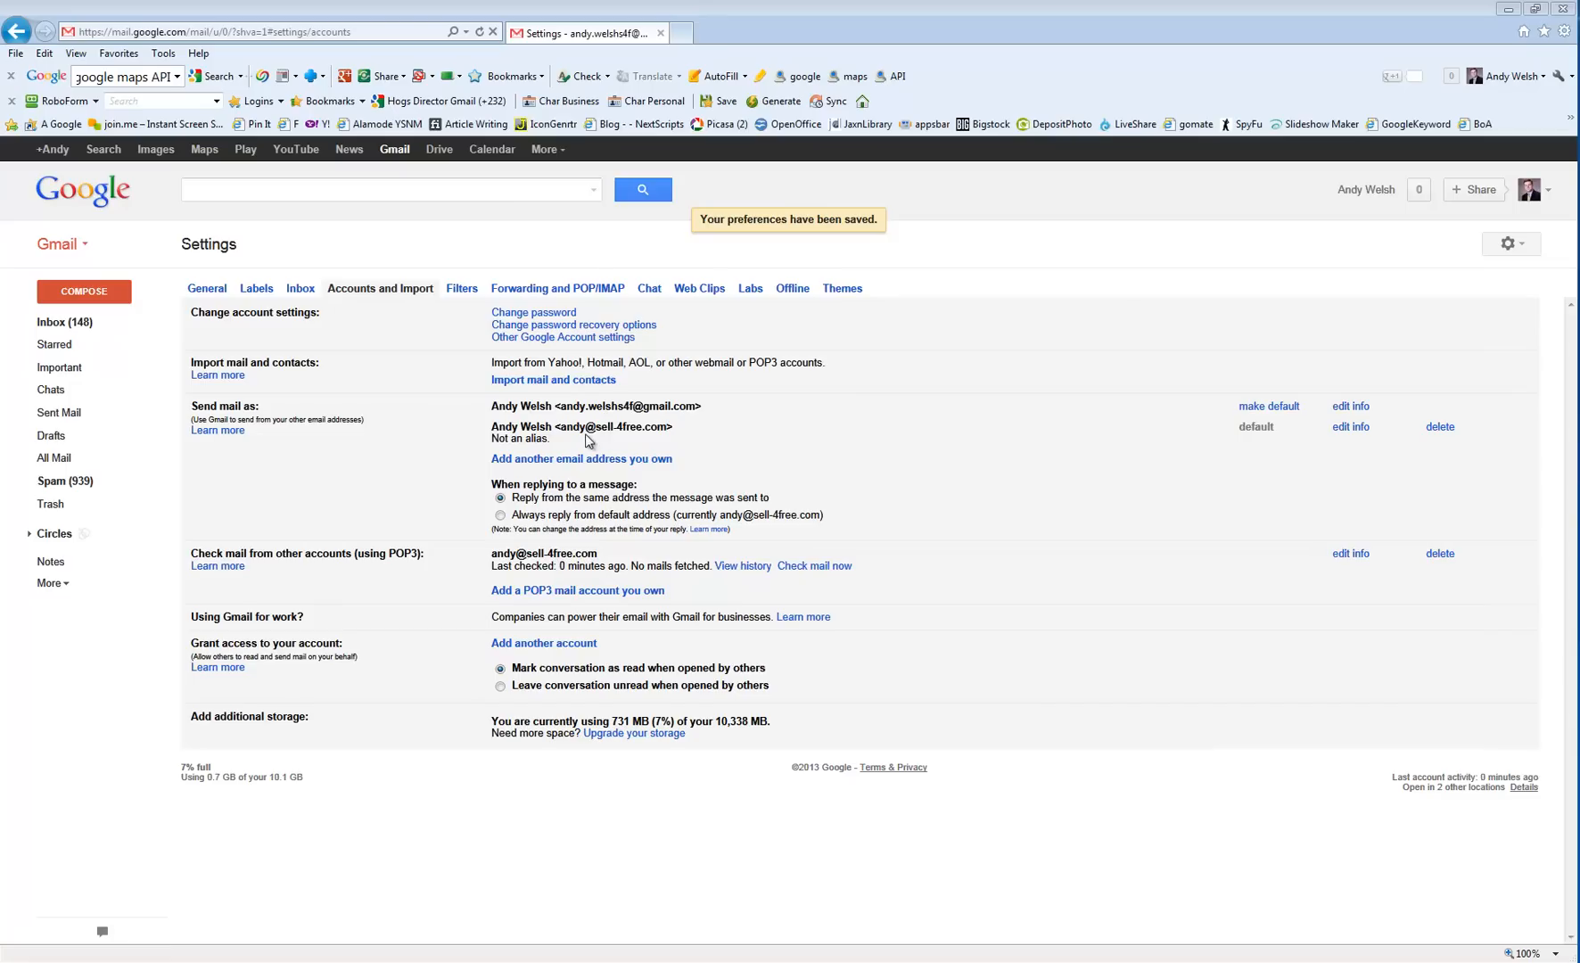
double_click(627, 427)
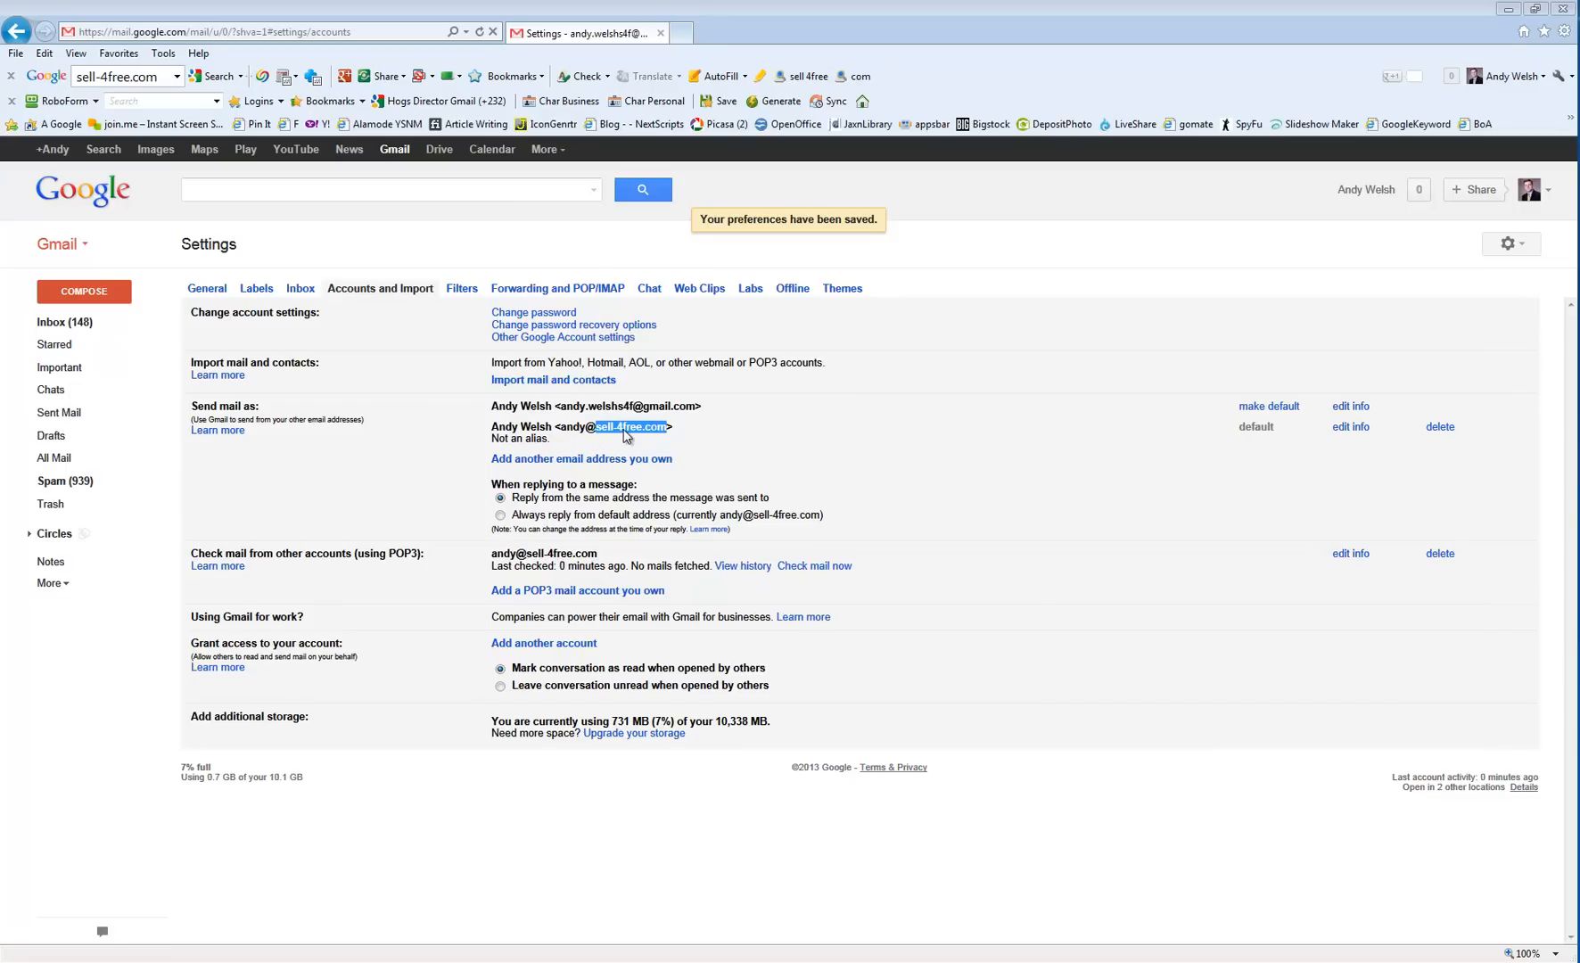
left_click(502, 514)
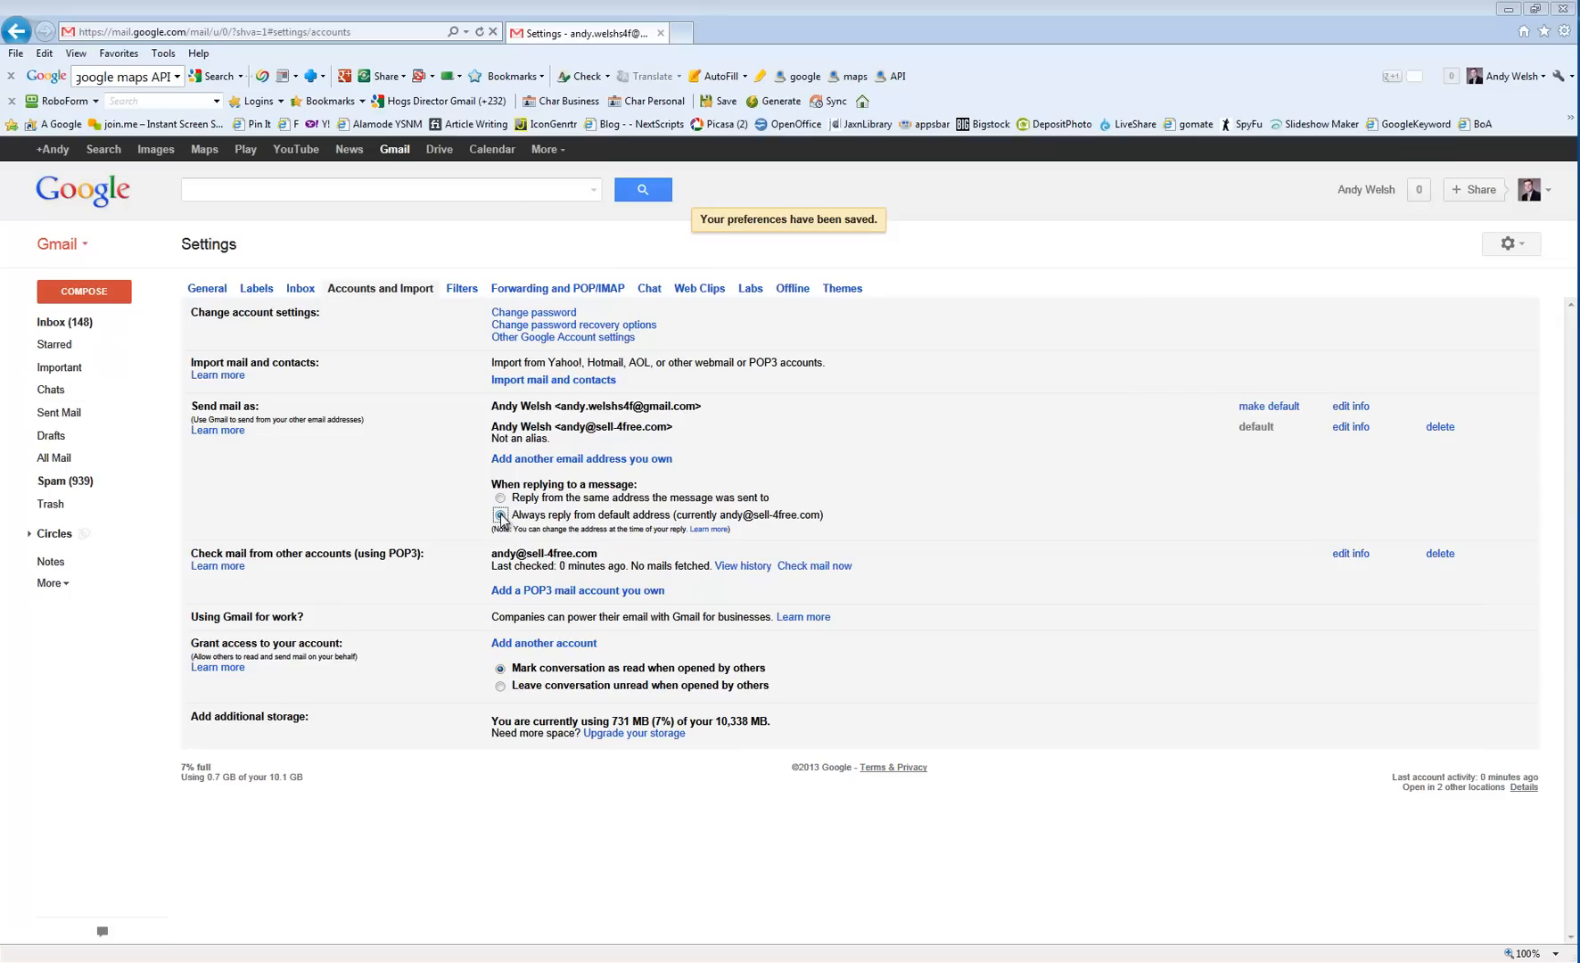
left_click(500, 515)
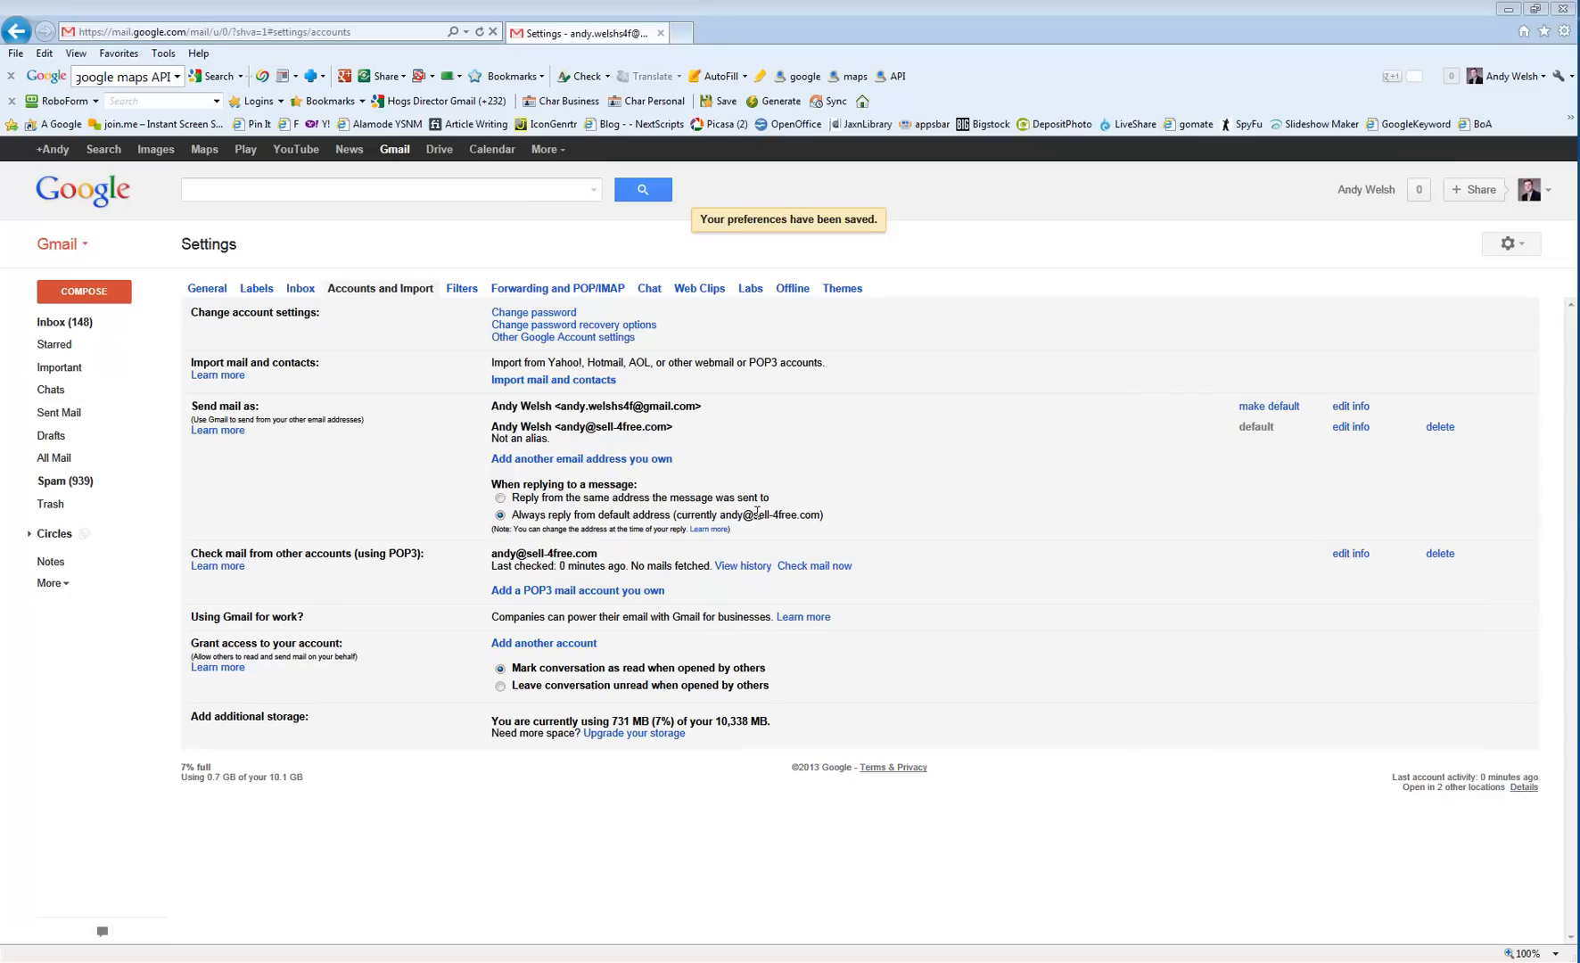
mouse_move(381, 615)
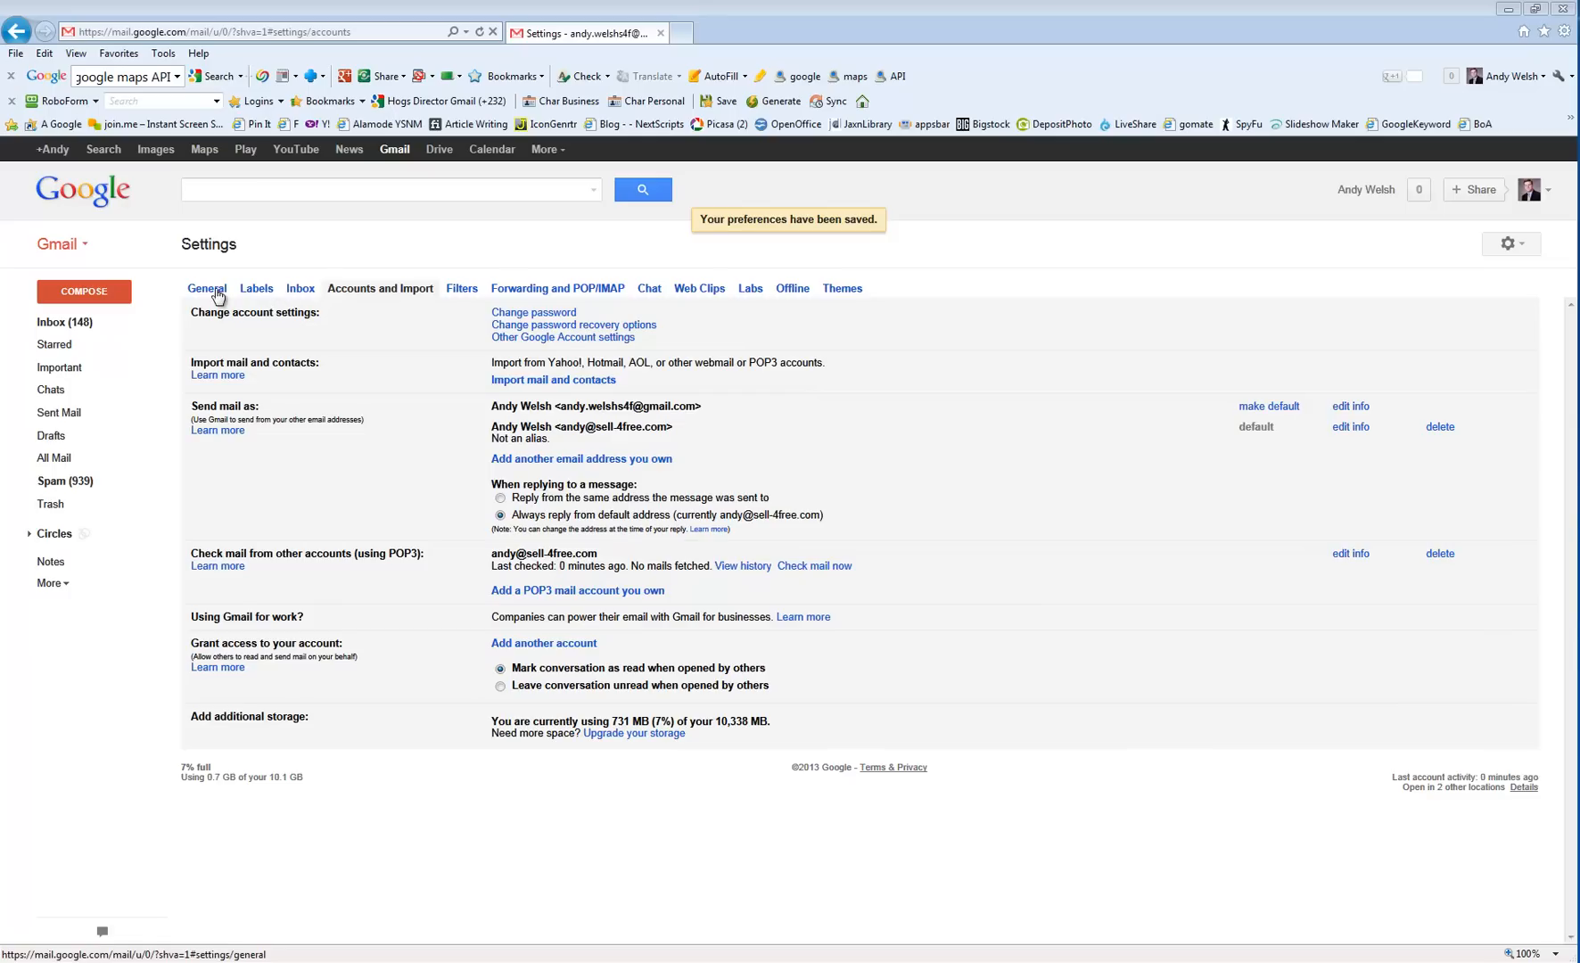
left_click(207, 288)
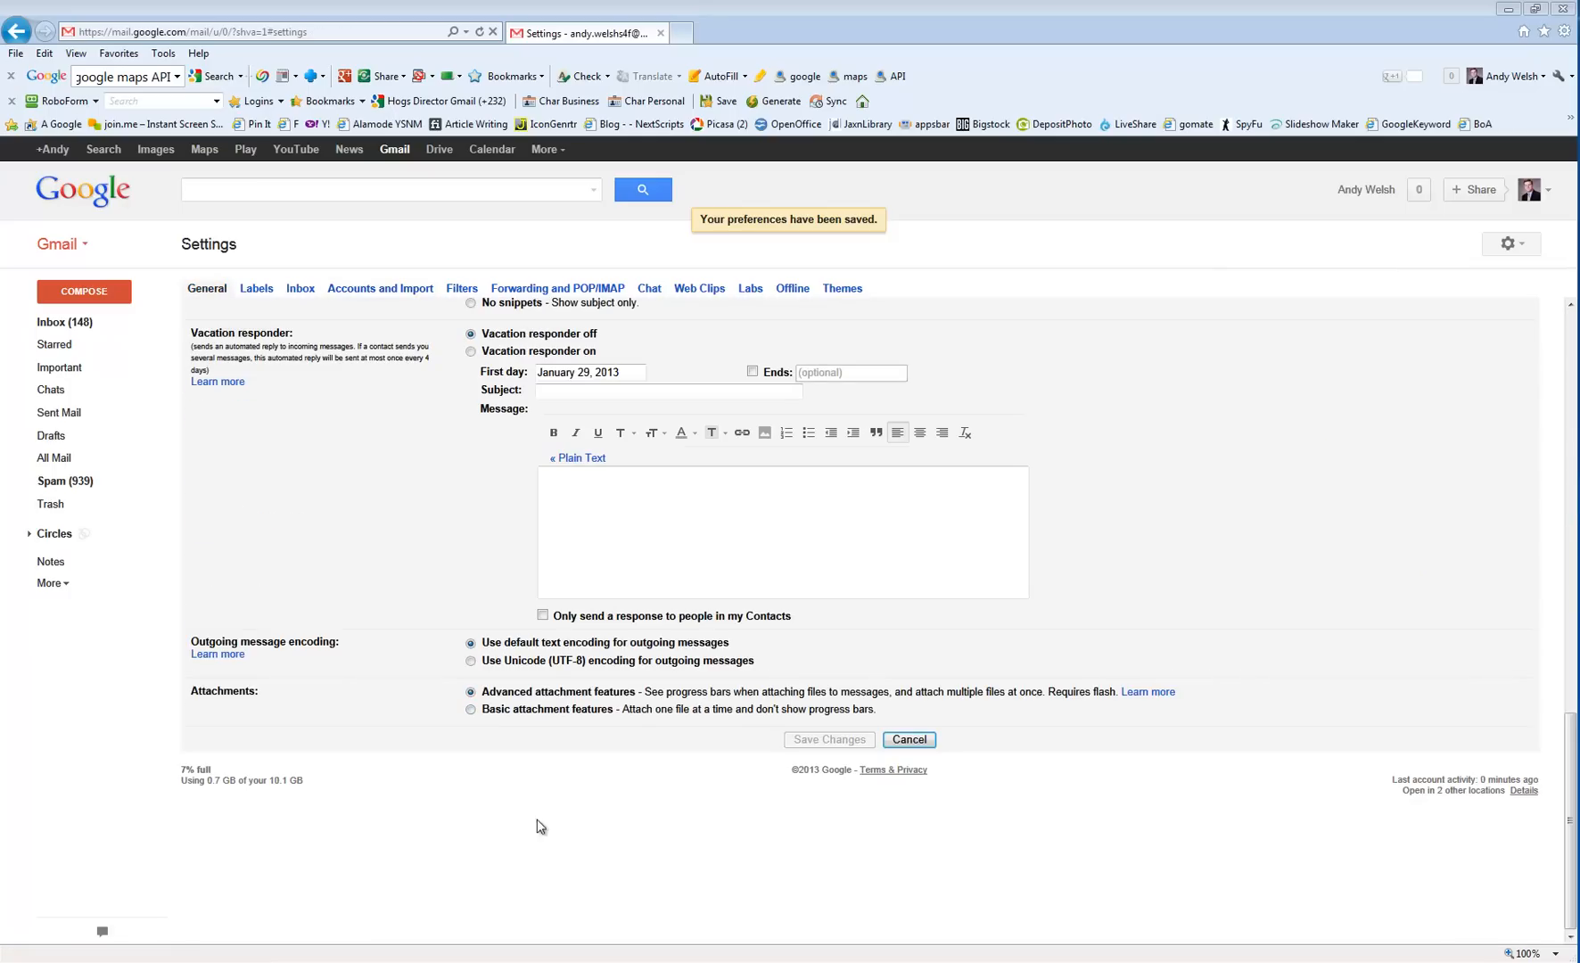
left_click(782, 531)
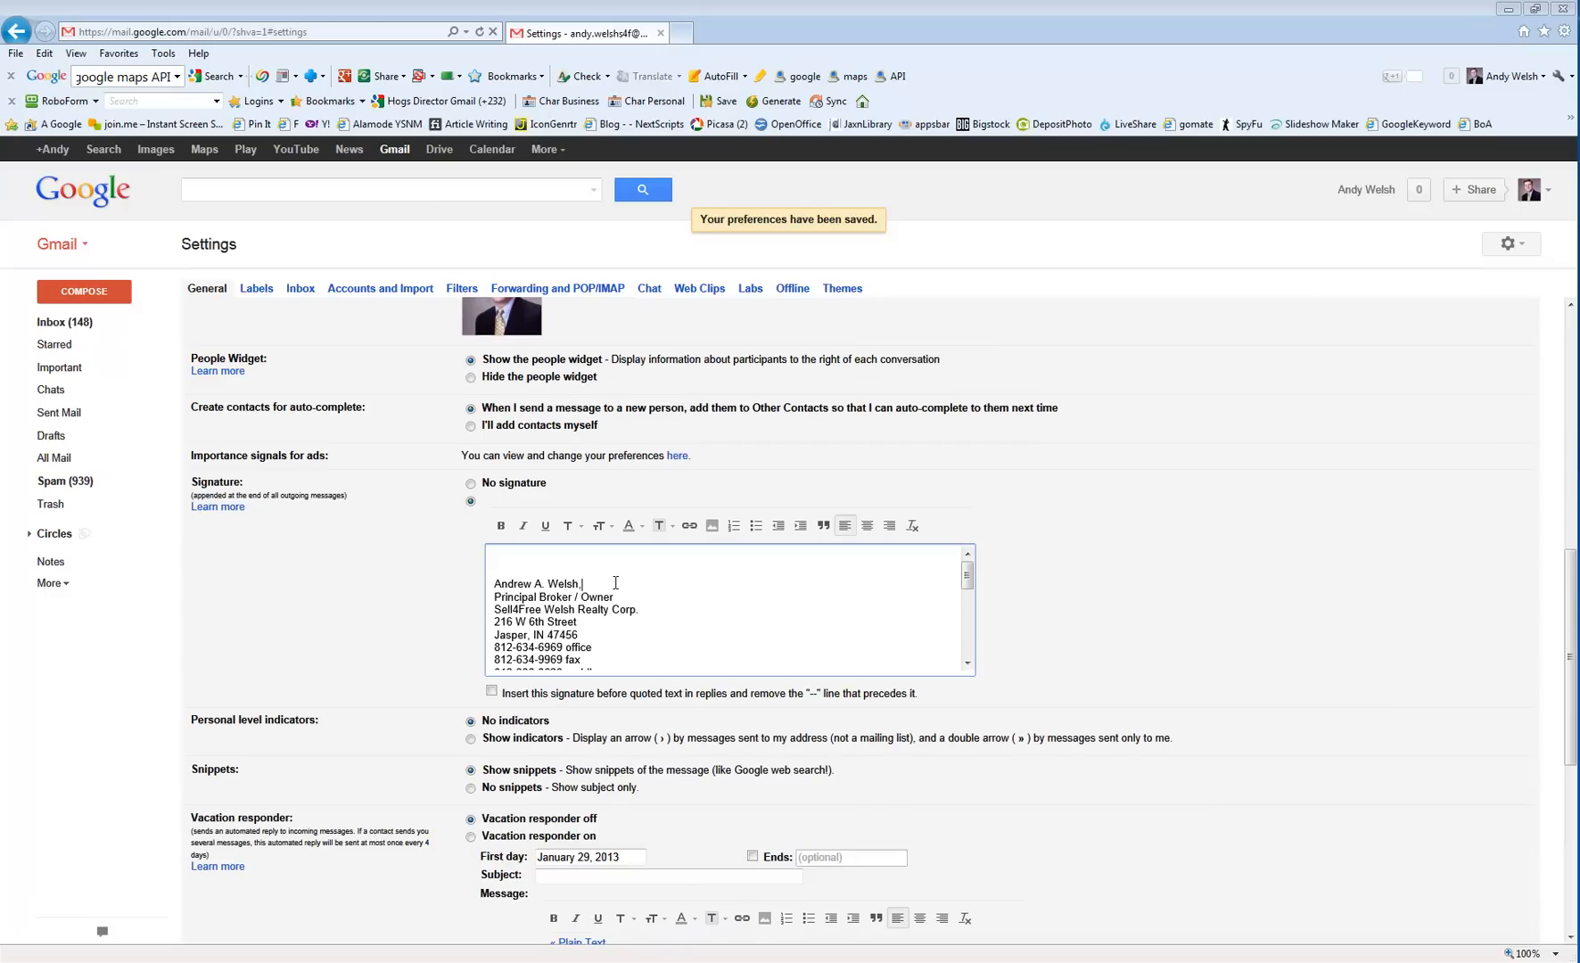
scroll("down", 3)
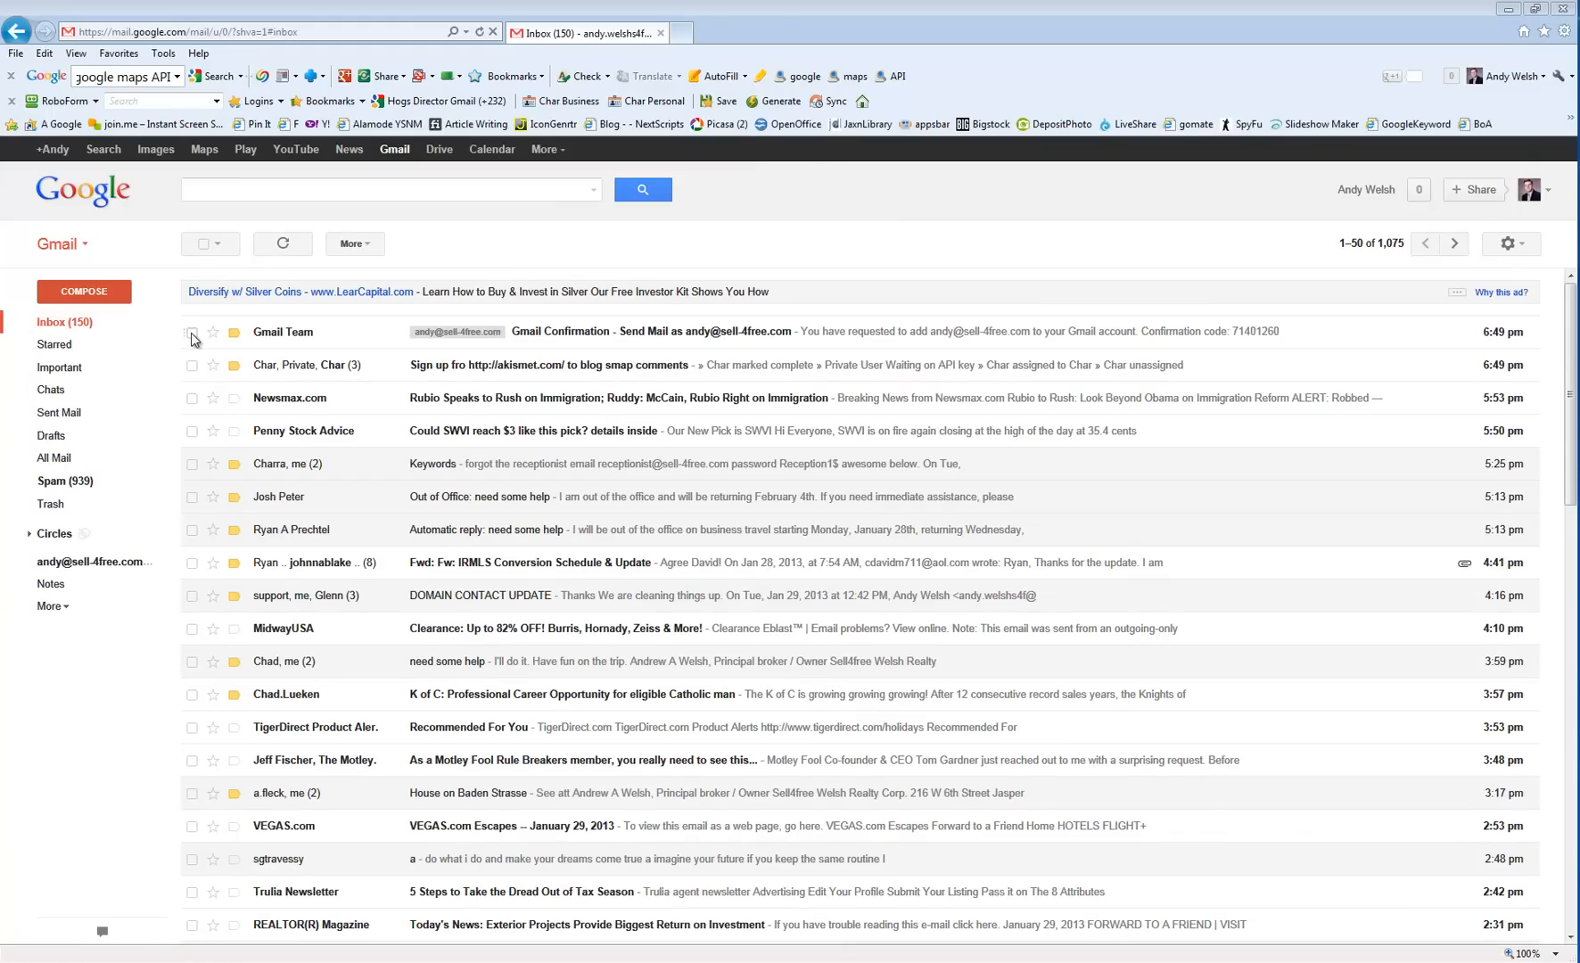
left_click(192, 332)
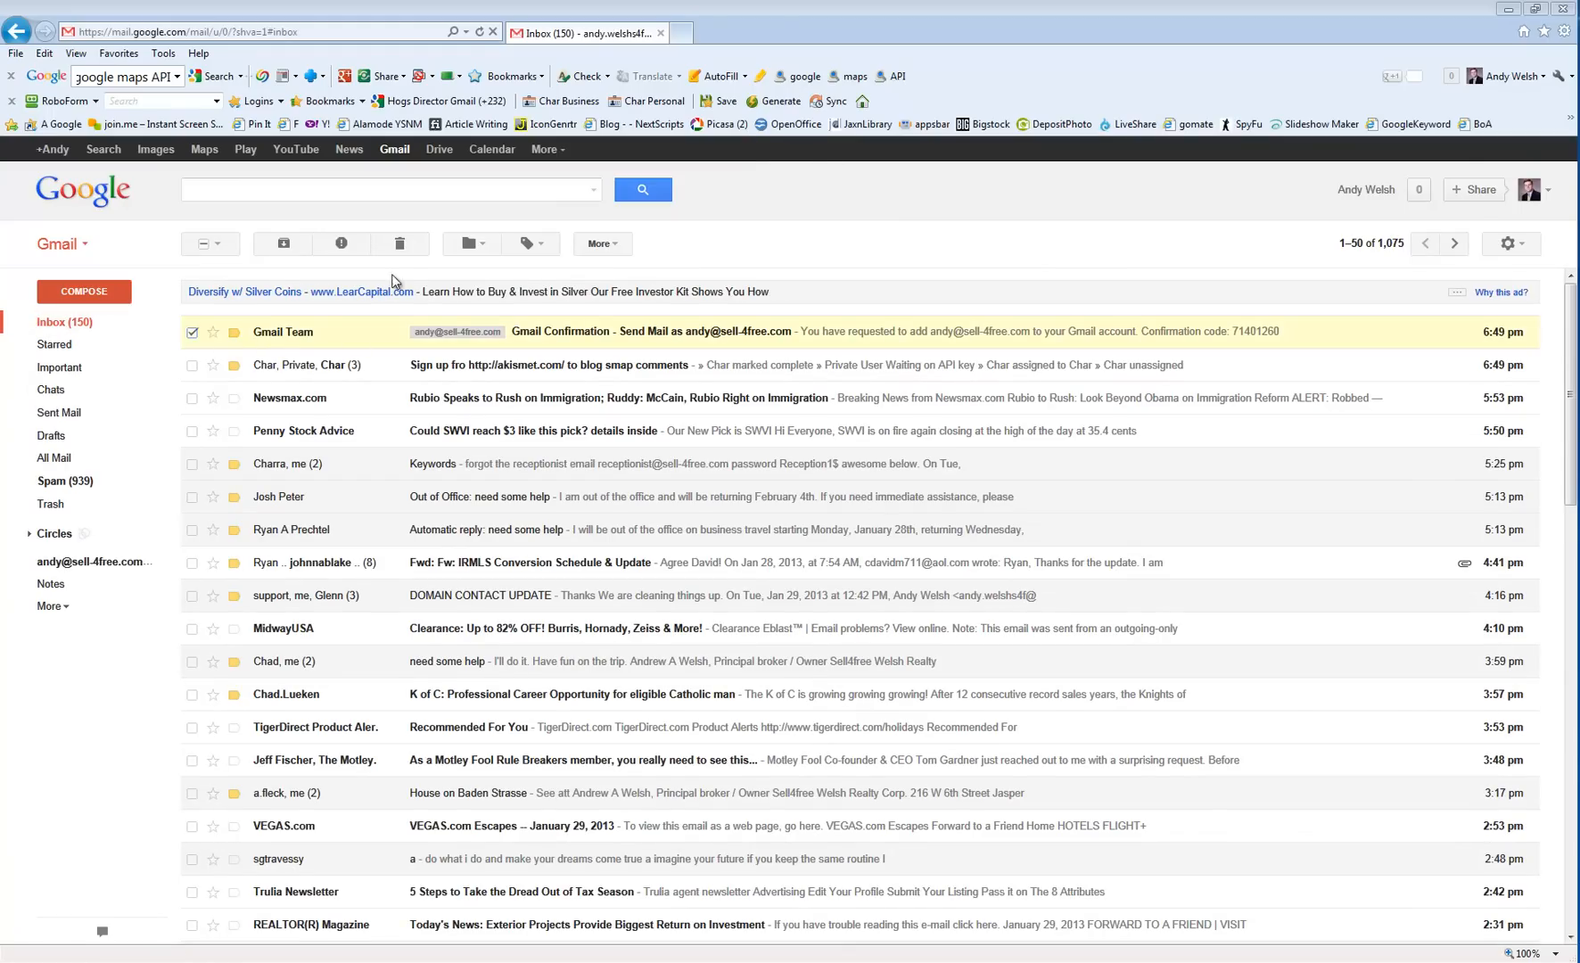
left_click(398, 244)
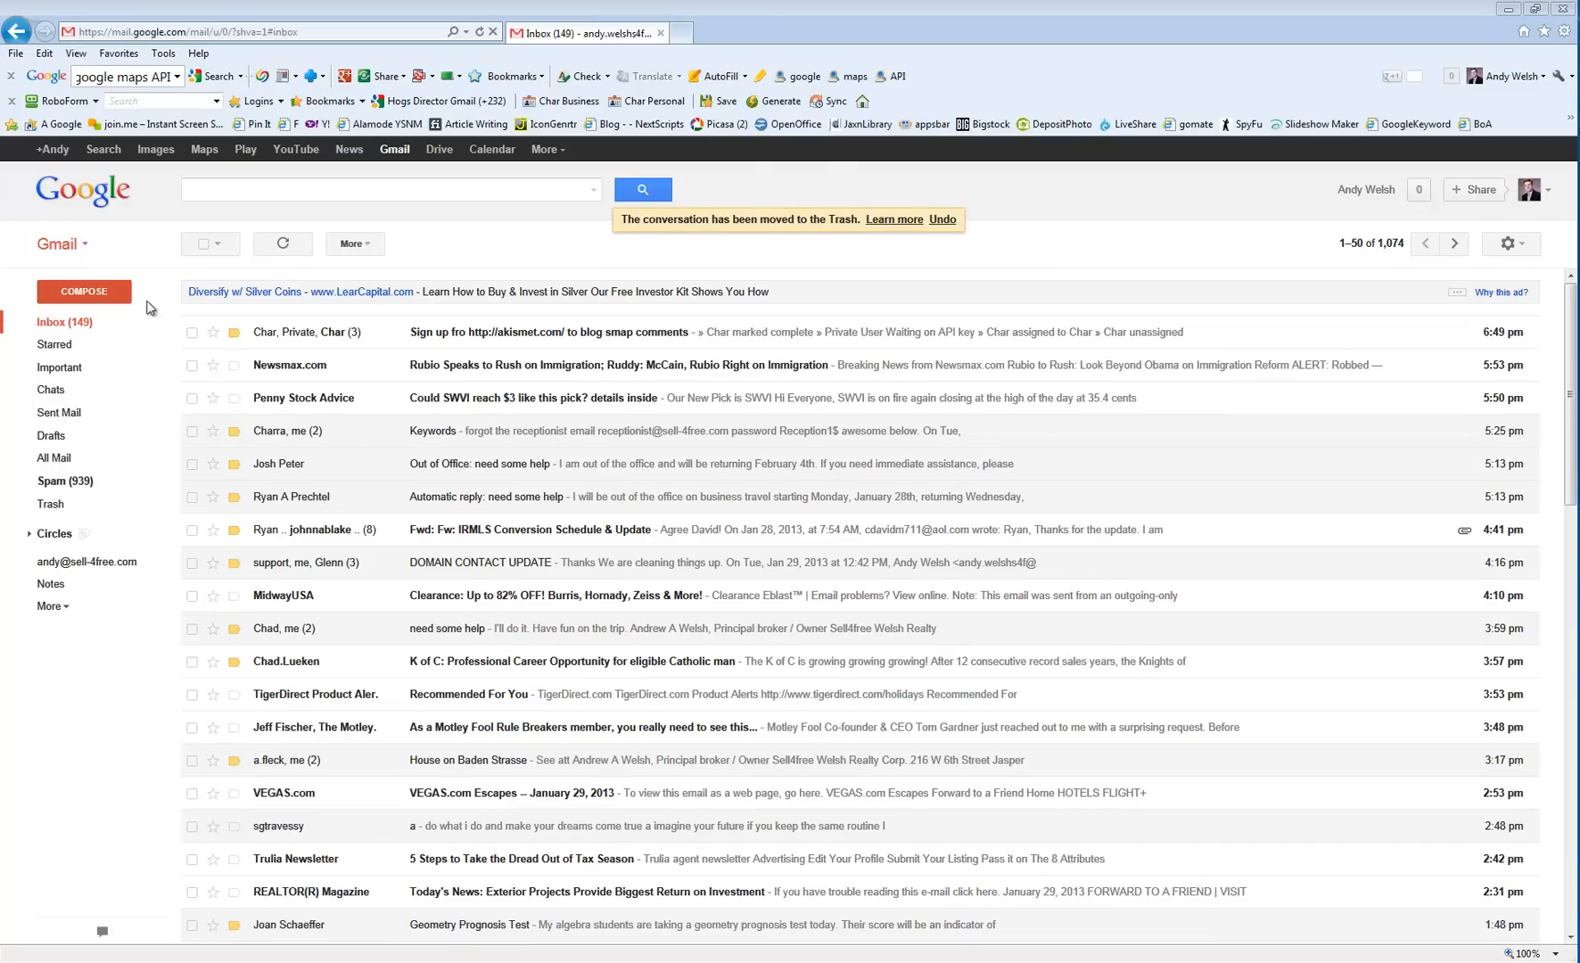
left_click(83, 291)
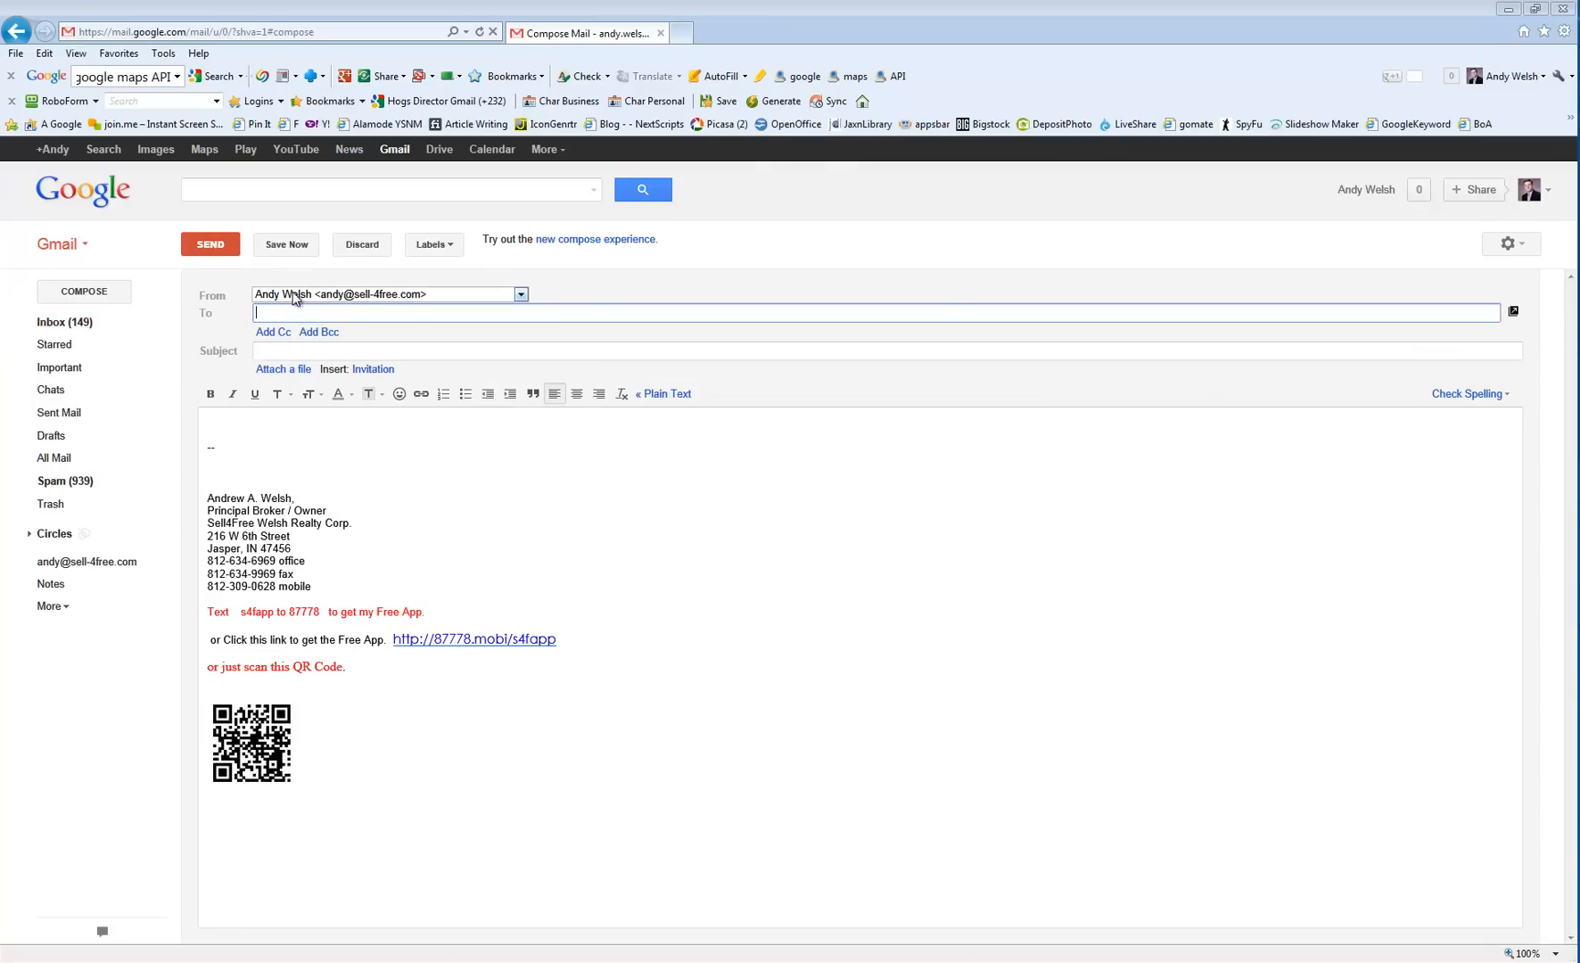
left_click(520, 294)
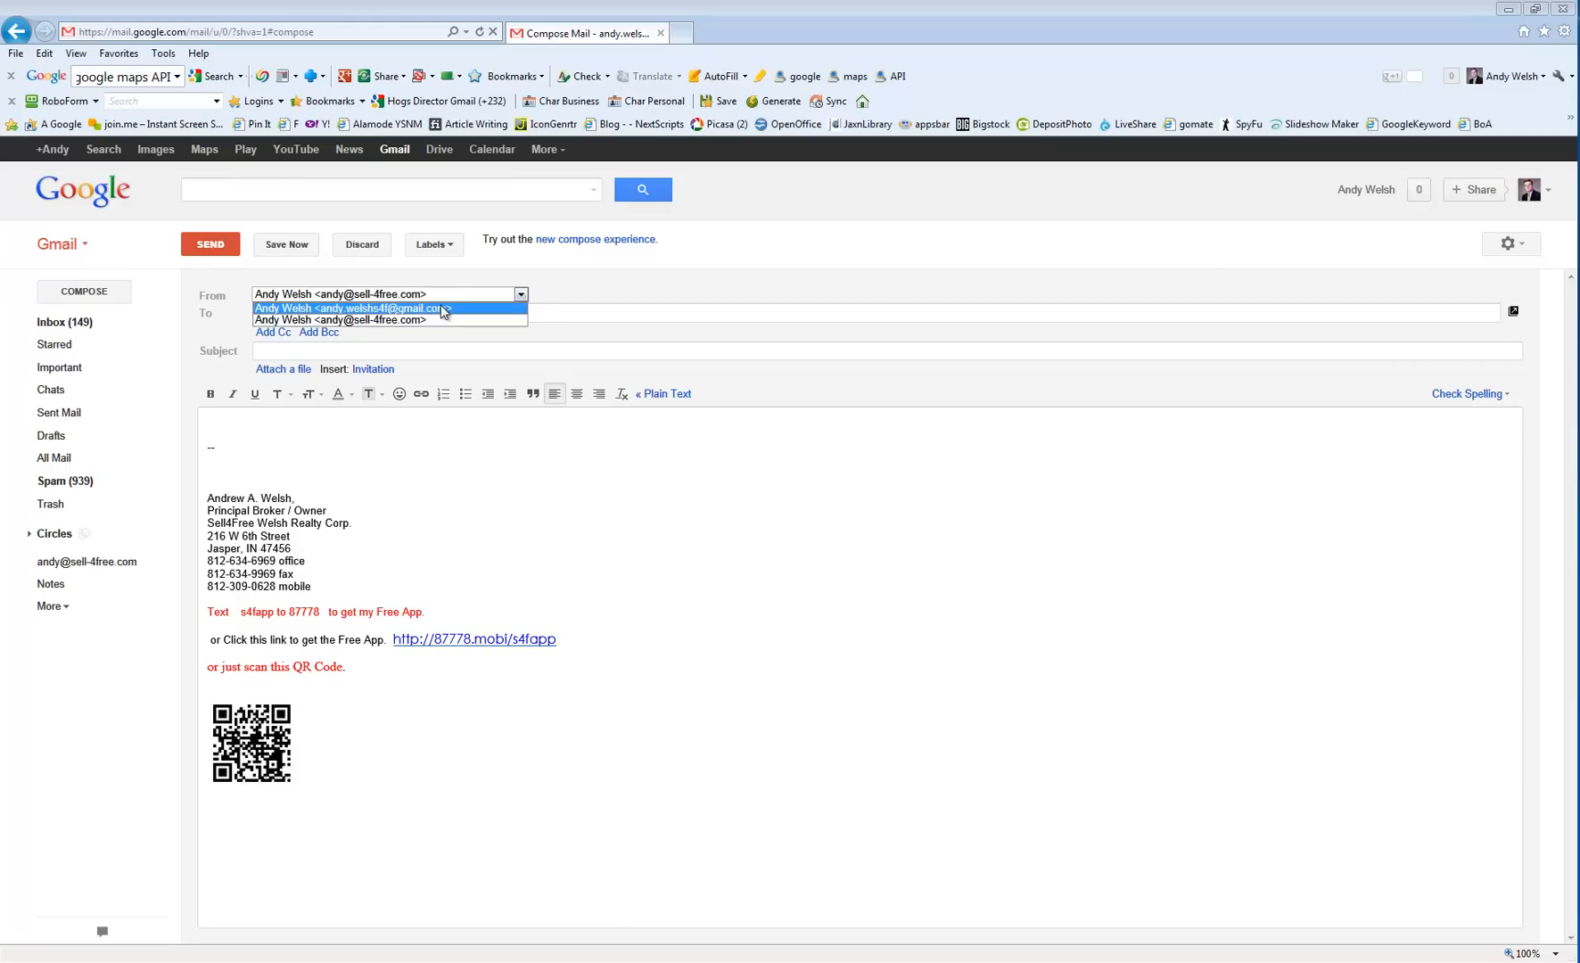
left_click(351, 308)
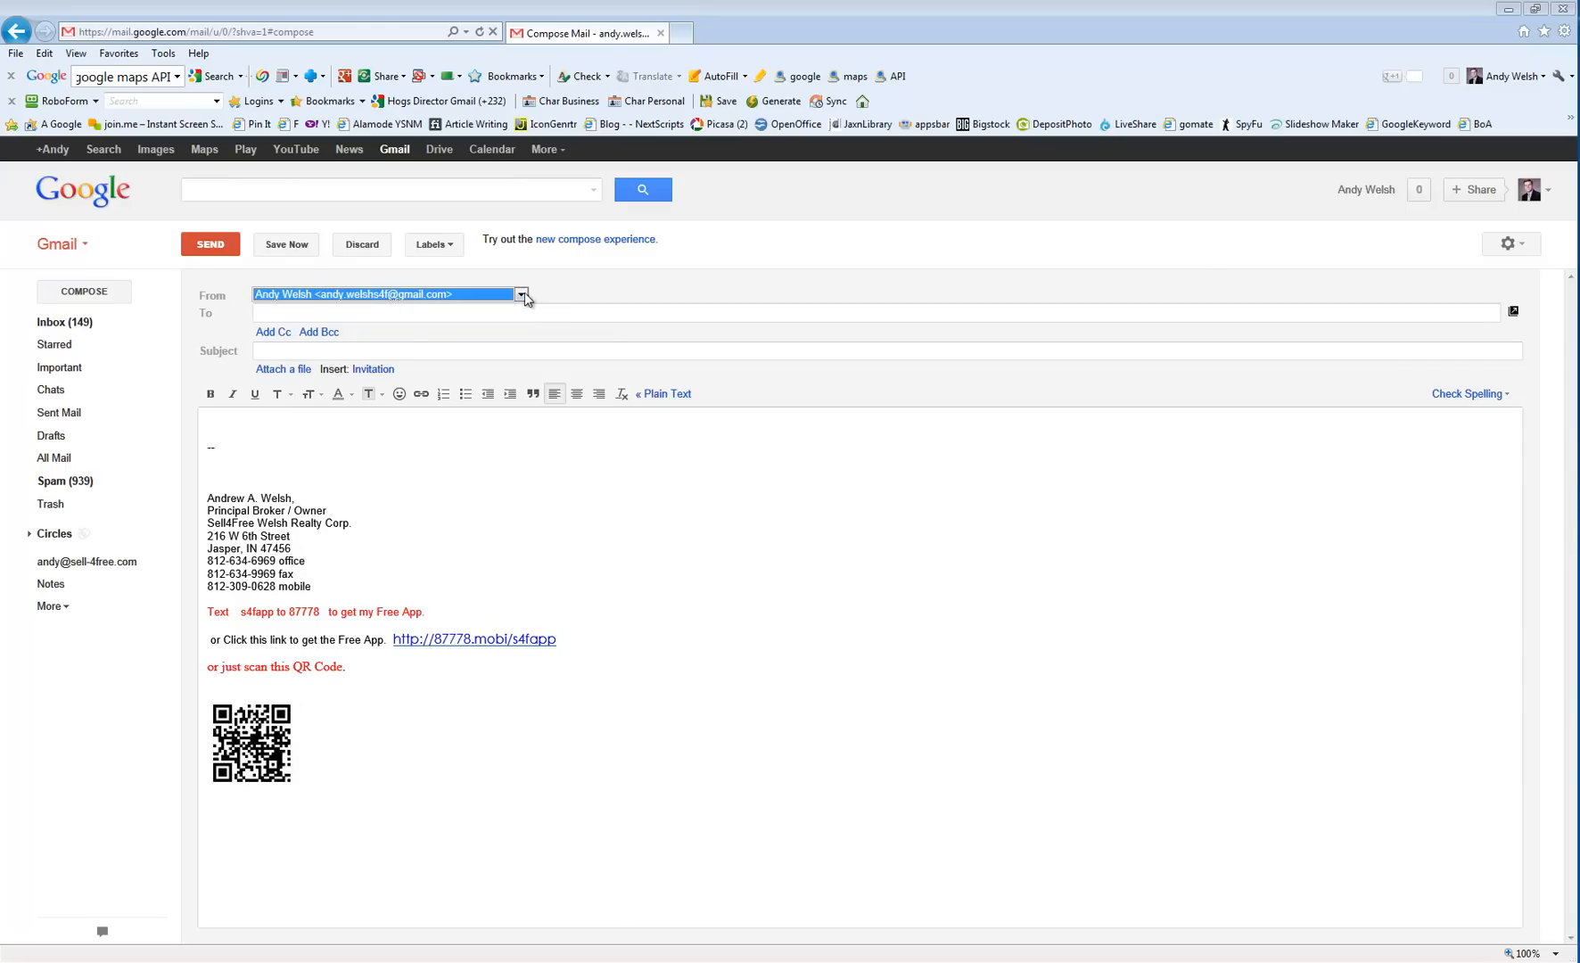